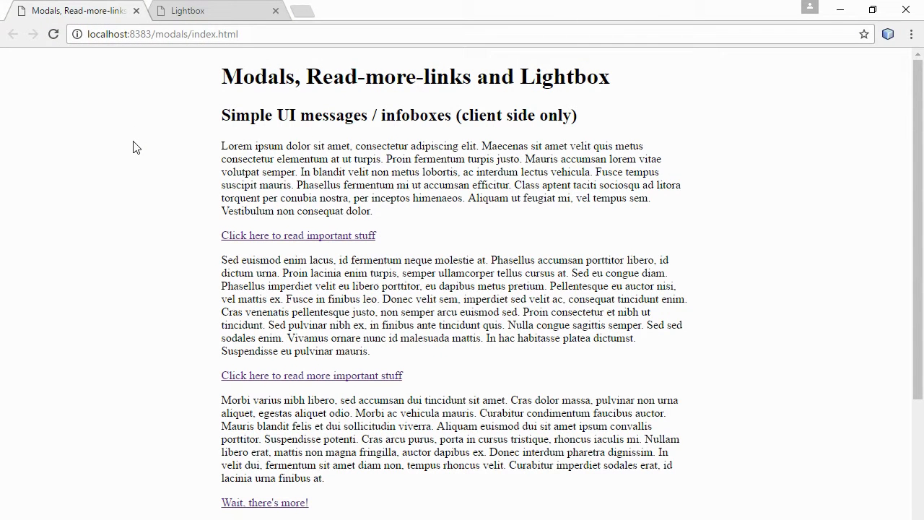
Open and close the important-information modals, then view and close Number 5 in the Lightbox demo.
left_click(298, 235)
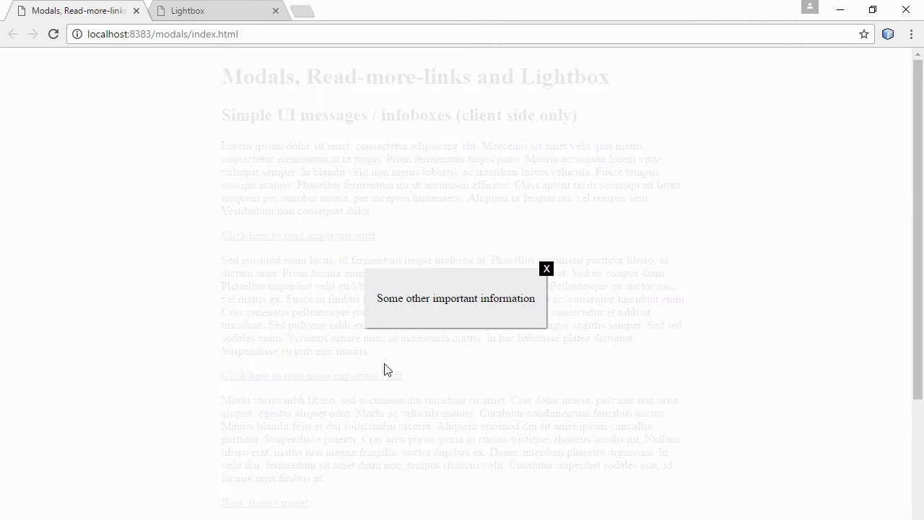
left_click(546, 269)
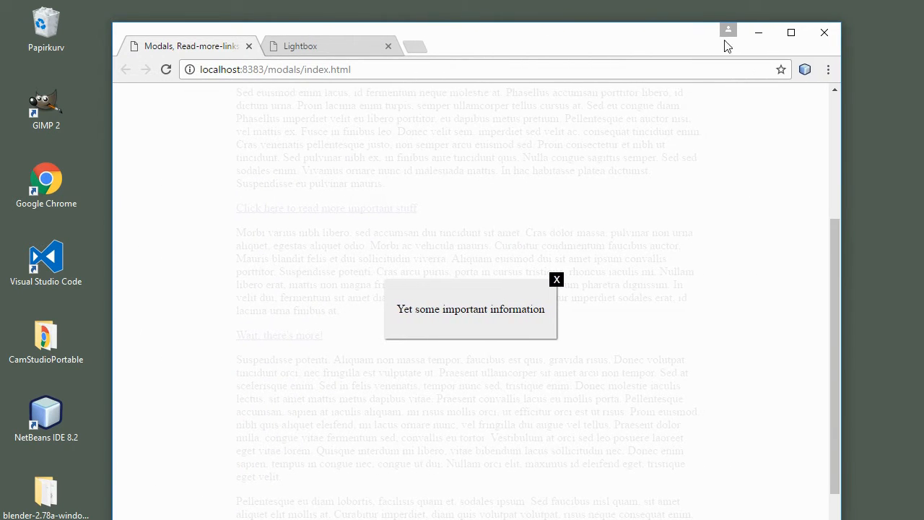
left_click(556, 280)
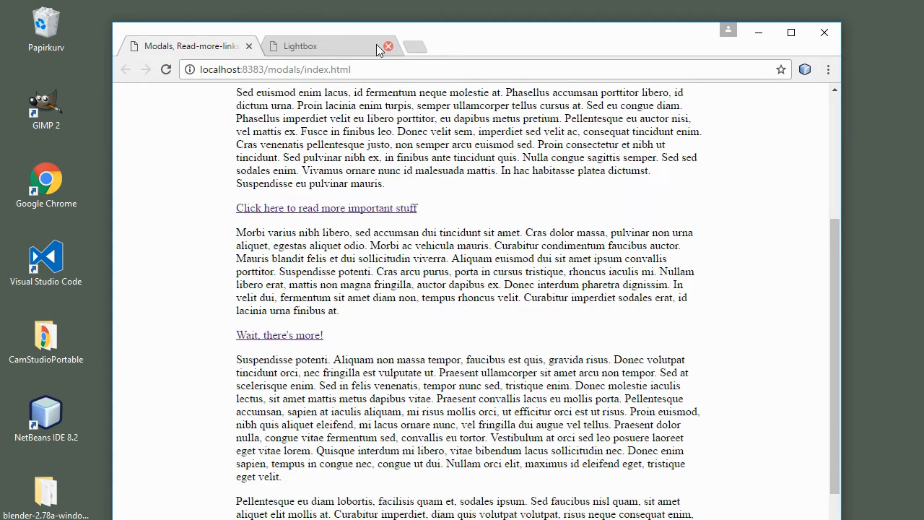
left_click(314, 46)
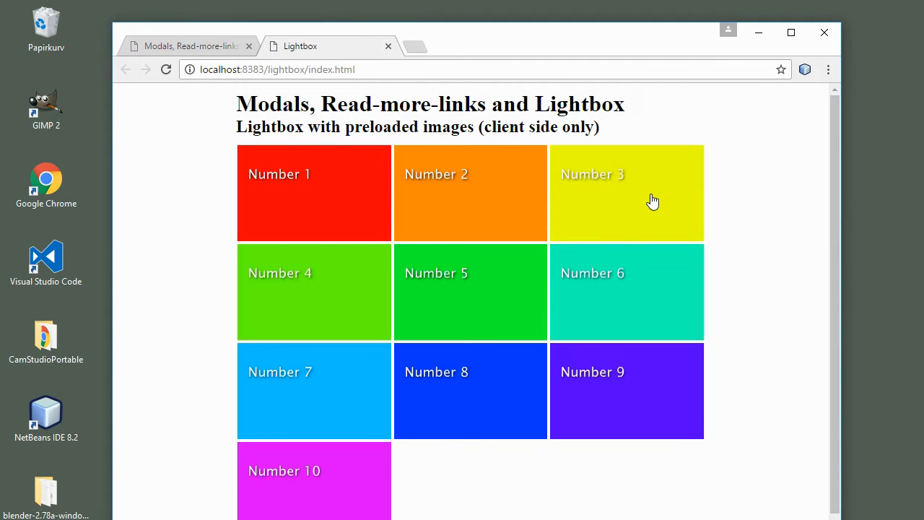
mouse_move(529, 288)
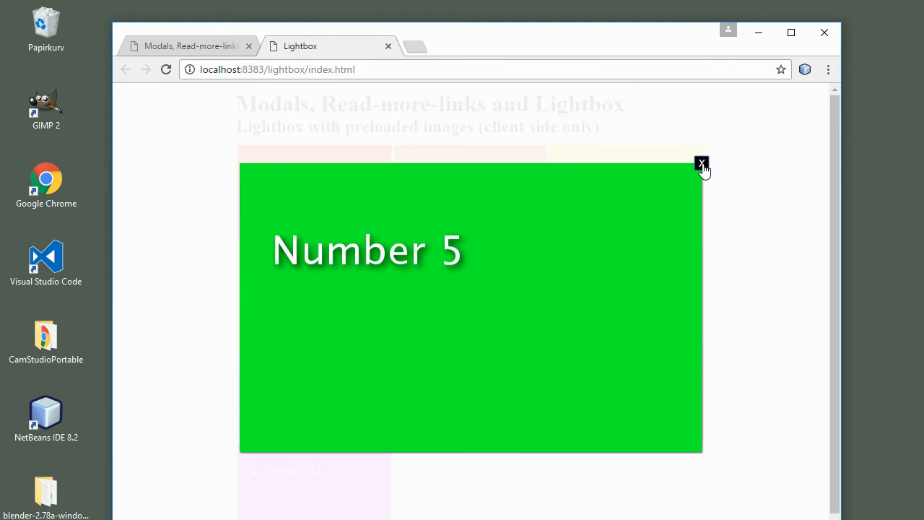
left_click(701, 164)
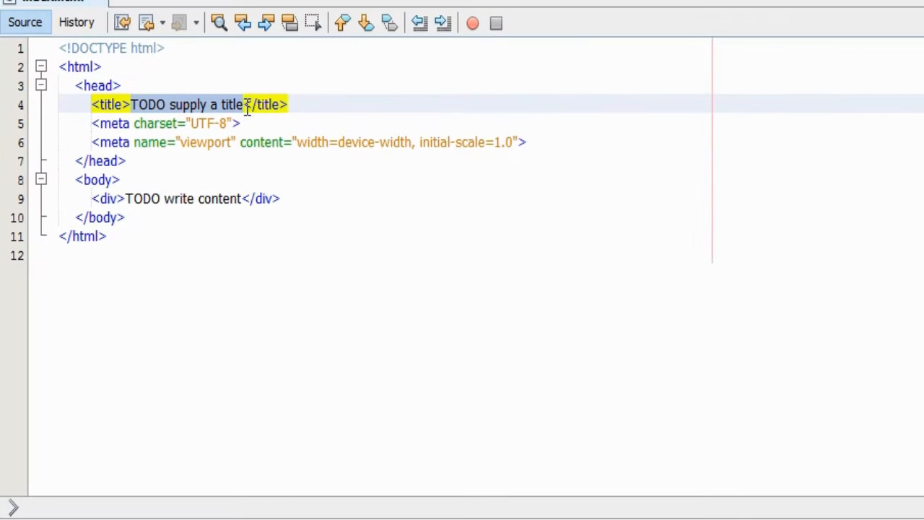
Title the page 'Modals' and add a page div with a 'Modals part 1' heading and paragraphs.
type("Modals</title>")
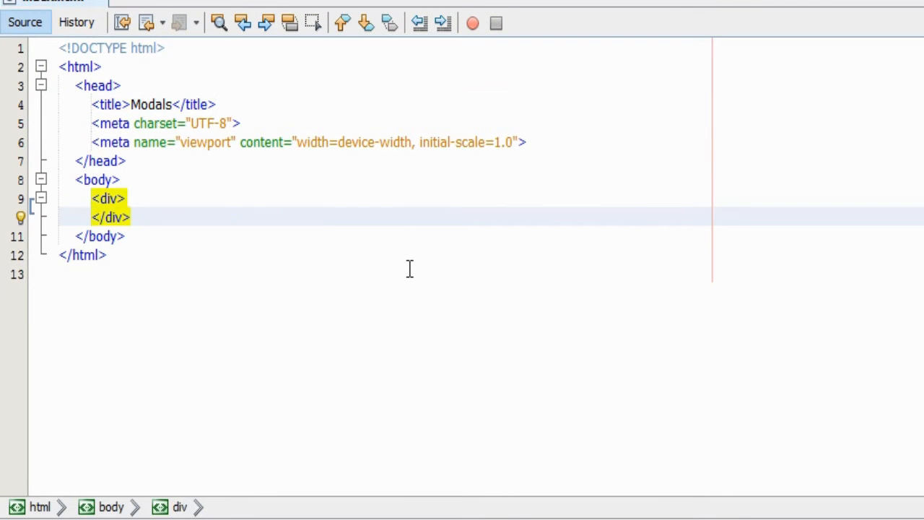
type("class=\"\"")
type("<h1>")
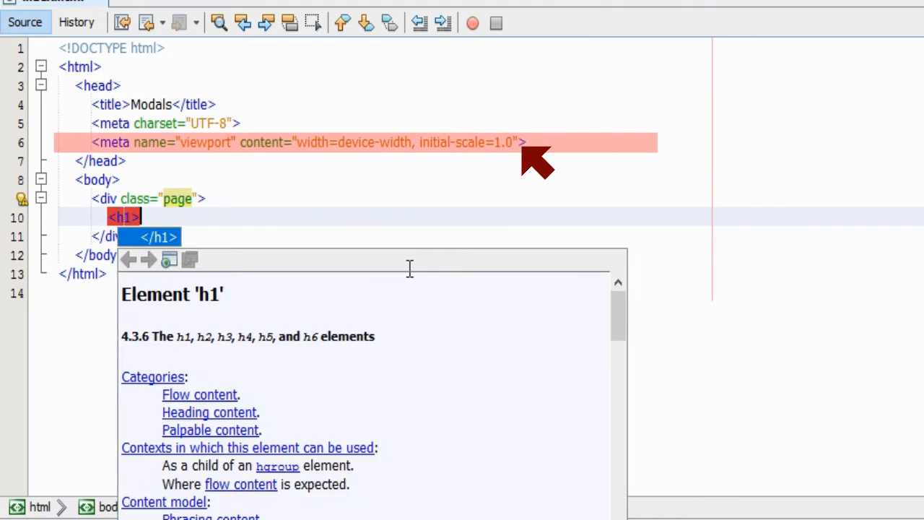
type("Modals p</h1>")
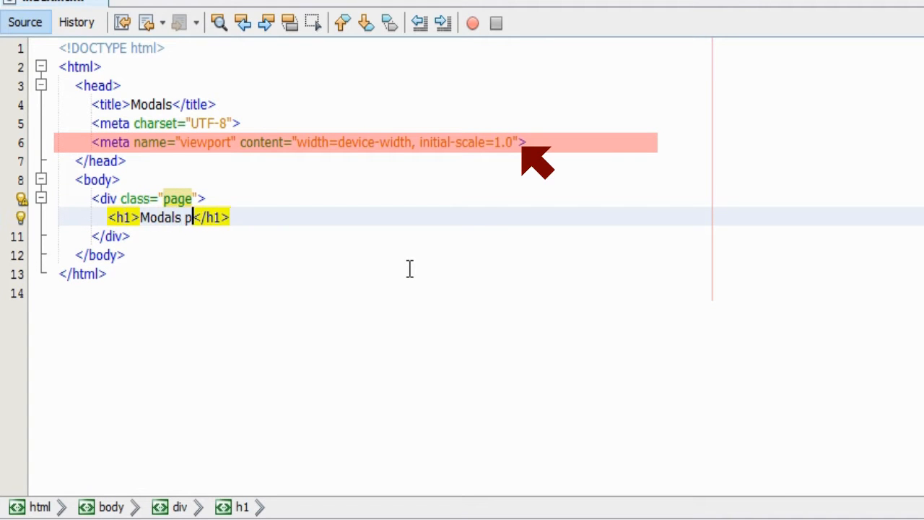
type("art 1")
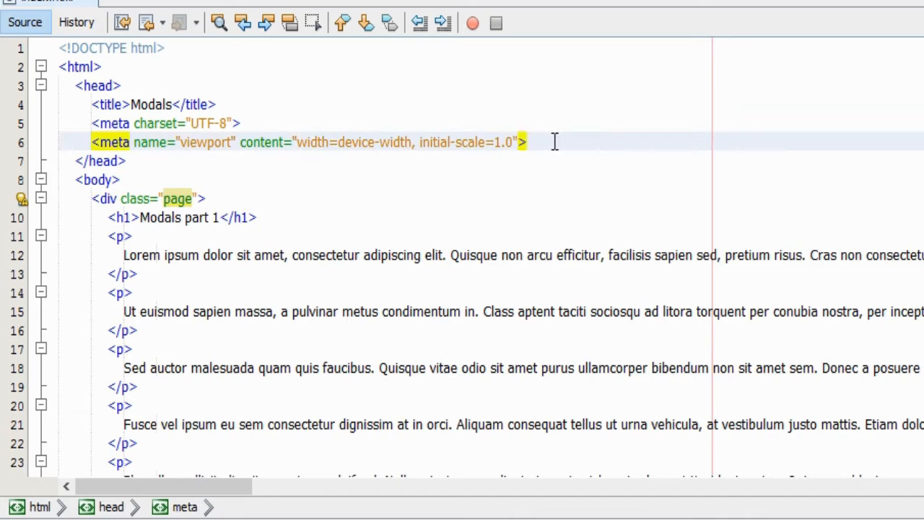
Add a style block with a * rule setting padding 0, margin 0 and border-box sizing.
type("<style>")
type("paddin")
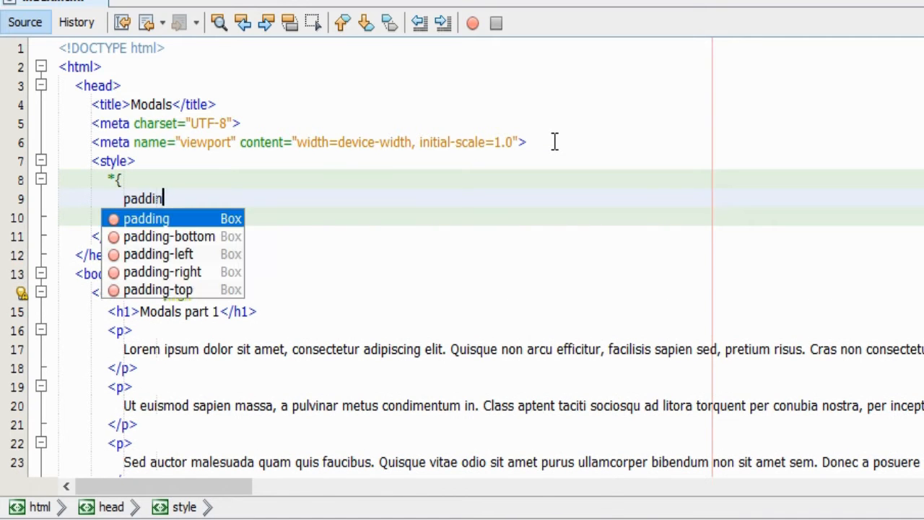
type("g:0;")
type("margin: 0;")
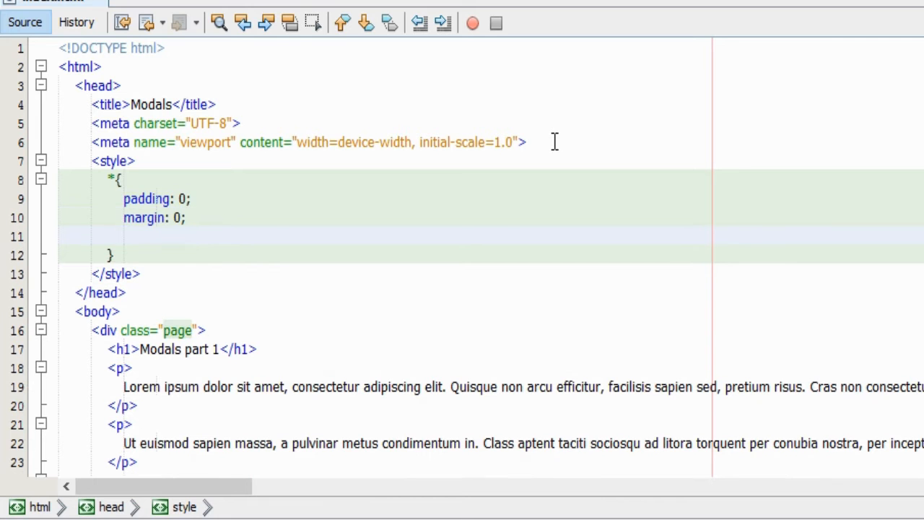
type("box-si")
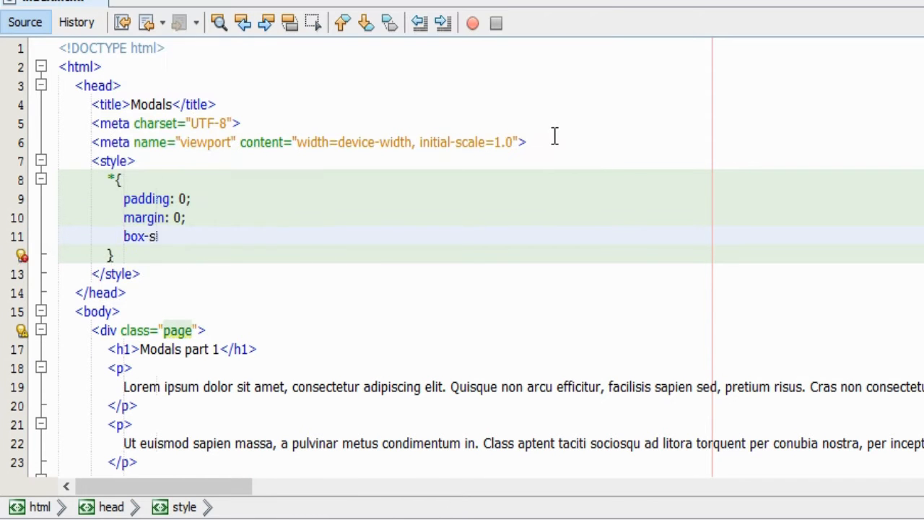
type("zing: border-box;")
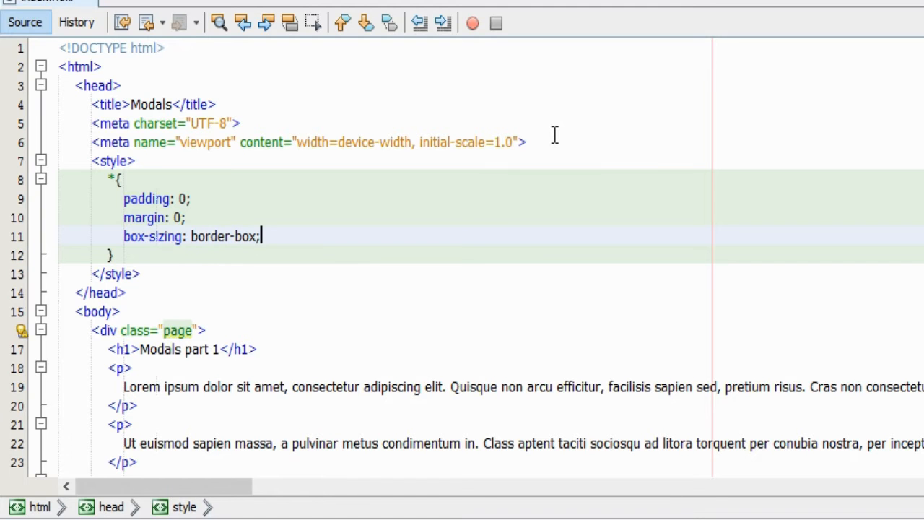
key("Enter")
type("m")
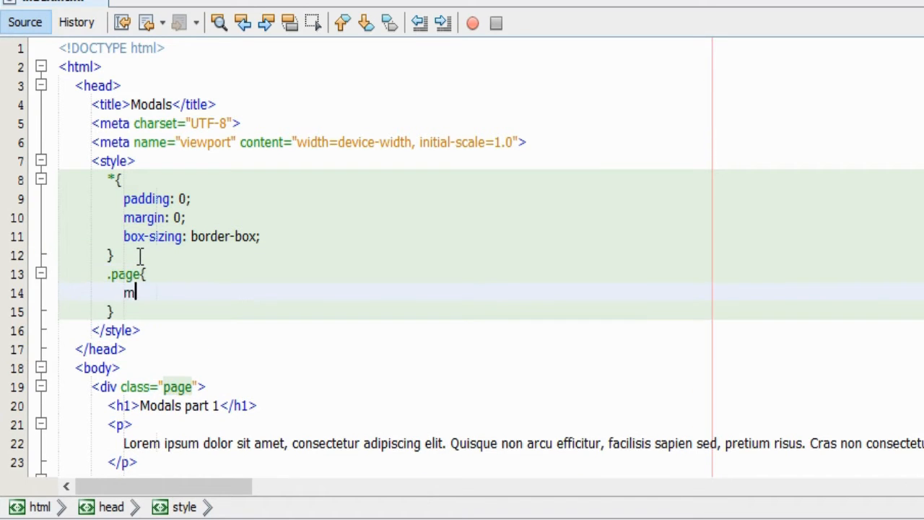
Add a .page rule with max-width 650px and margin 20px auto.
type("ax-width:6")
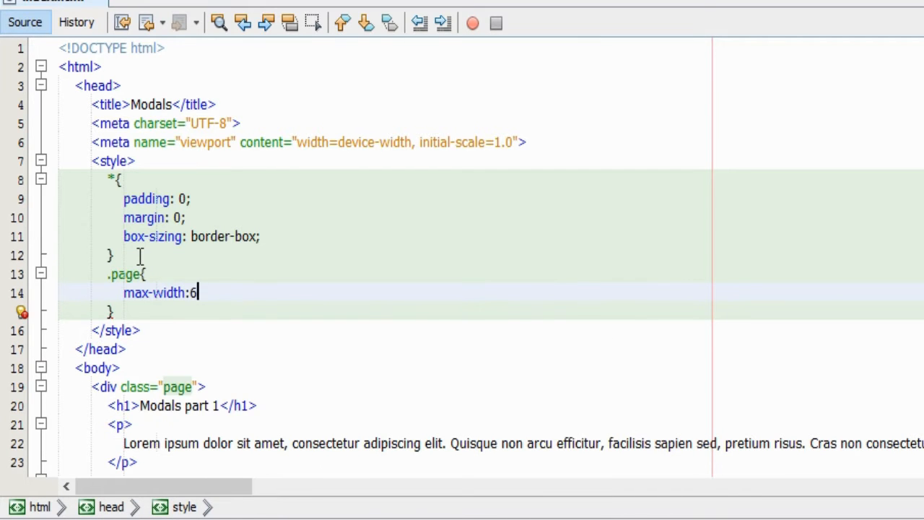
type("50")
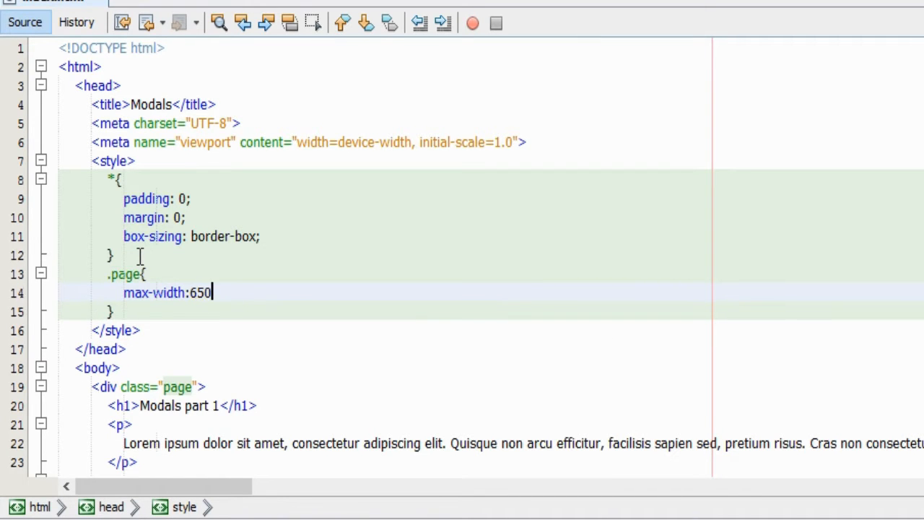
type("0px;")
type("margin:")
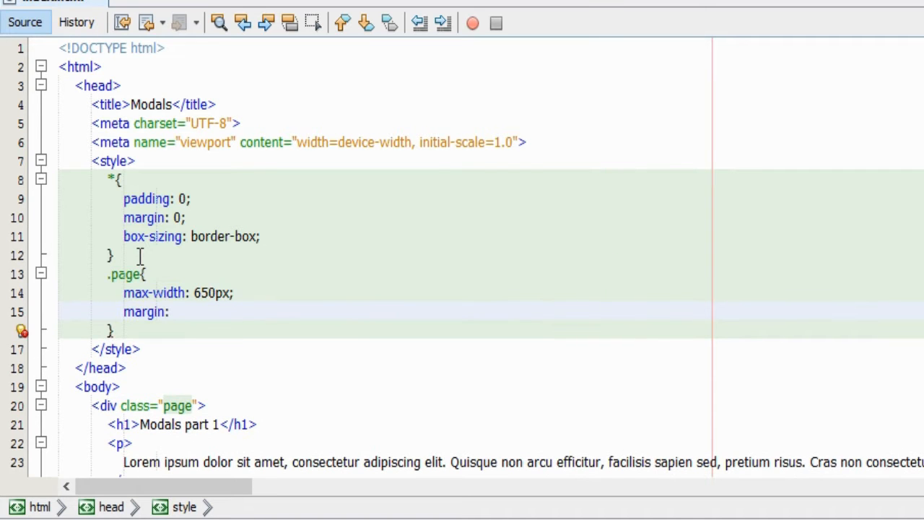
type("20px auto")
type("<!-")
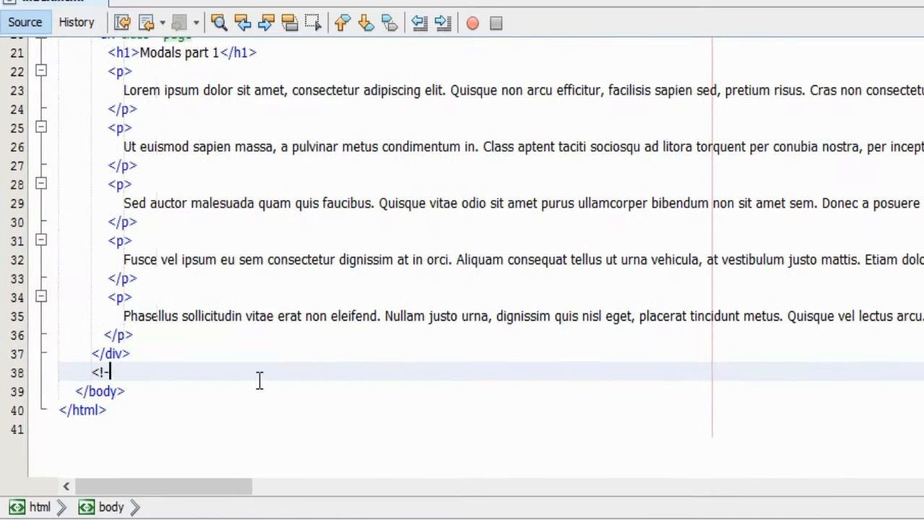
Add the 'Elements for the overlay screen' comment and overlay-outer div containing an overlay-inner div.
type("Elements for the ove")
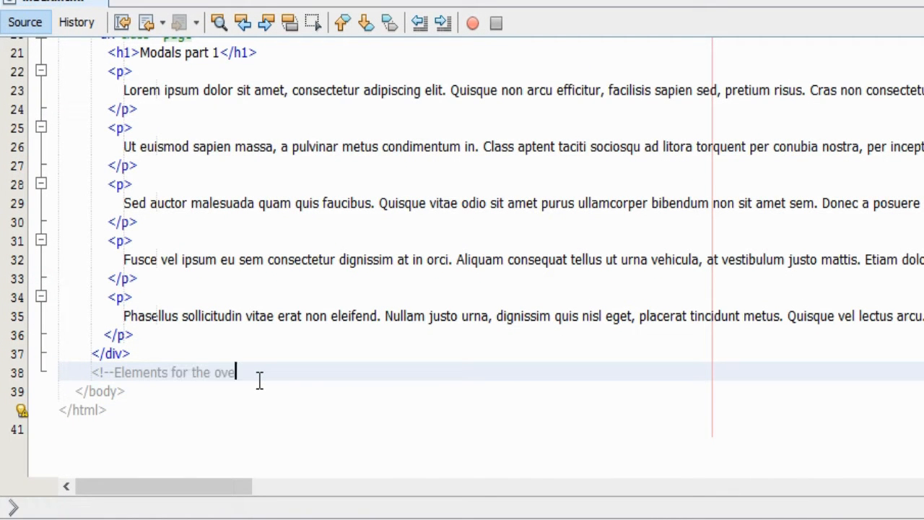
type("rlay screen")
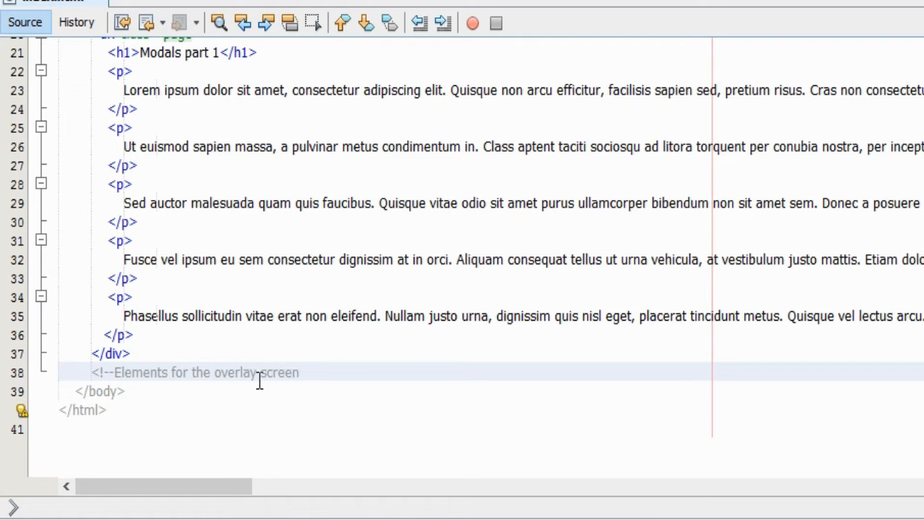
type("<")
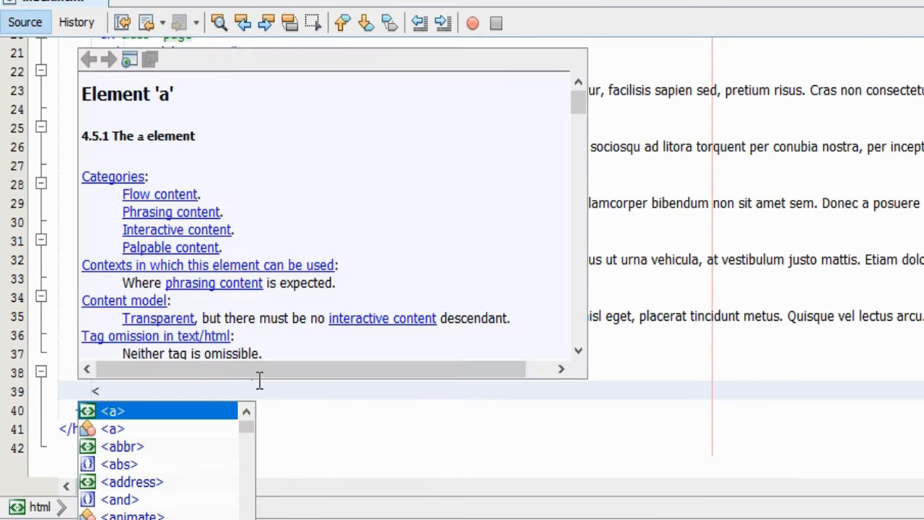
type("div cla")
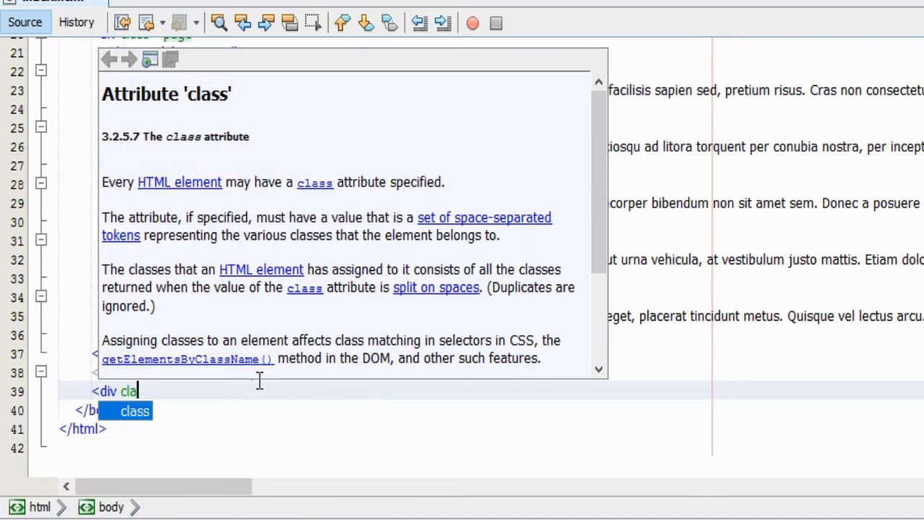
type("ss=\"over")
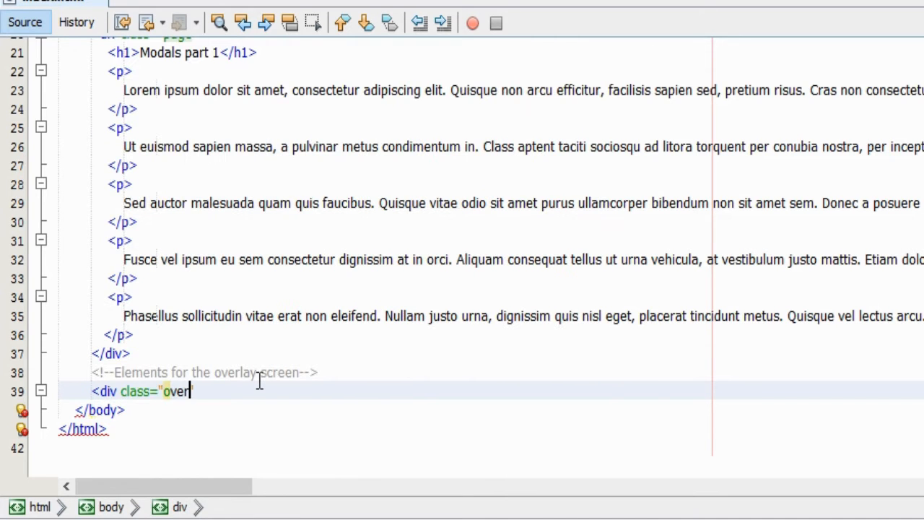
type("lay-outer")
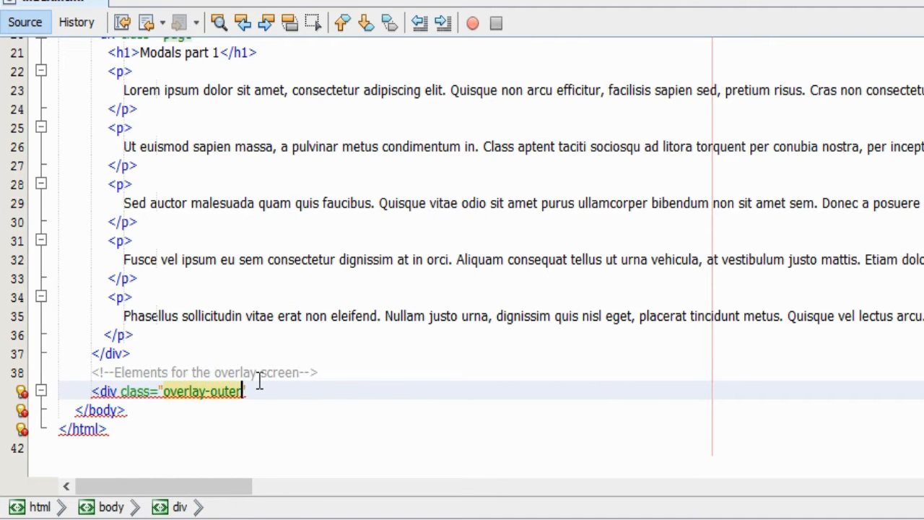
type("id=\"\"")
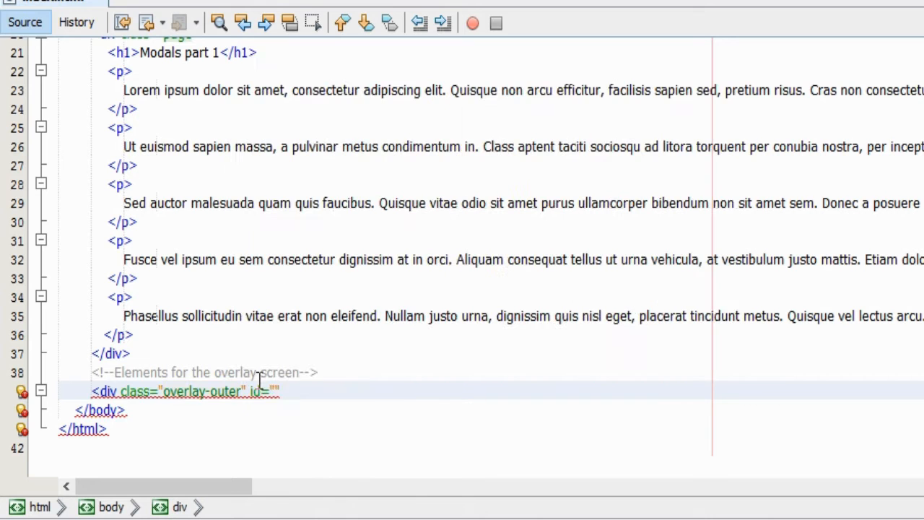
type("overlay-outer")
type("<div class=\"")
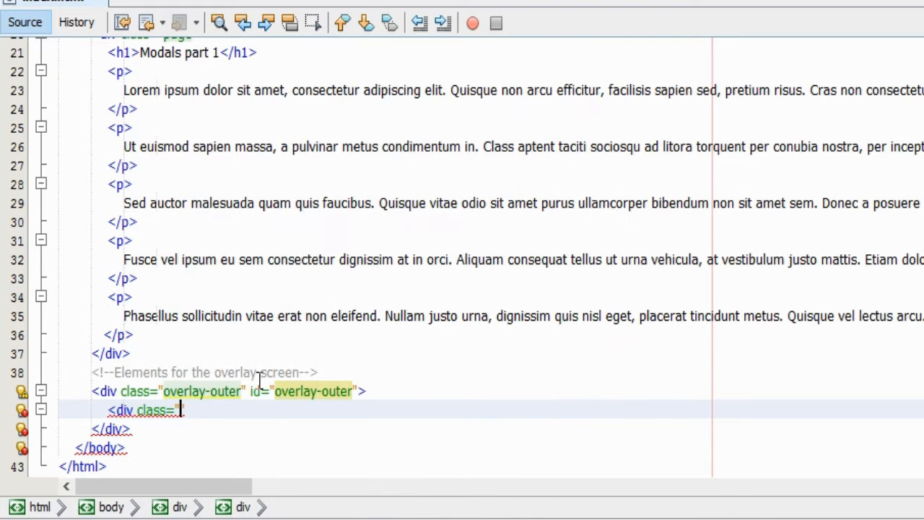
type("\"overlay-i")
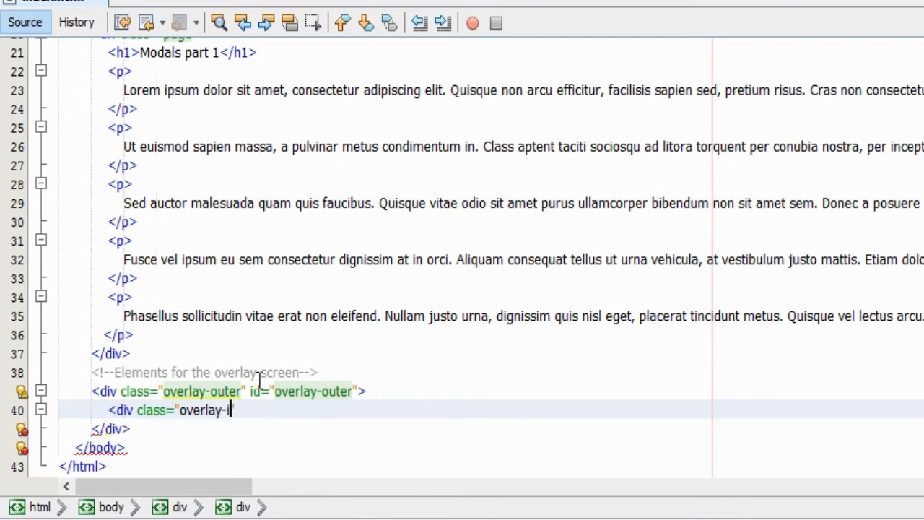
type("nner\" id=\"overlay-inner\">")
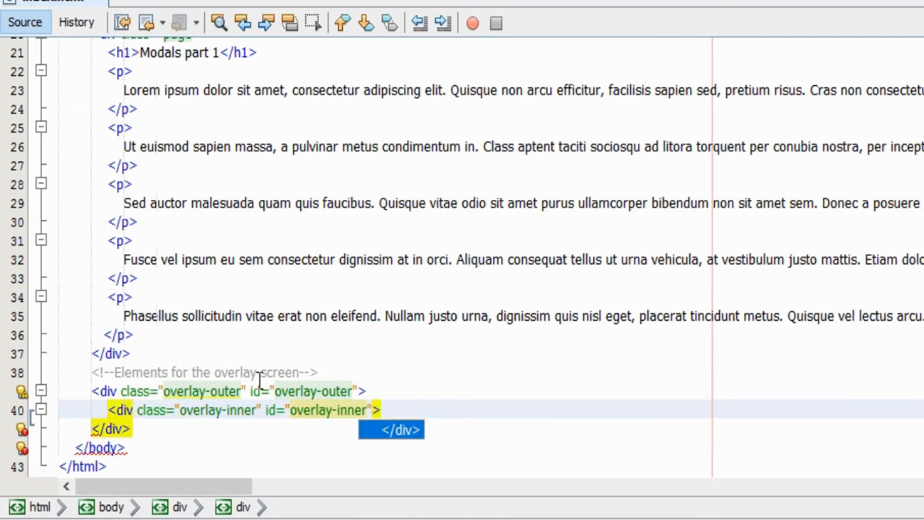
type("<div class=\"\"")
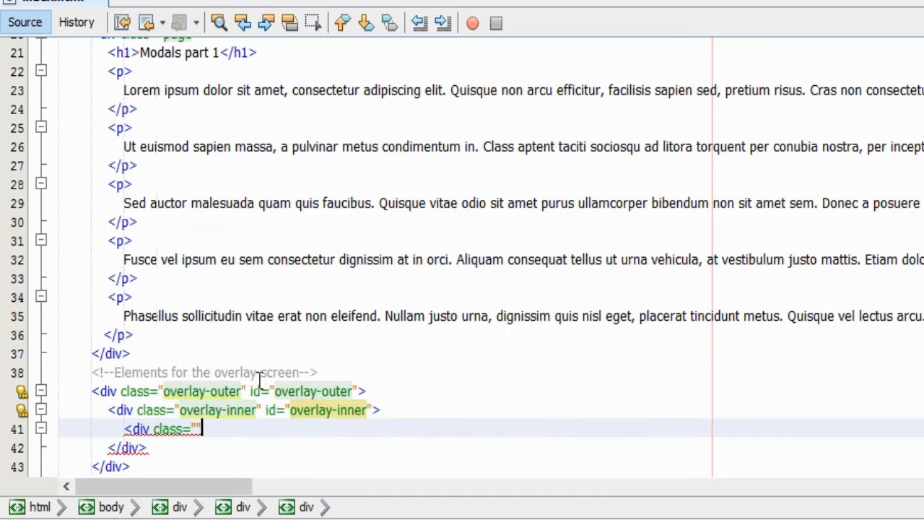
Add an overlay-content div holding a modal-string paragraph reading 'Modal content goes here'.
type("overlay-")
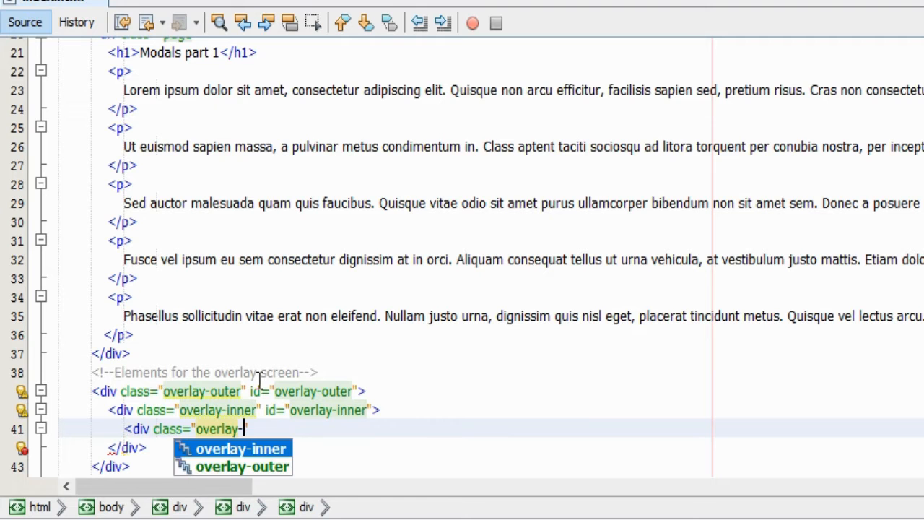
type("conte")
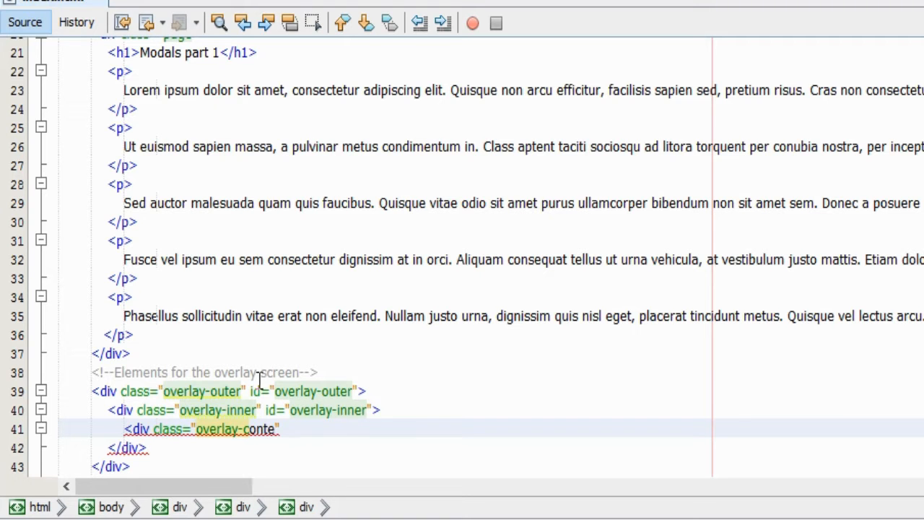
type("<p c")
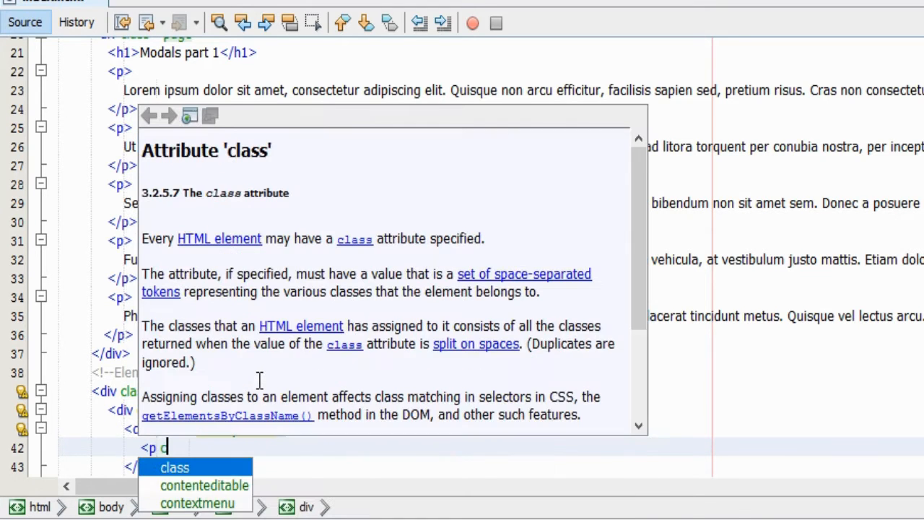
left_click(175, 468)
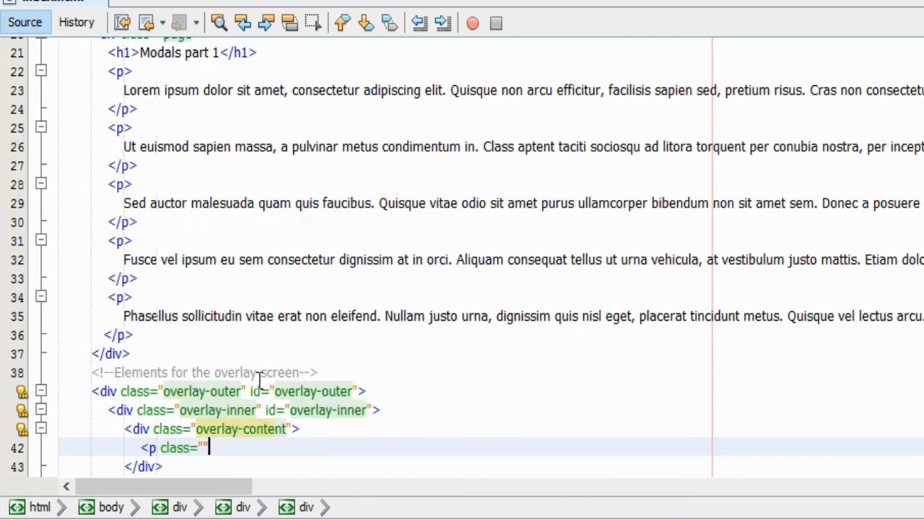
type("mo")
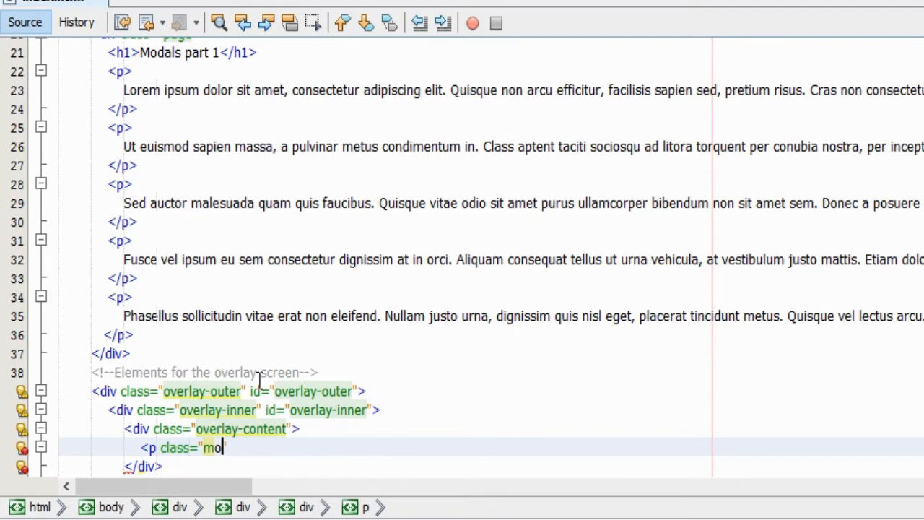
type("dal-s")
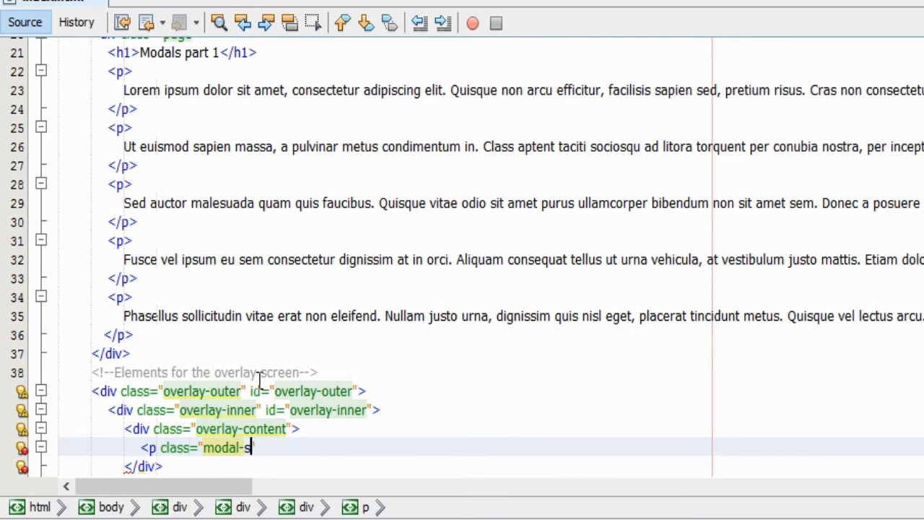
type("tring\"")
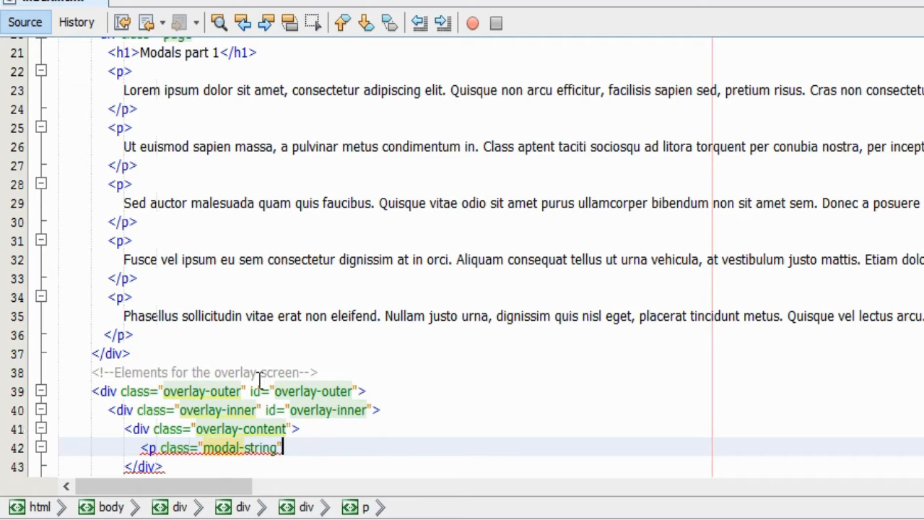
type(">Modal")
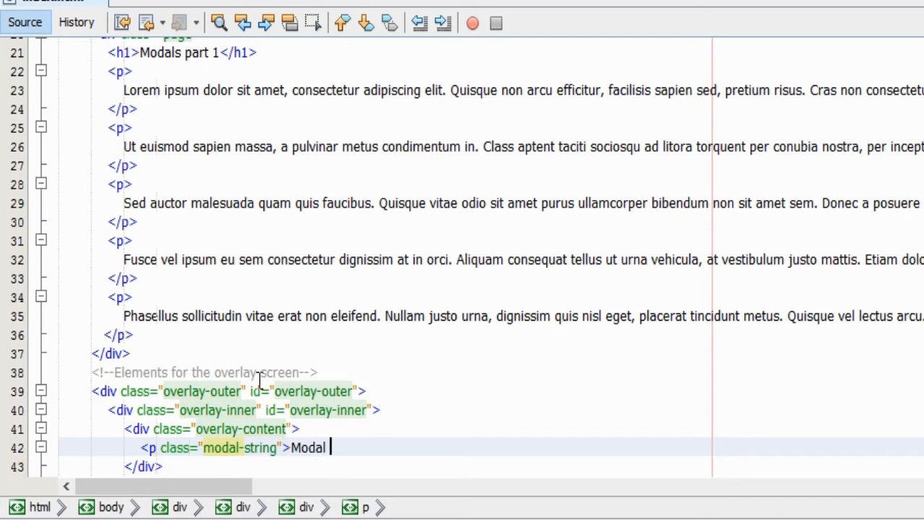
type("content goes here</p>")
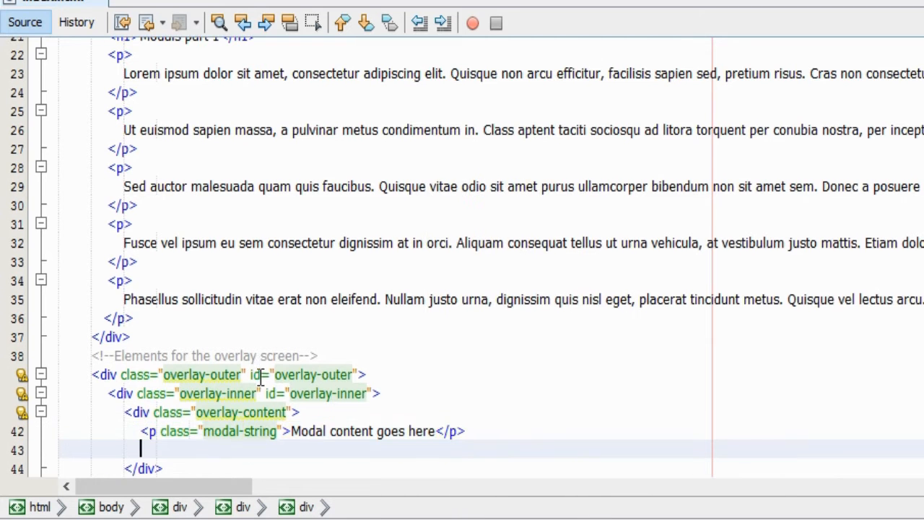
Add an X button with class and id close-btn, titled 'Close window'.
type("<button class=\"\"")
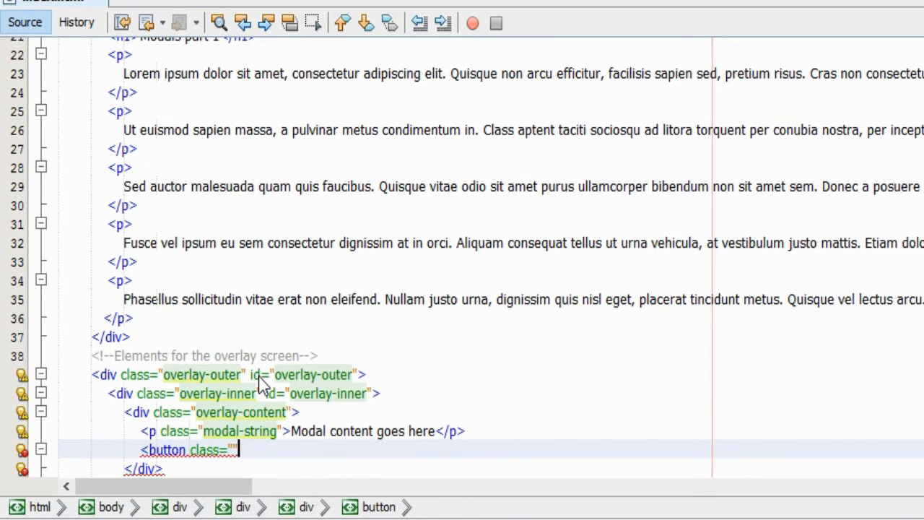
type("close-b")
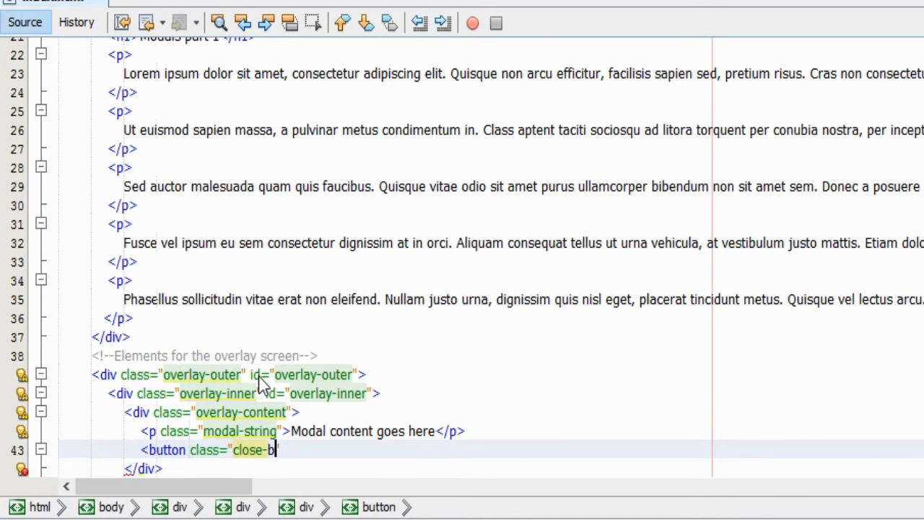
type("n\" id=\"clos")
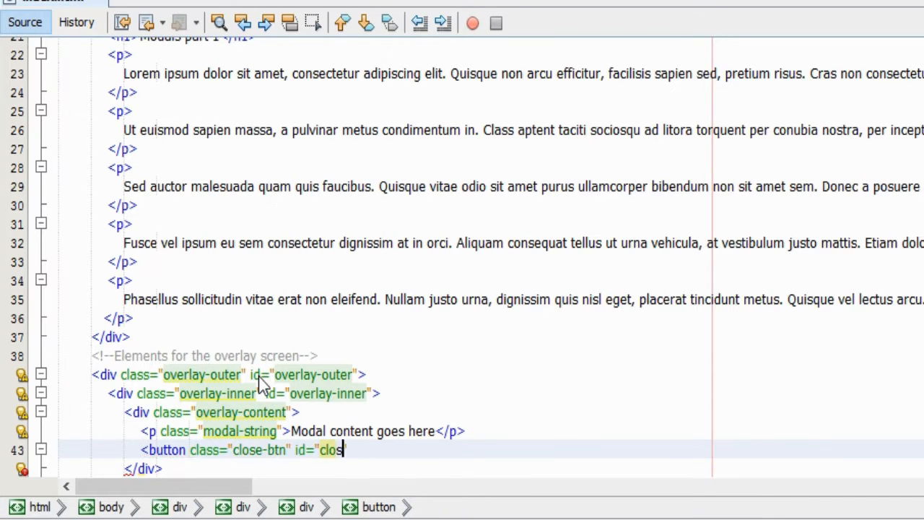
type("e-btn\">X</button>")
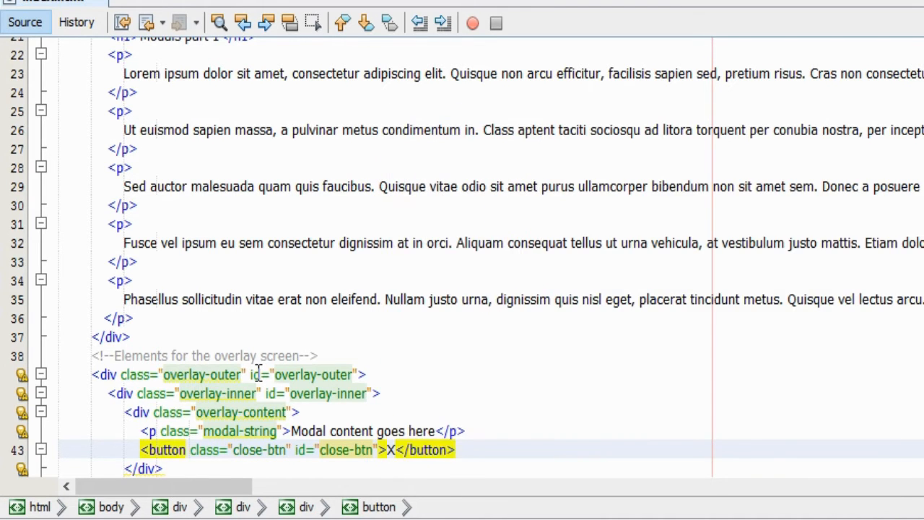
type("title")
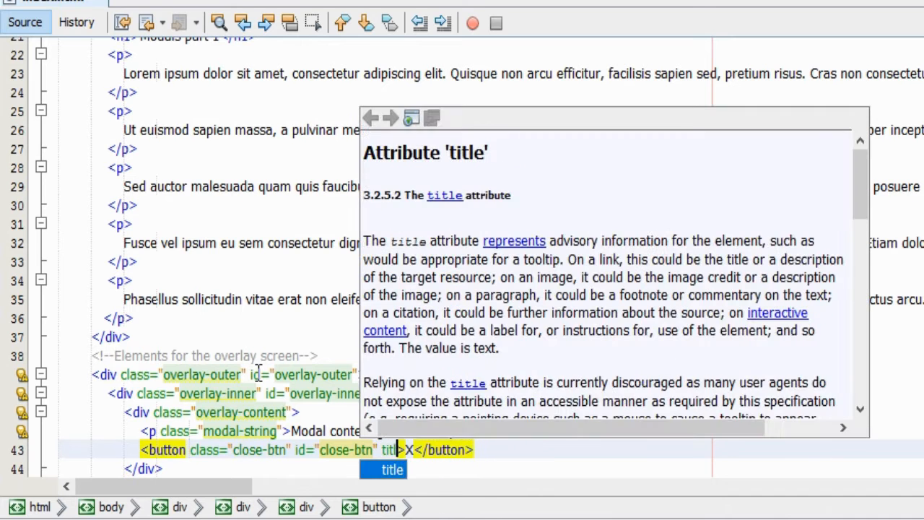
type("Close \"")
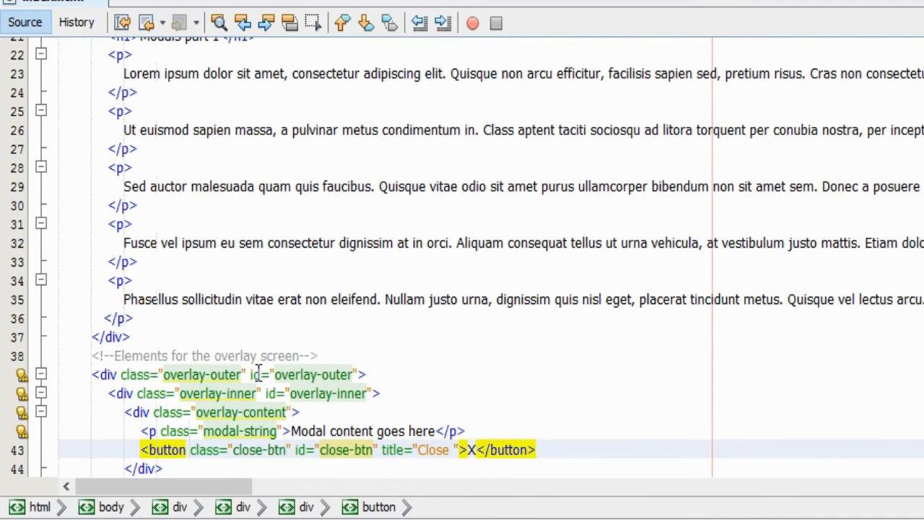
type("window")
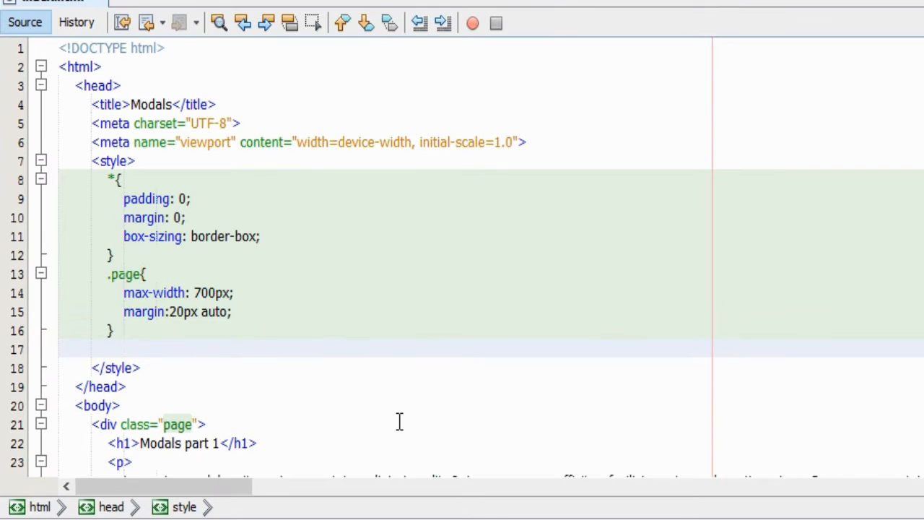
Start the .overlay-outer rule with display table, fixed position and top placement.
type(".overlay-")
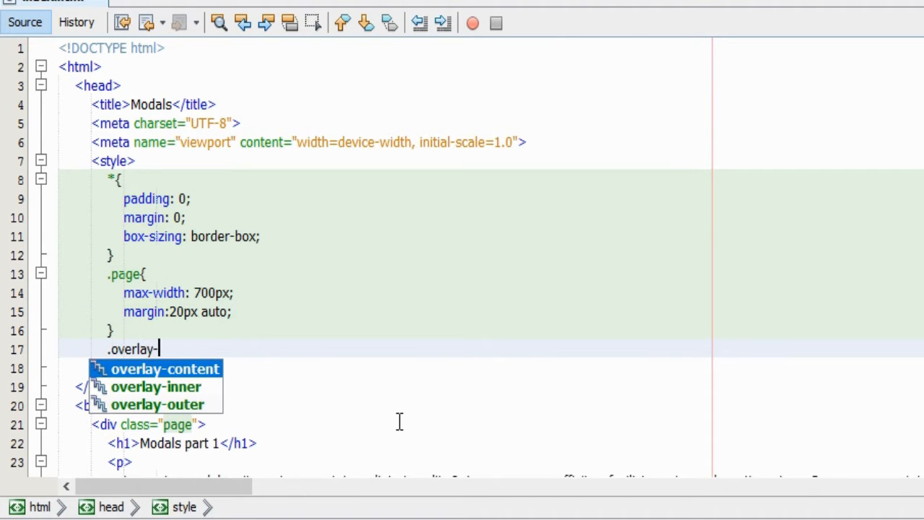
left_click(157, 404)
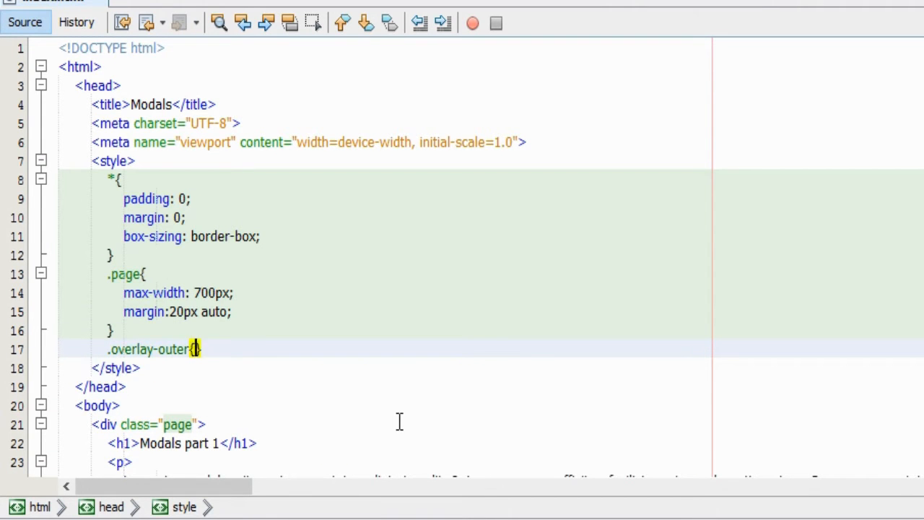
key("Enter")
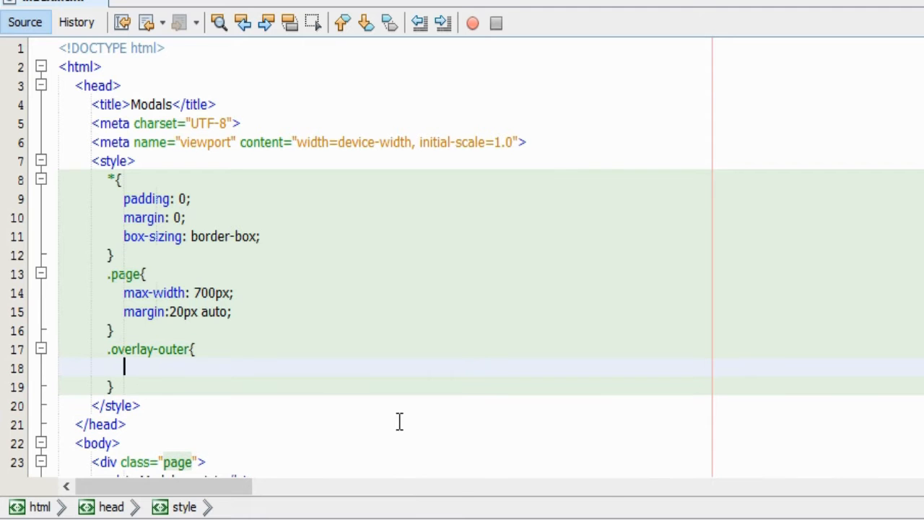
type("display:")
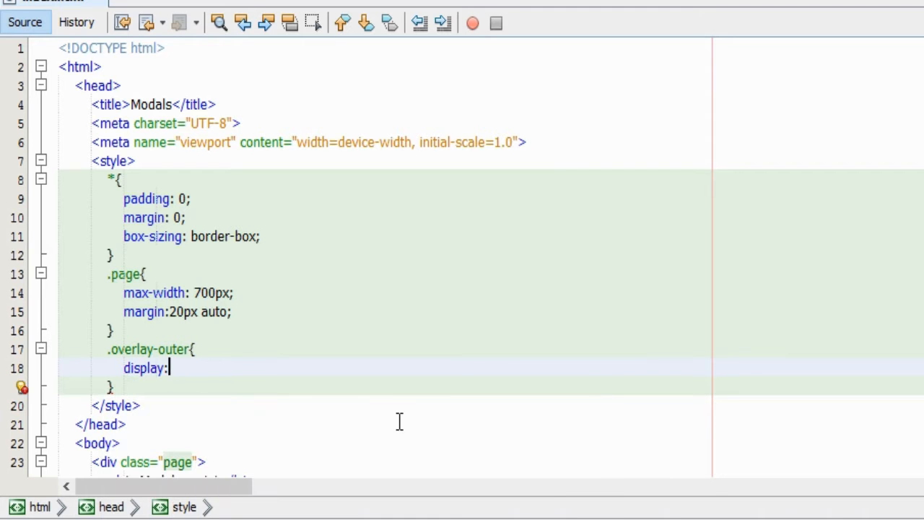
type("table;")
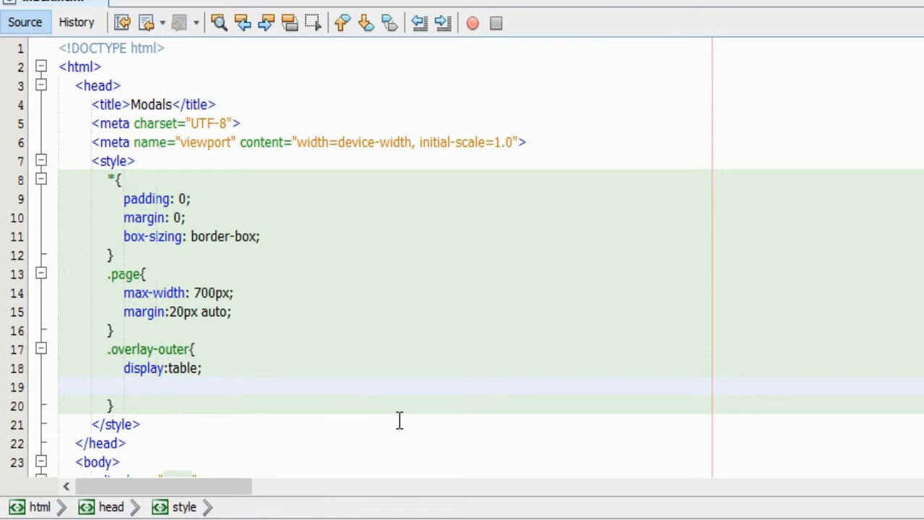
type("position")
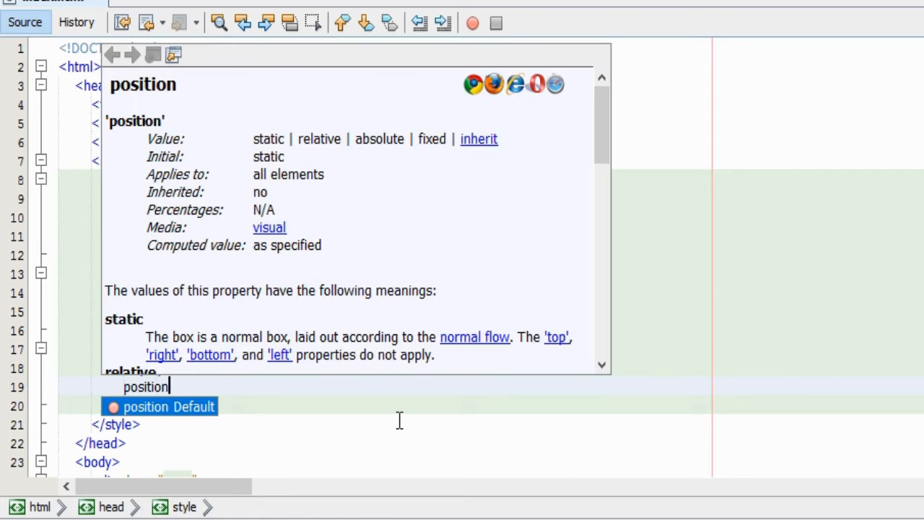
type(":fixed;")
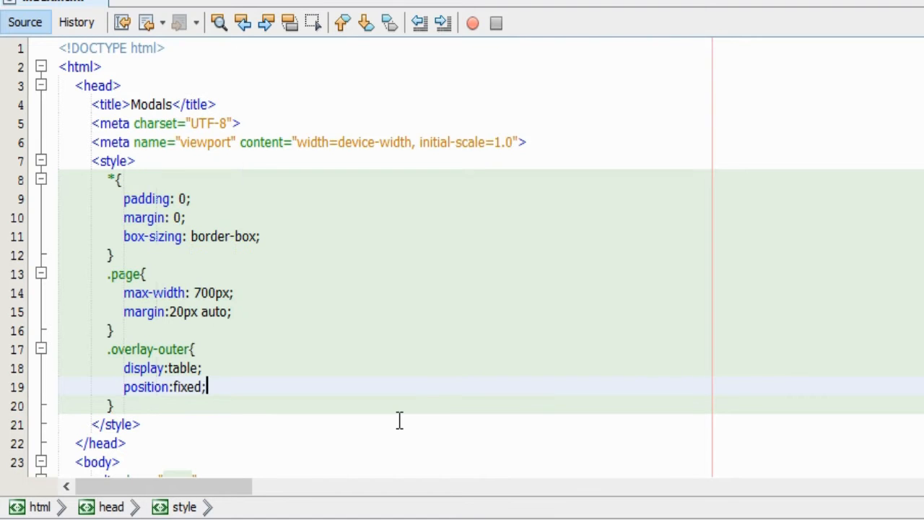
type("top: 0")
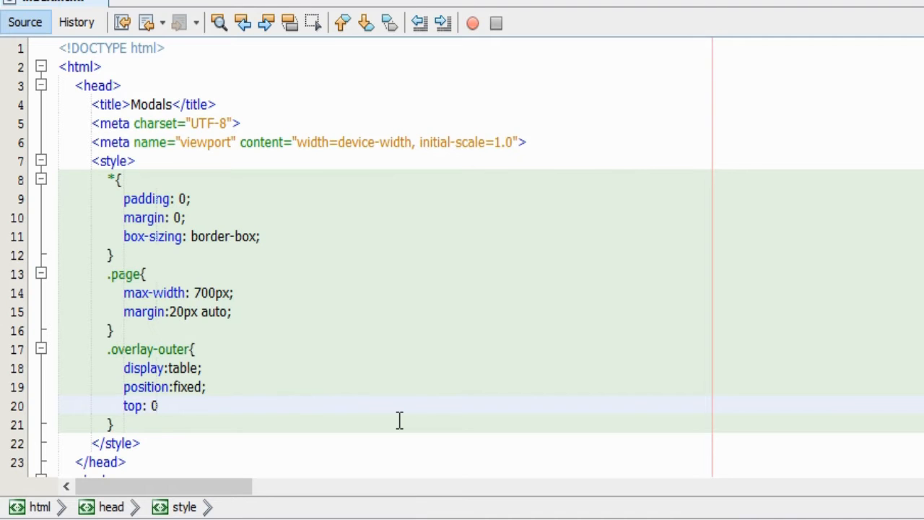
key("Enter")
type("background: rgba(")
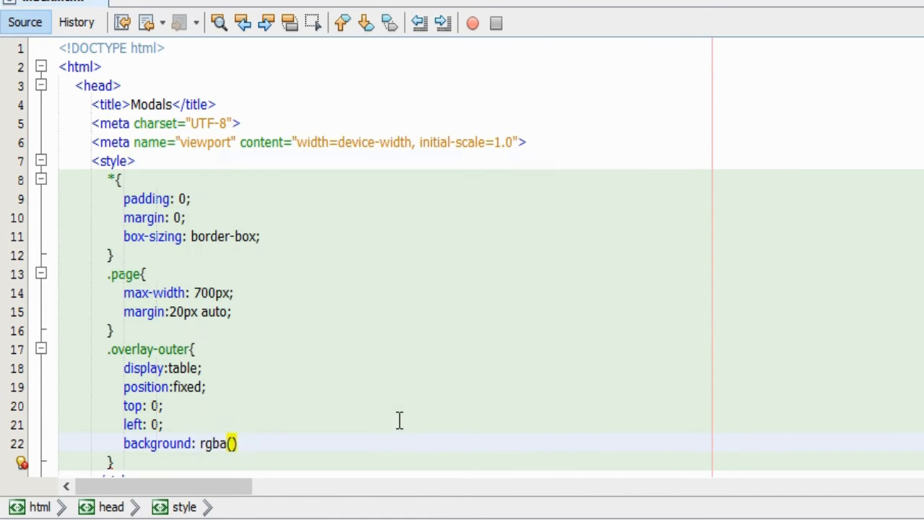
Give .overlay-outer an rgba(256,256,256,0.8) background, full width and height 100%.
type("256,25")
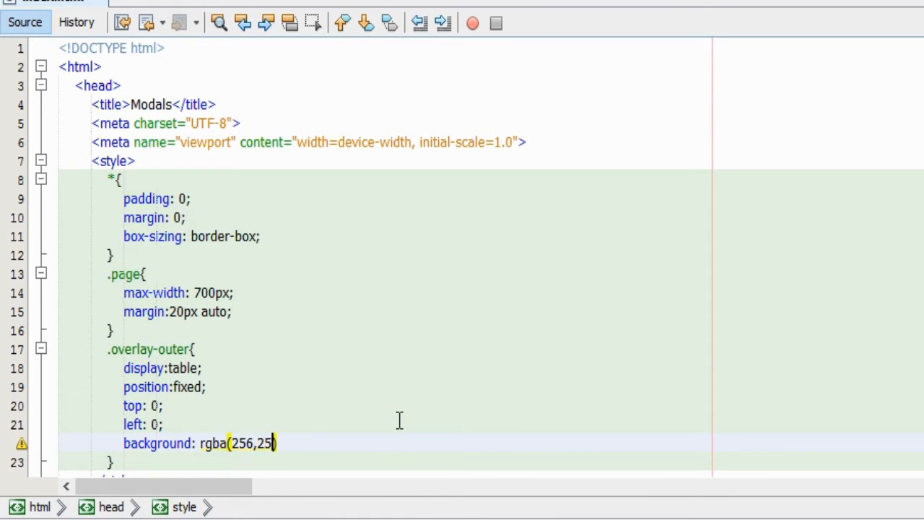
type("6,256)")
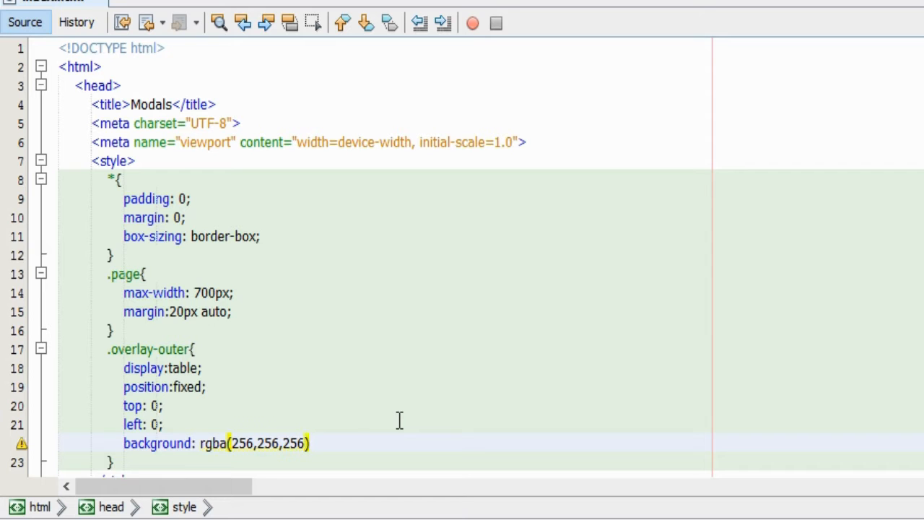
type(",0")
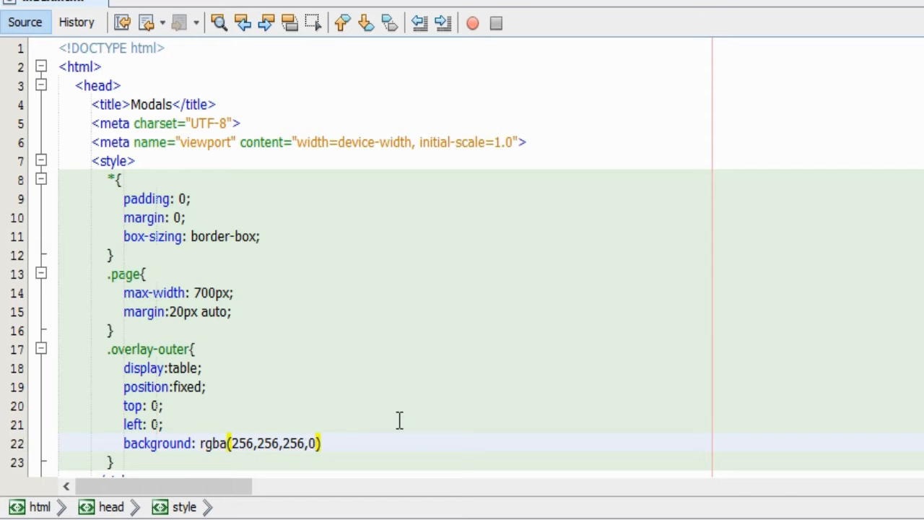
type(".8")
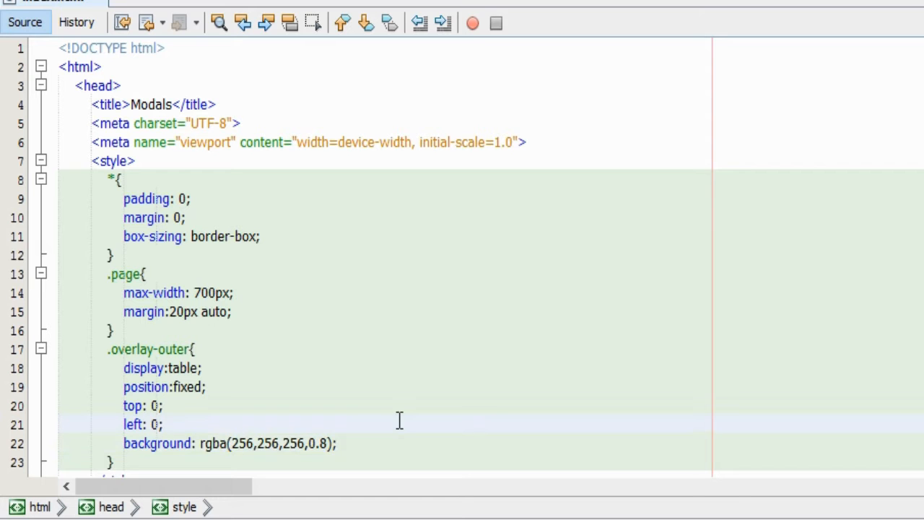
type("width:100%;")
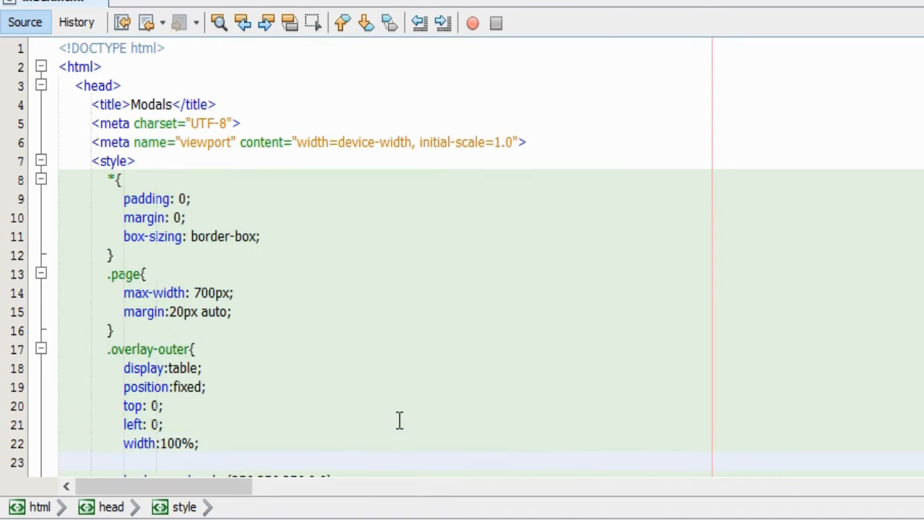
type("height:1")
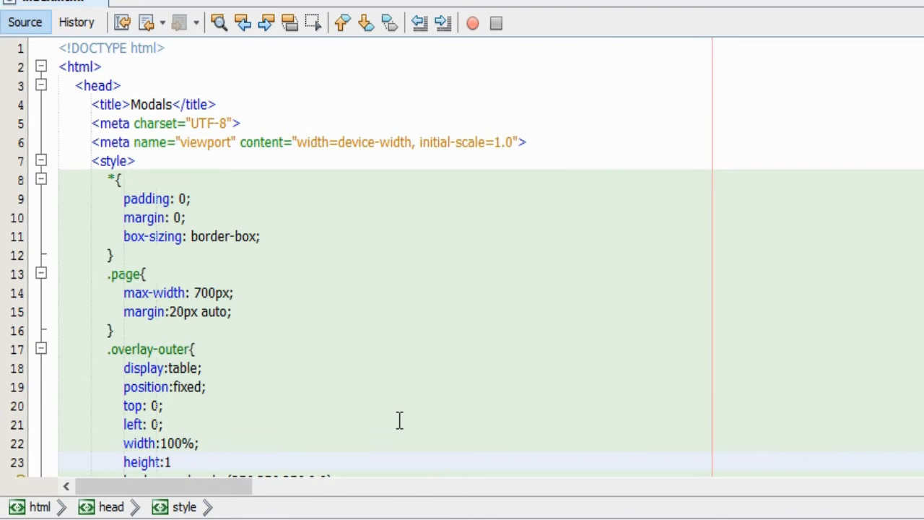
type("00%;")
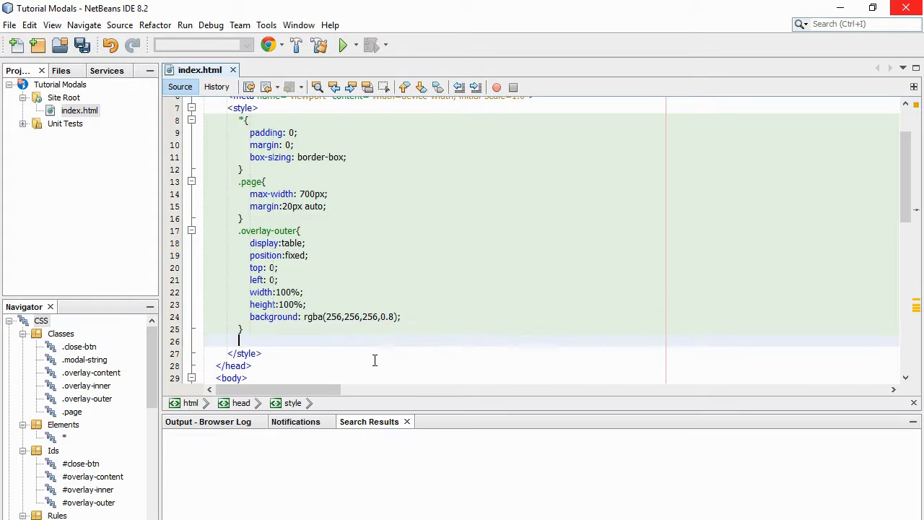
Add .overlay-inner with display table-cell, vertical-align middle and text-align center.
type(".overlay")
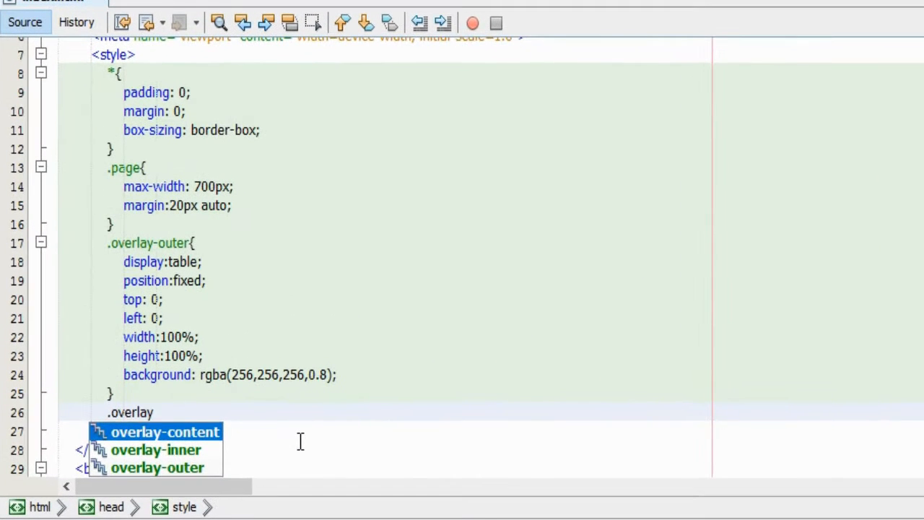
type("-inner{")
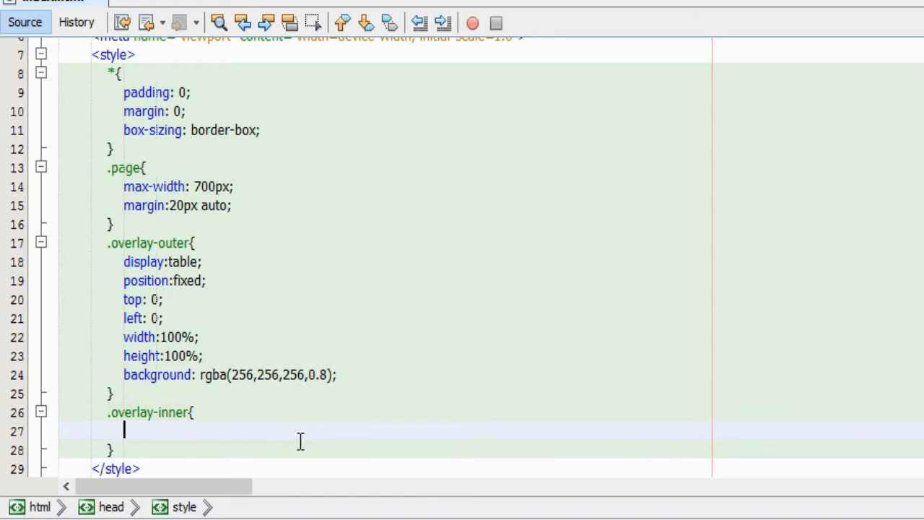
type("display:")
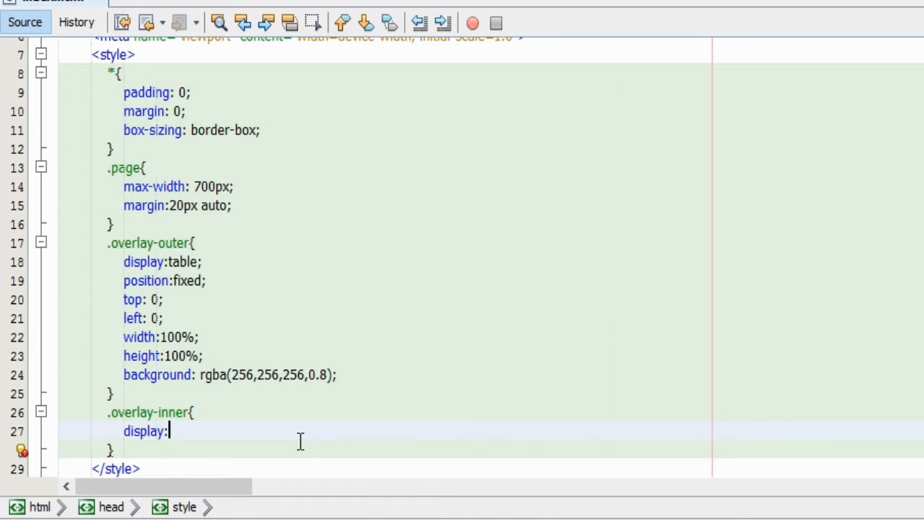
type("table-cell")
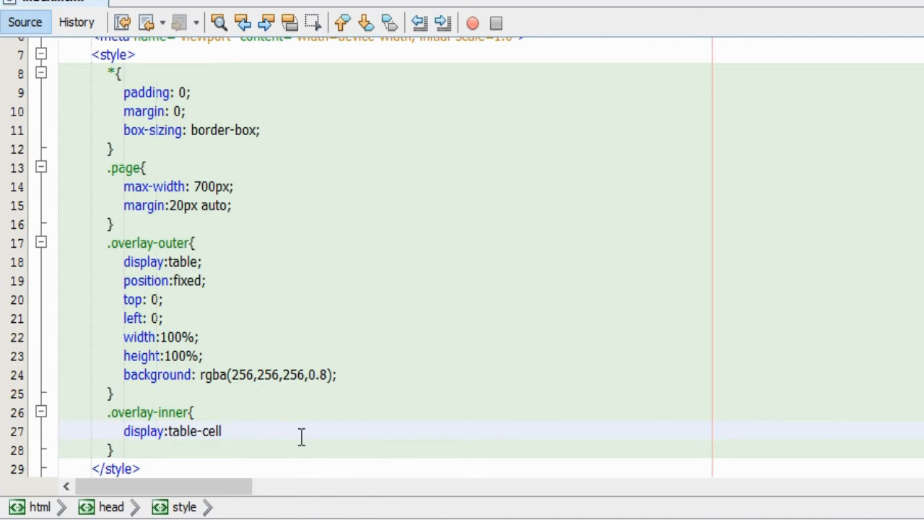
type("vertical-align:middle;")
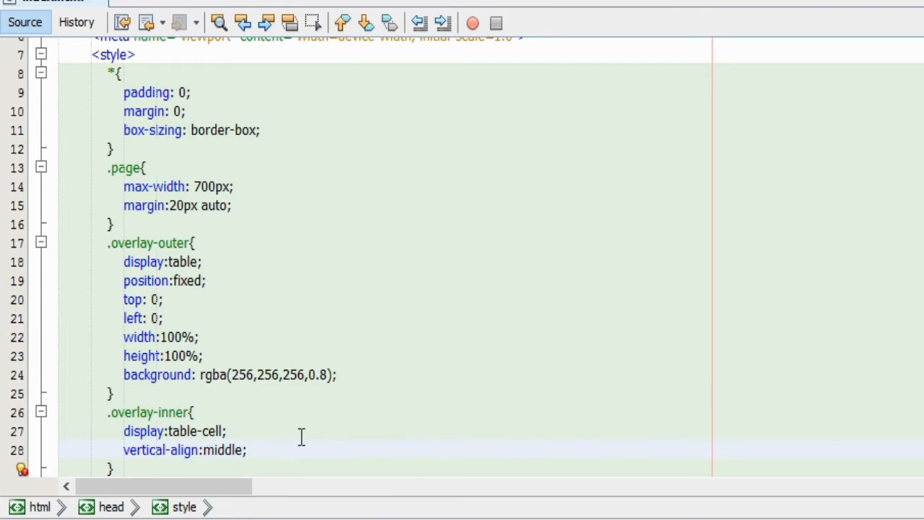
type("text-align:center;")
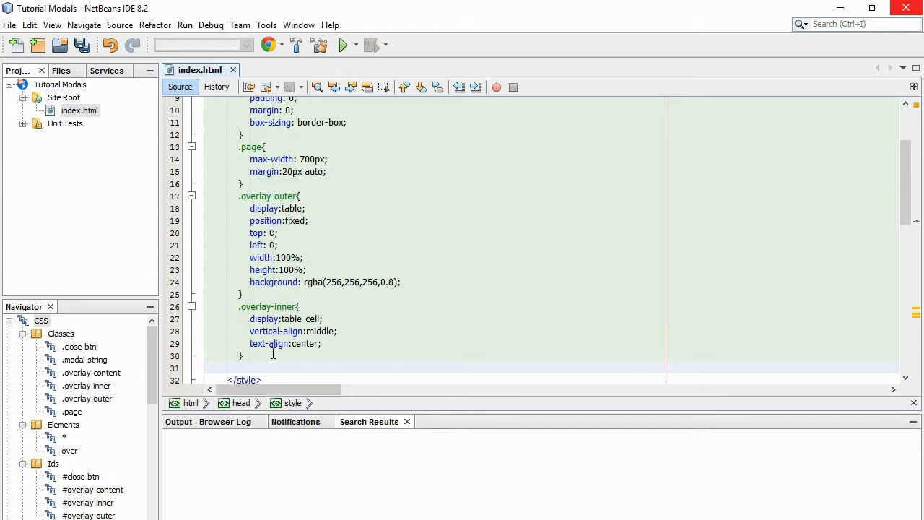
Add .overlay-content: inline-block, #eee background, 1px 1px 3px #444 shadow, 1rem padding, relative position.
type(".overlay-content{")
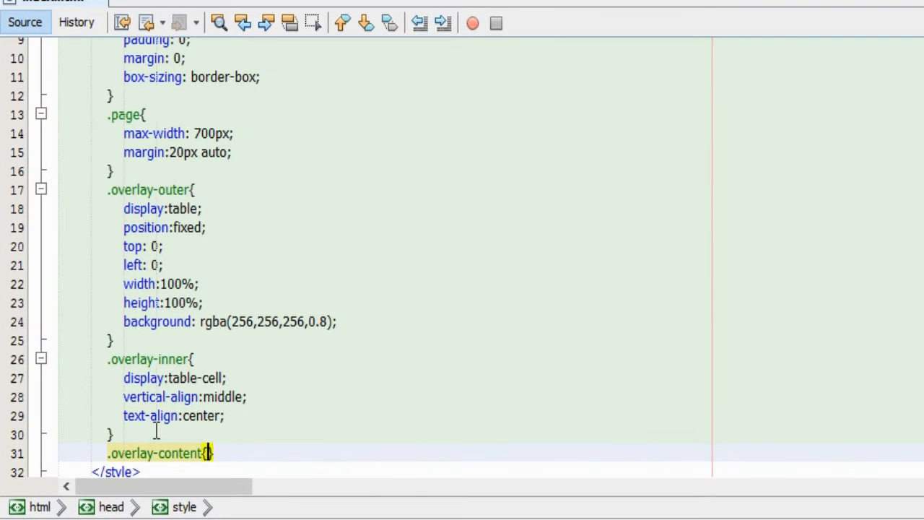
type("background:#eee;")
type("box-shadow: 1px 1px 2px #")
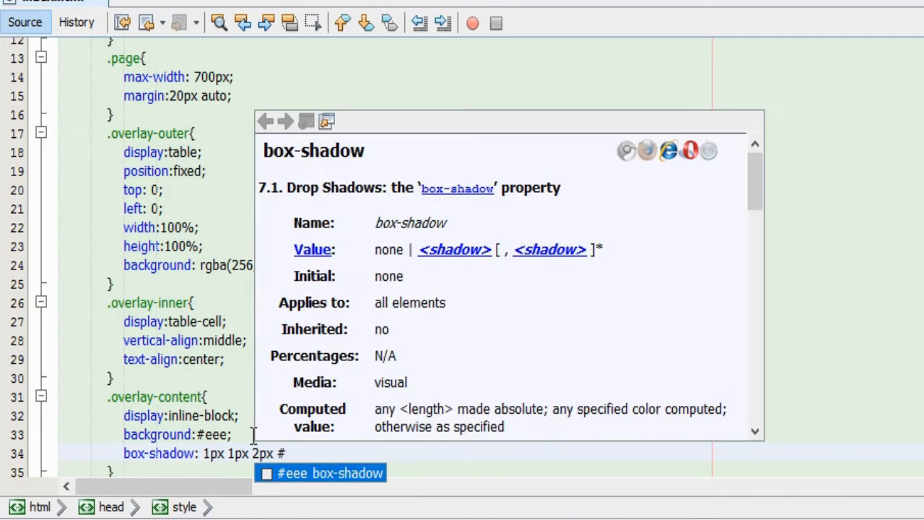
type("555")
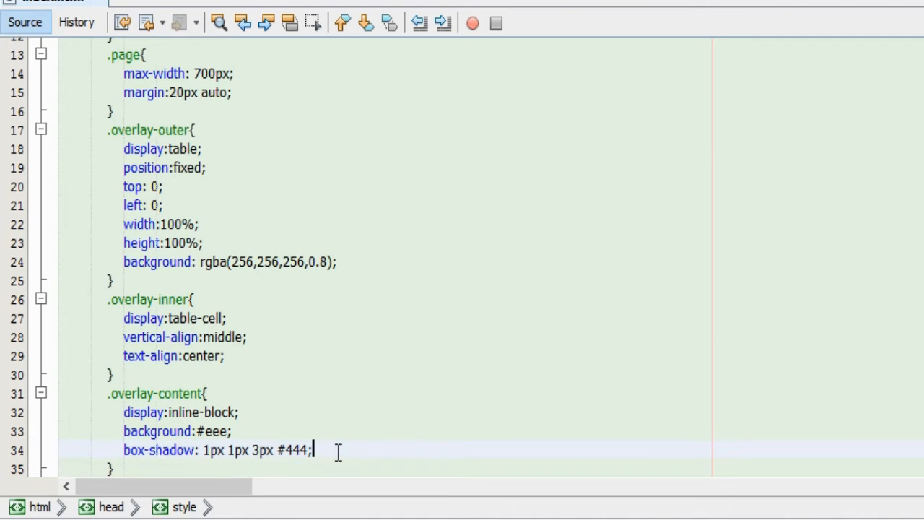
type("padding: 1rem;")
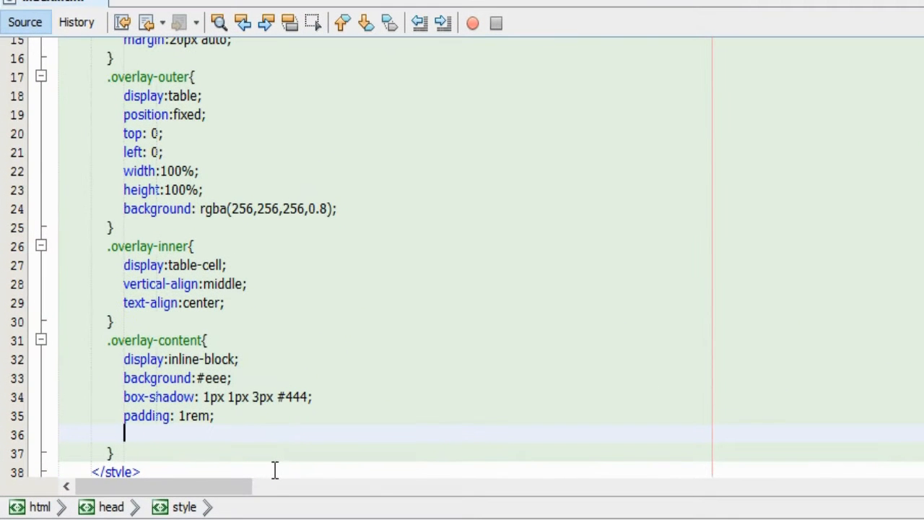
type("p")
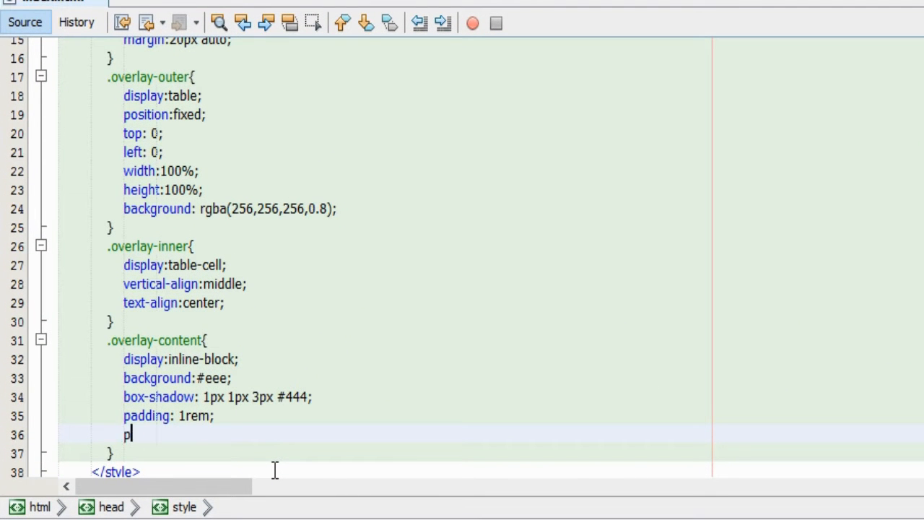
type("osition")
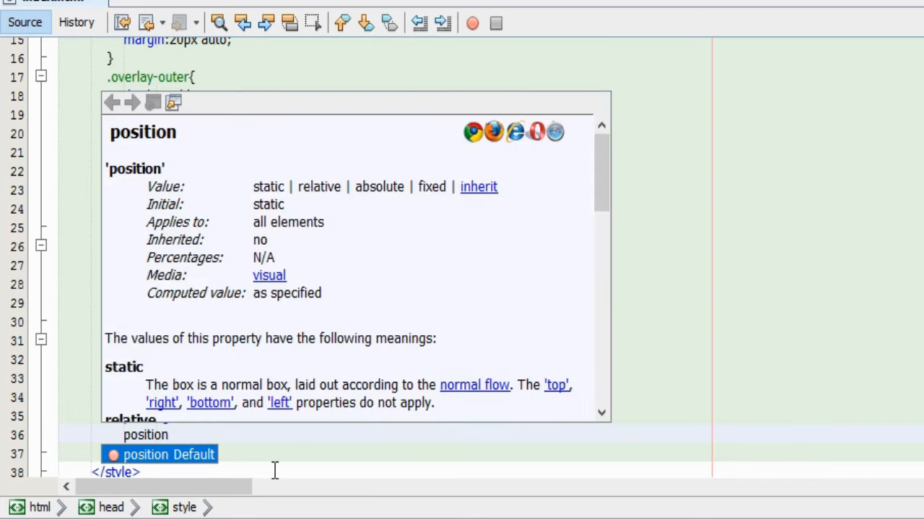
type("position:relative;")
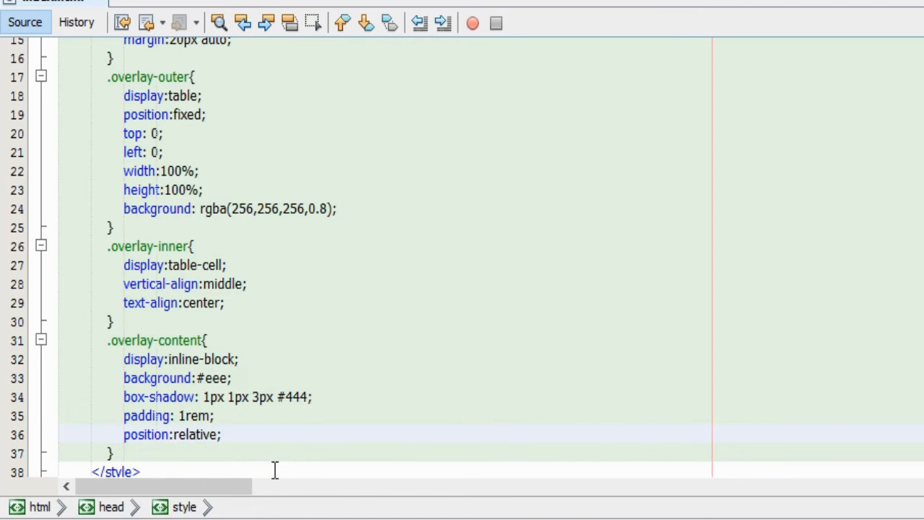
Start the .close-btn rule positioned absolutely at right -10px and top -10px.
type(".close-bt")
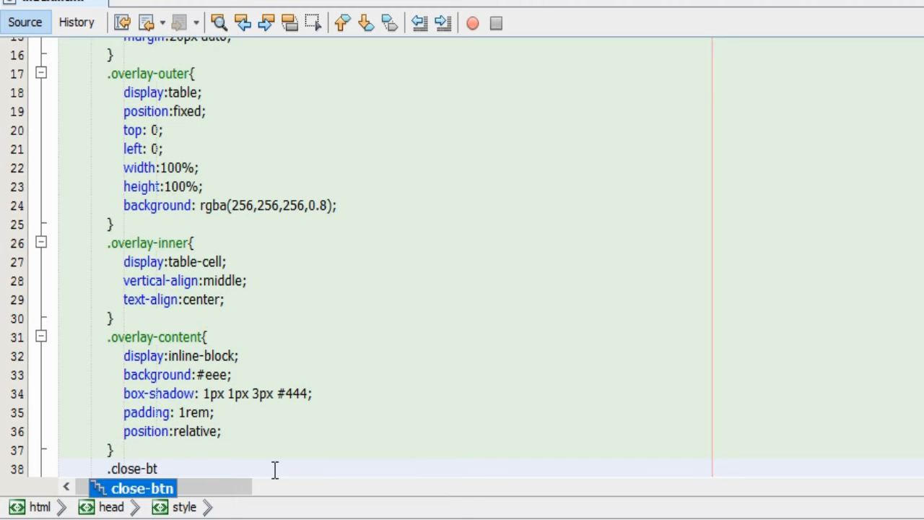
type("position:absolute;")
type("right:")
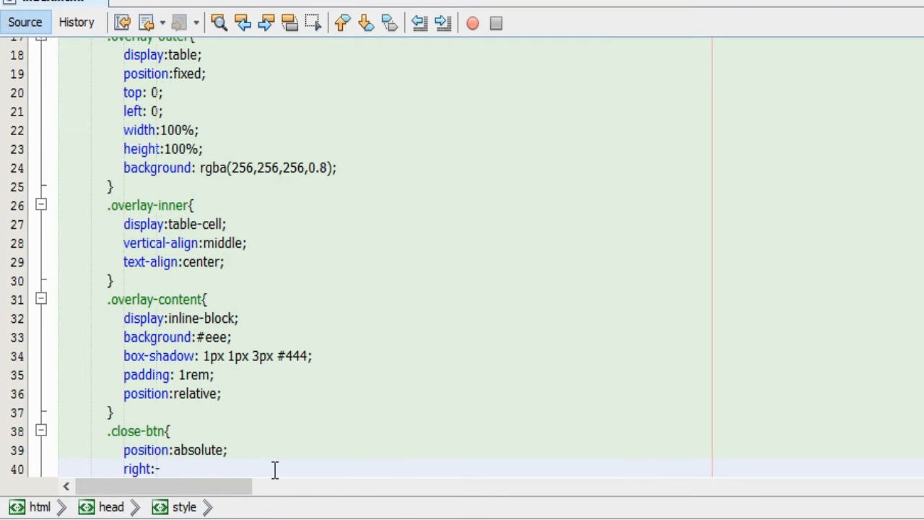
type("-10px;")
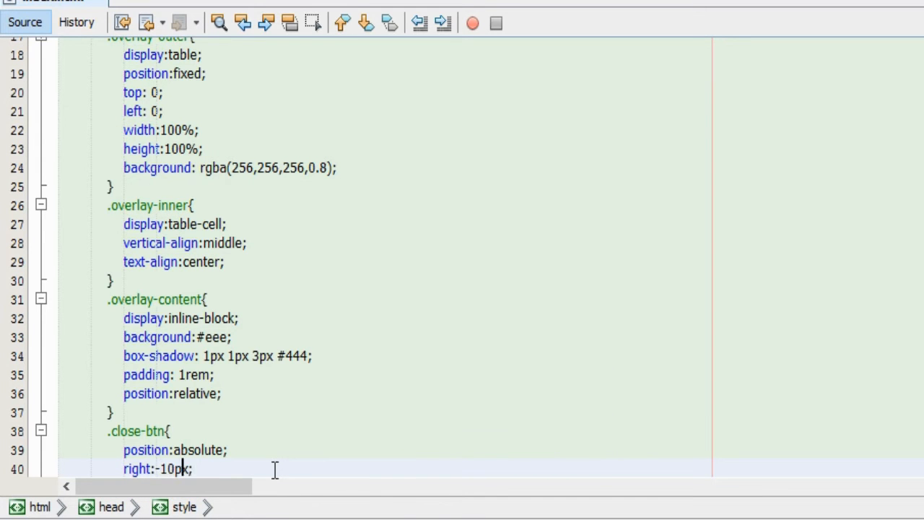
type("to")
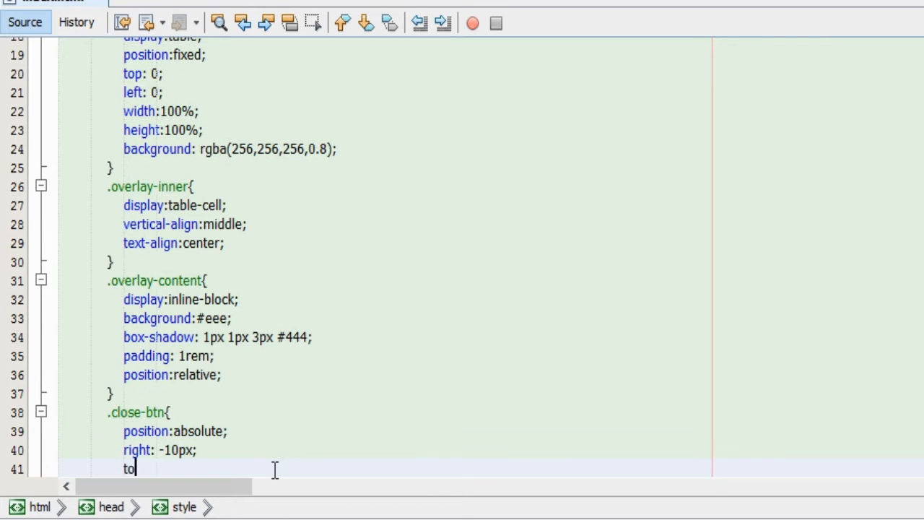
type("p: -10px;")
type("padding:10px")
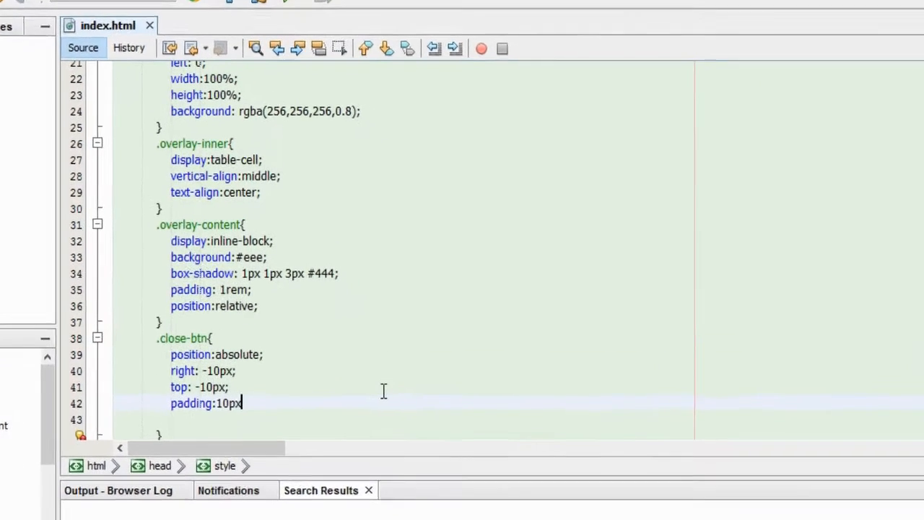
Give .close-btn a #111 background, #fff text, no border and 5px 8px padding.
type("background:#")
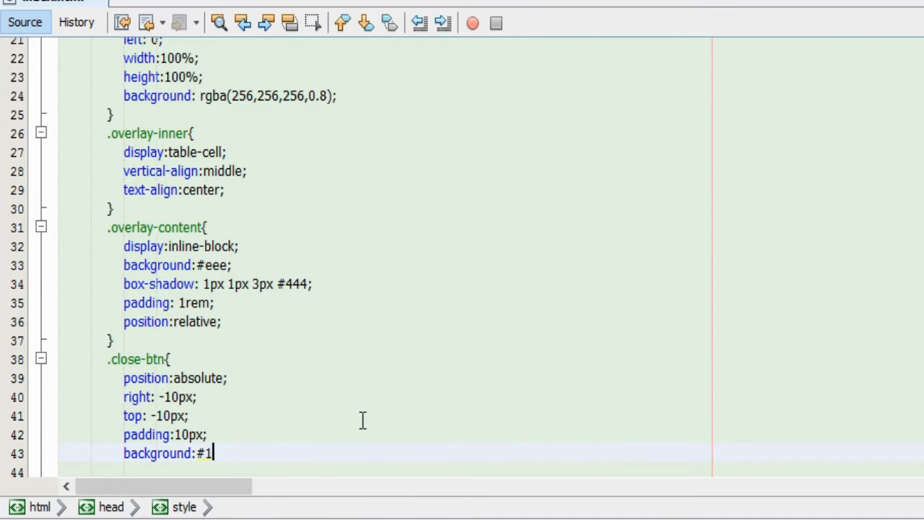
type("11;")
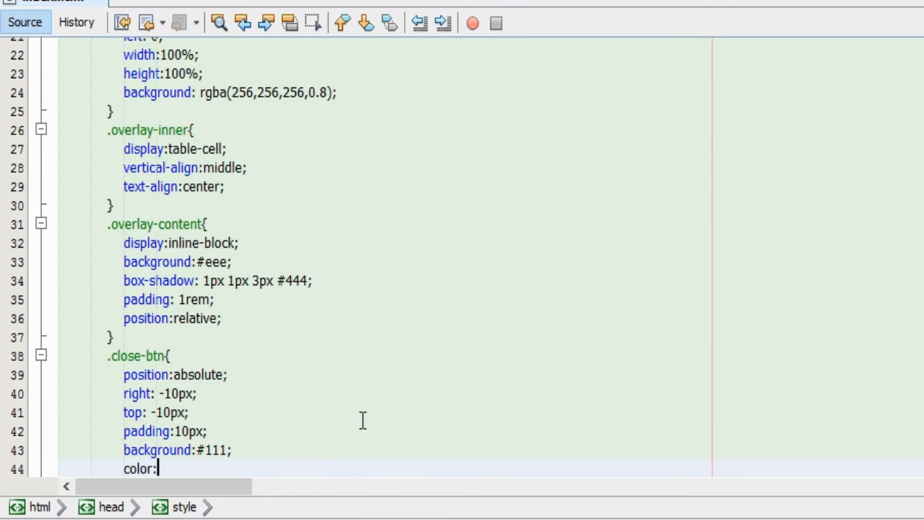
type("#fff;")
left_click(415, 432)
type("5")
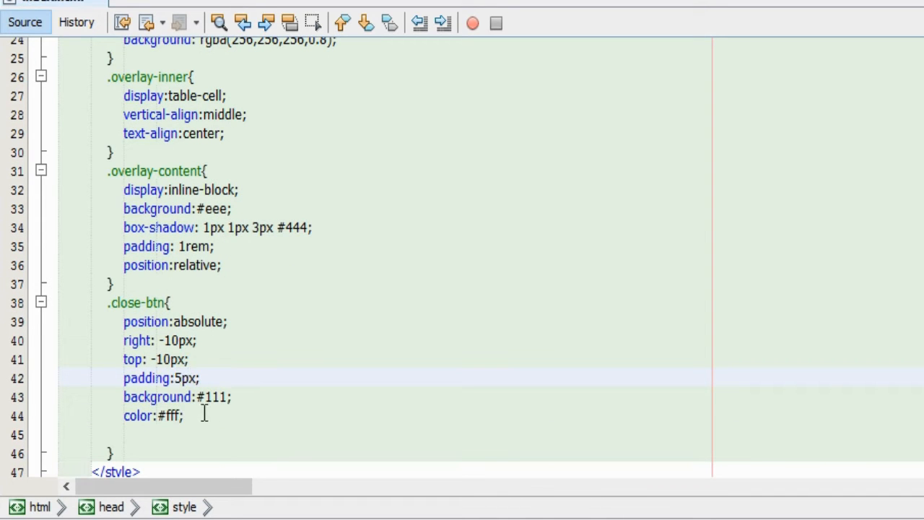
type("border:none;")
type(" 8")
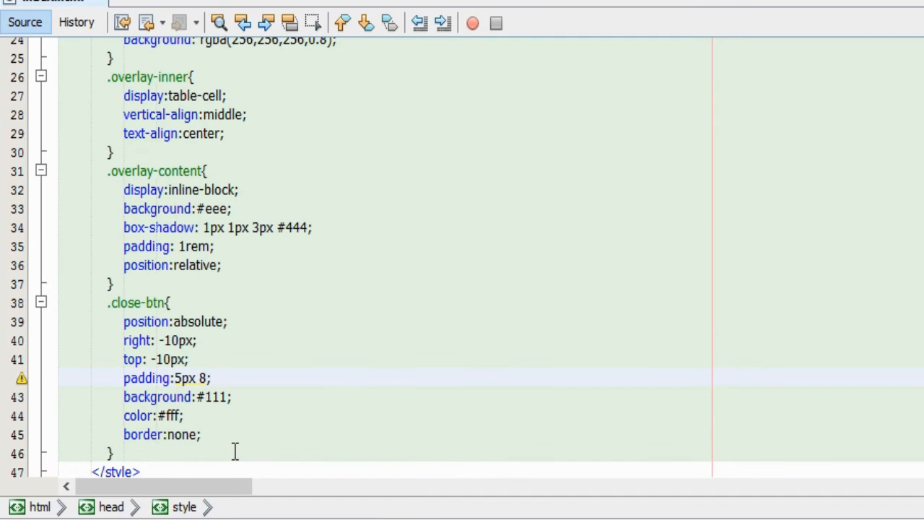
type("px")
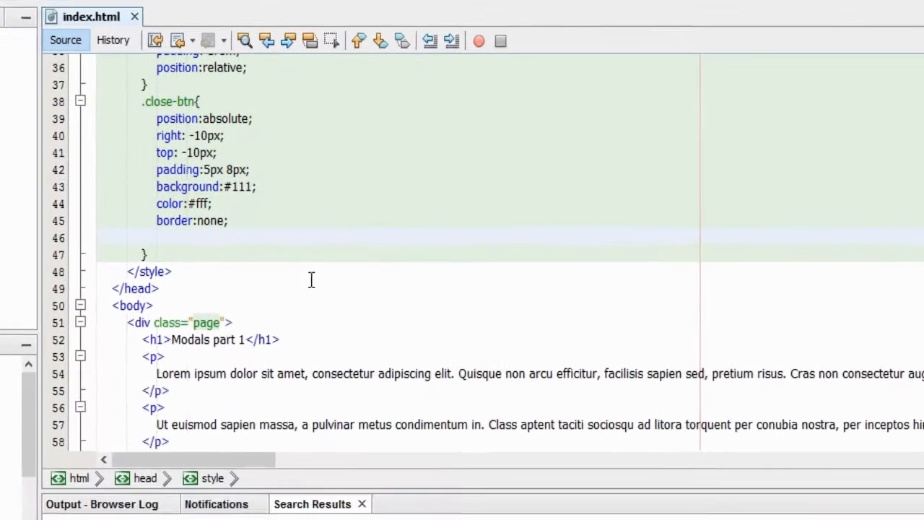
Add cursor pointer to .close-btn and set .overlay-outer to display none.
type("cursor")
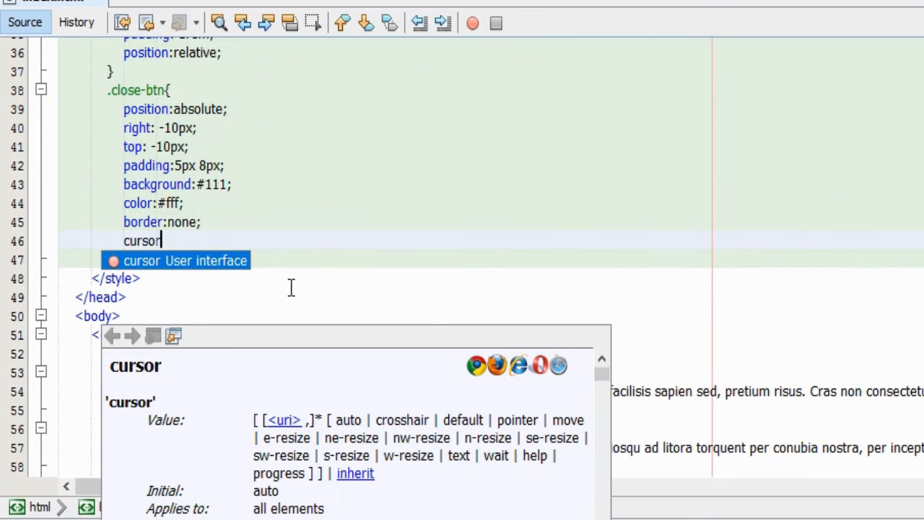
type(":poin")
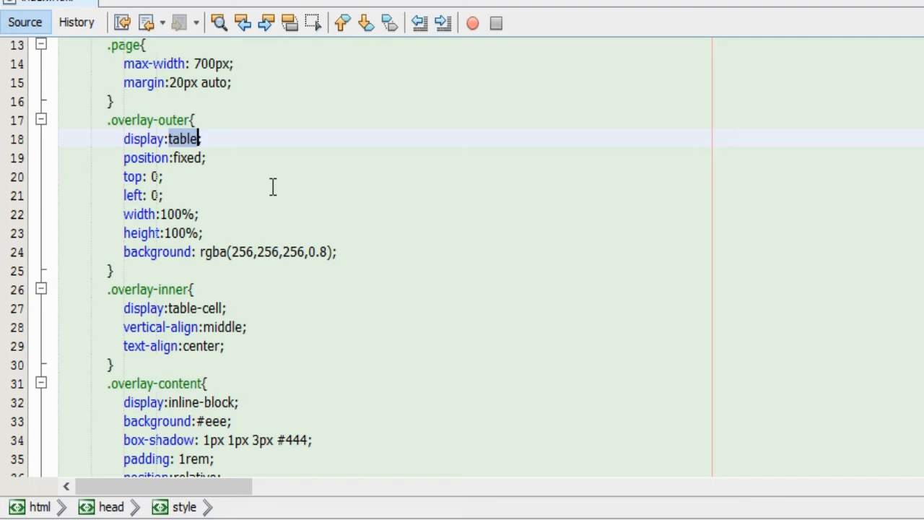
type("none")
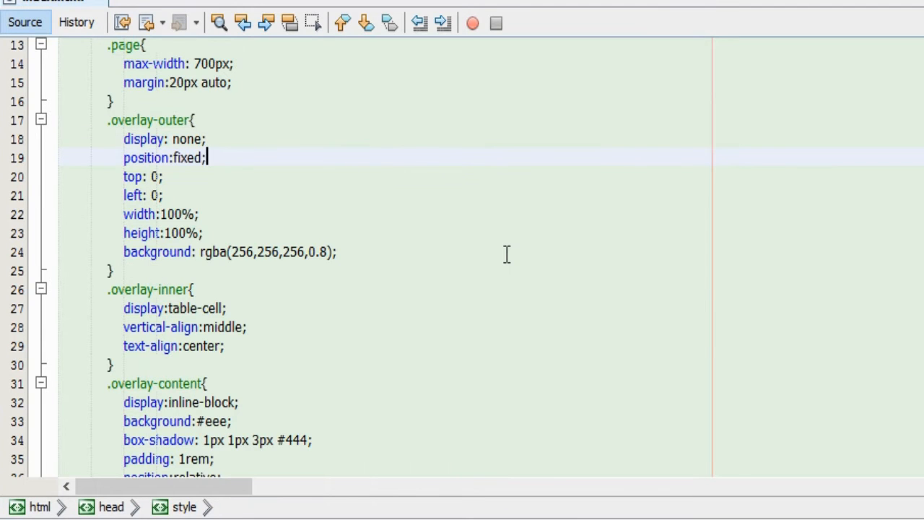
scroll("down", 3)
type("<p")
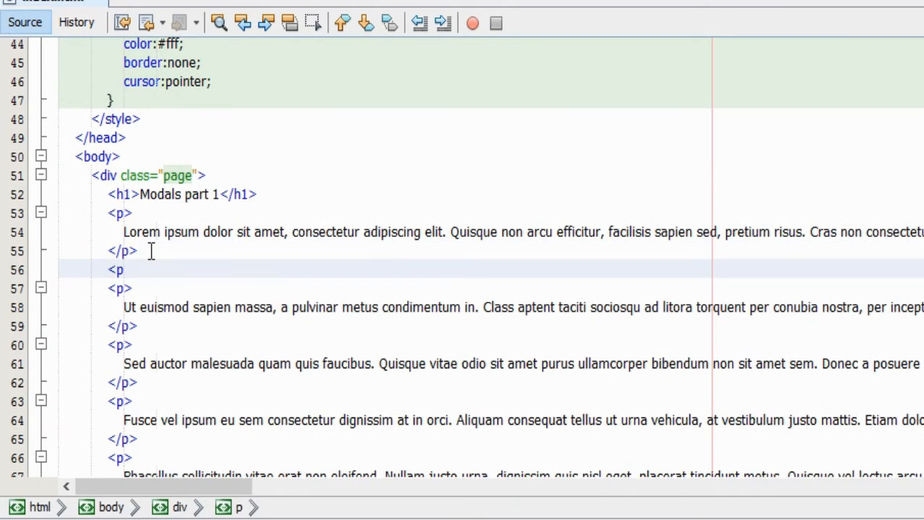
Add an anchor with href '#', class modal-link and a data-modal message.
type("<a href=\"")
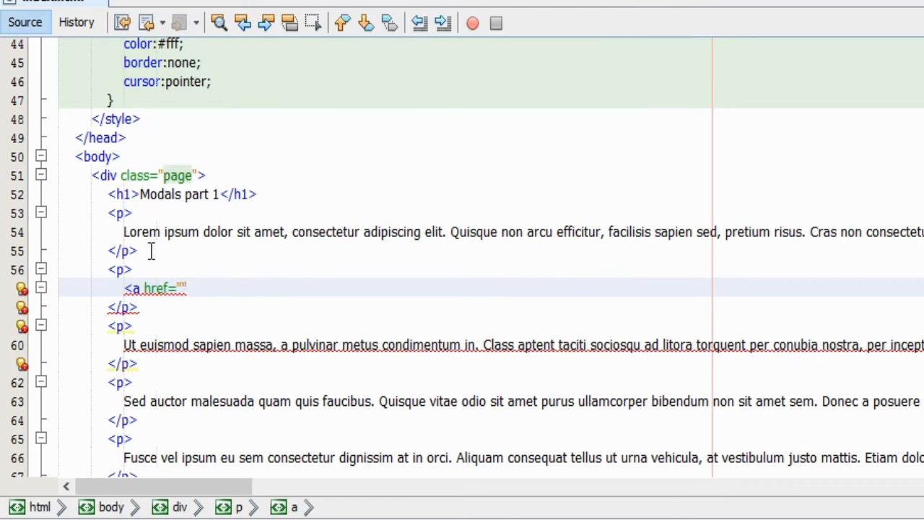
type("#")
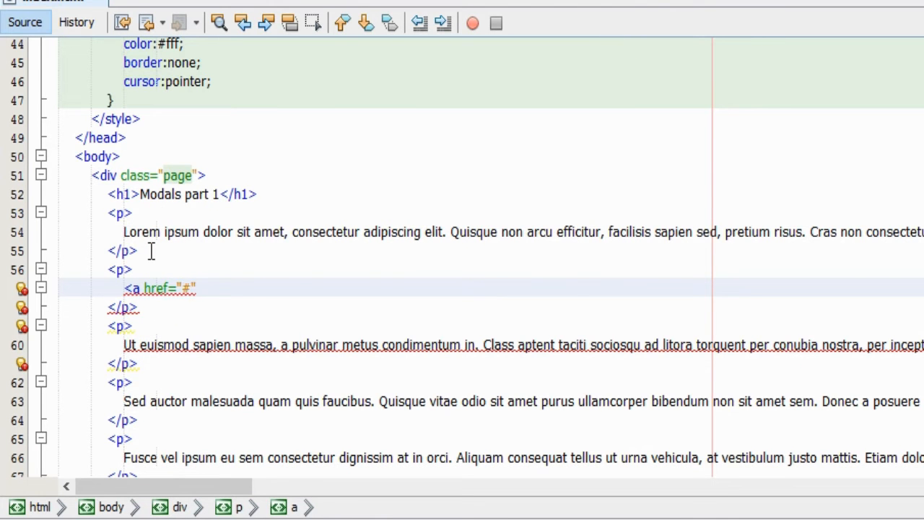
type("class=\"mo\"")
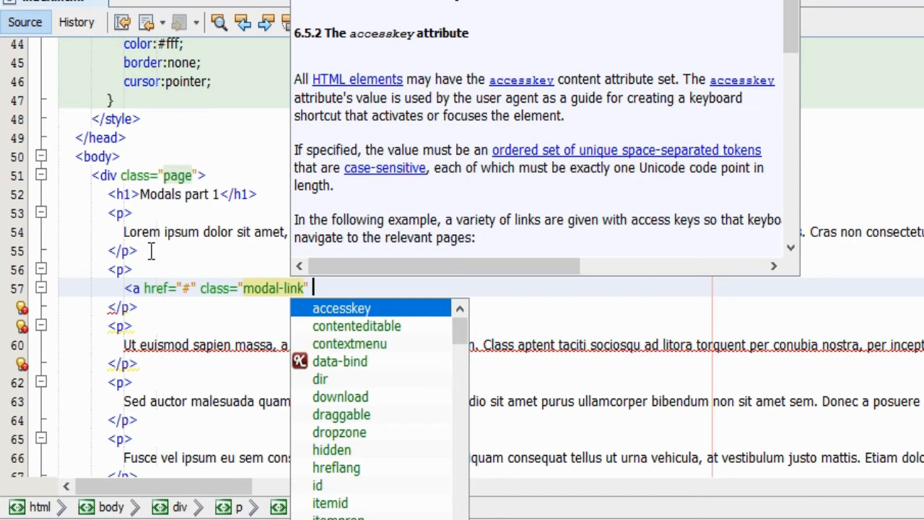
type("data-mo")
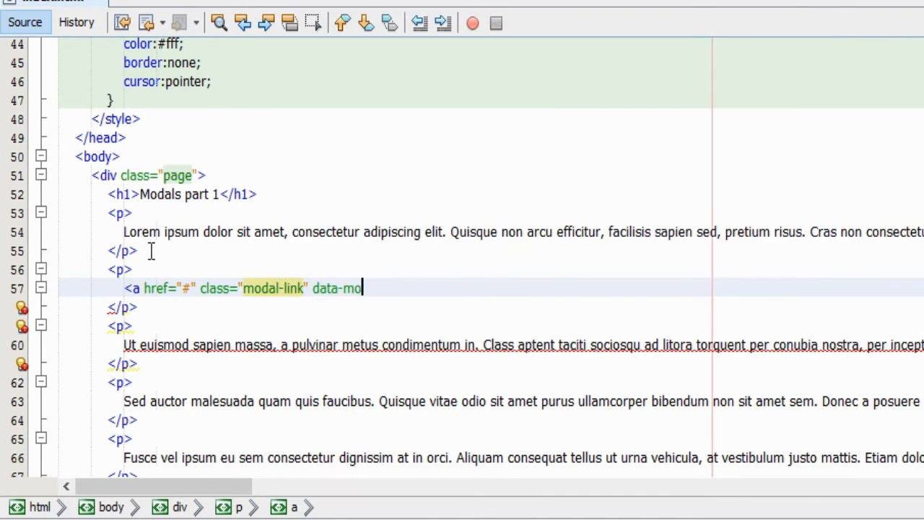
type("dal=\"\"")
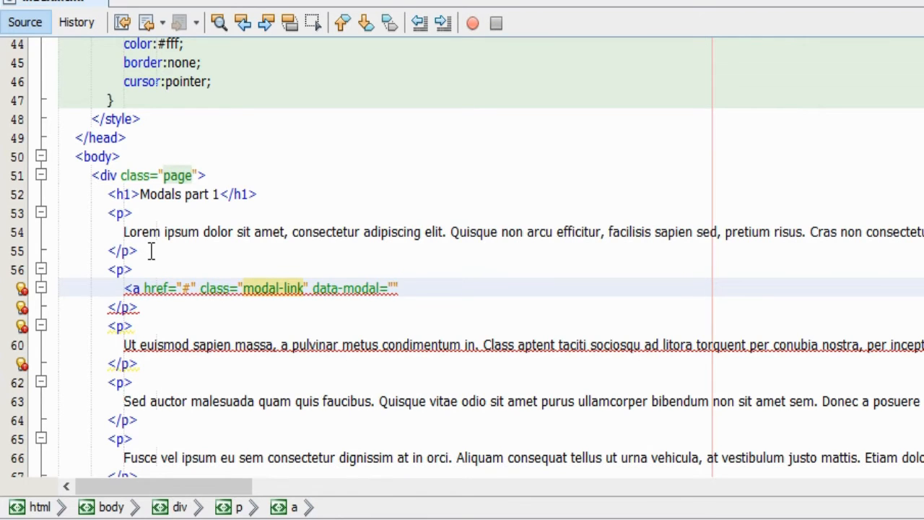
type("This i")
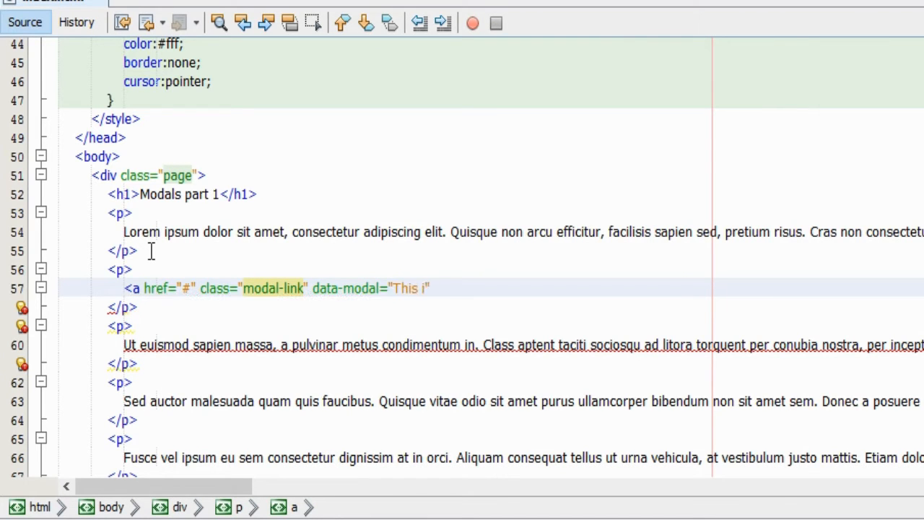
type("s the message th")
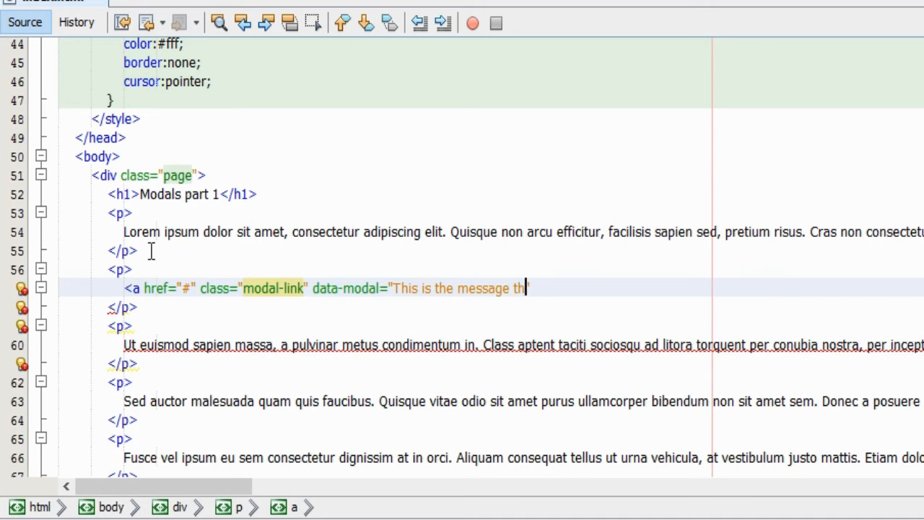
type("at you shuld see")
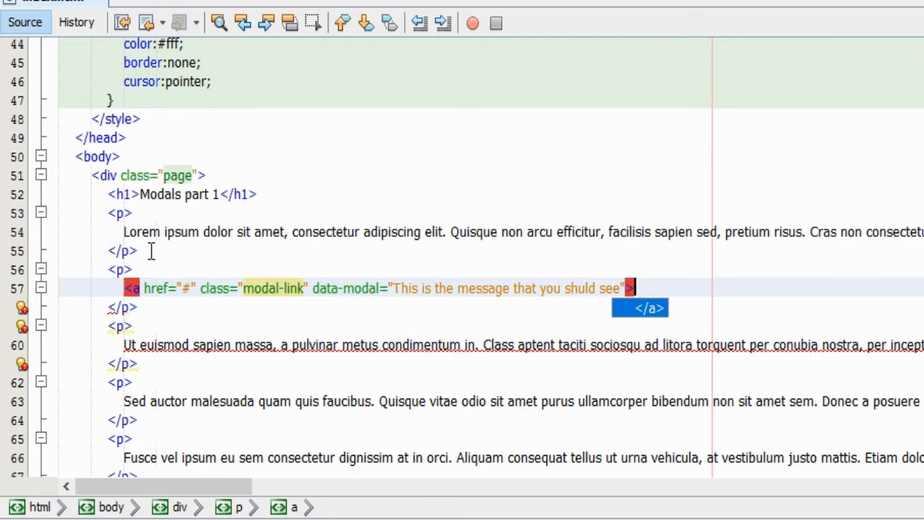
Finish the 'Click here!' link text and add a second link with an 'another…must see' message.
type("Th</a>")
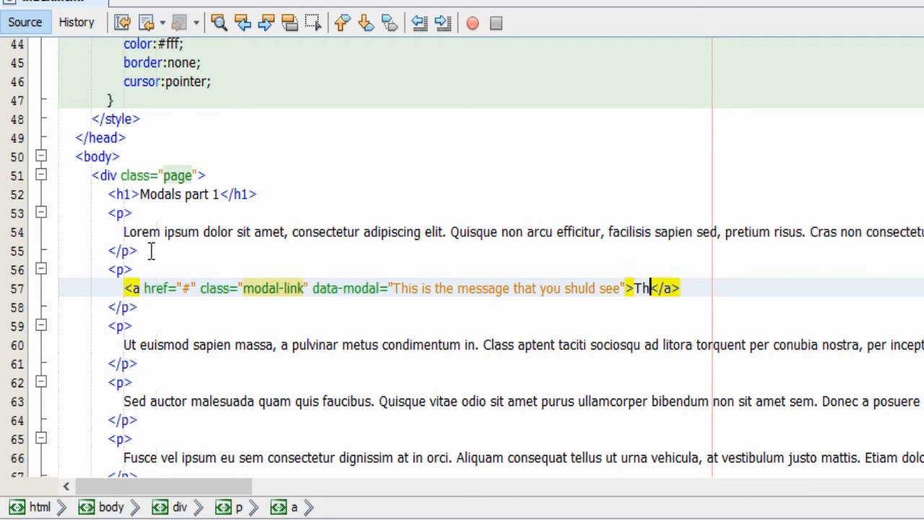
type("Click here")
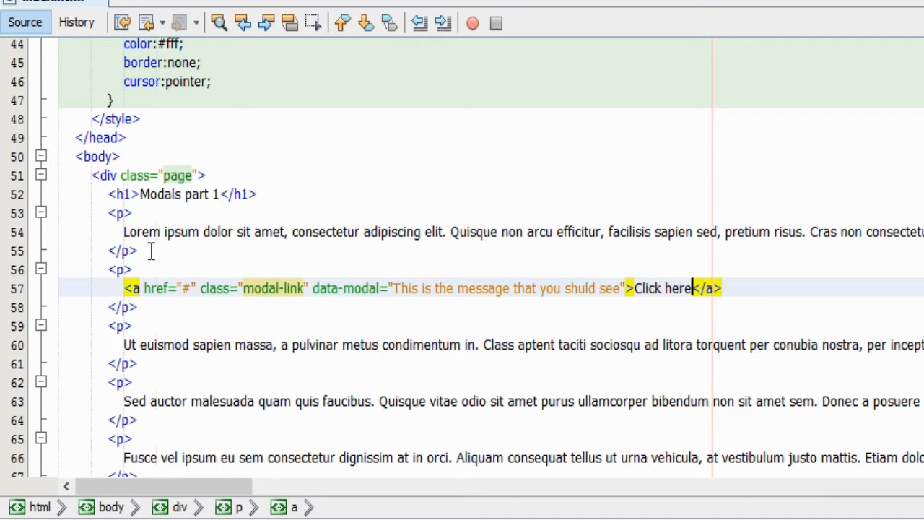
type("!")
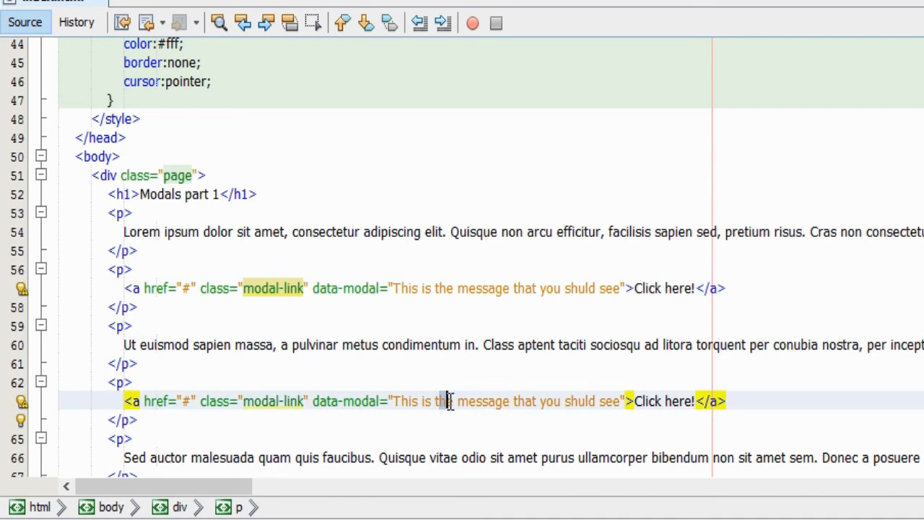
type("another")
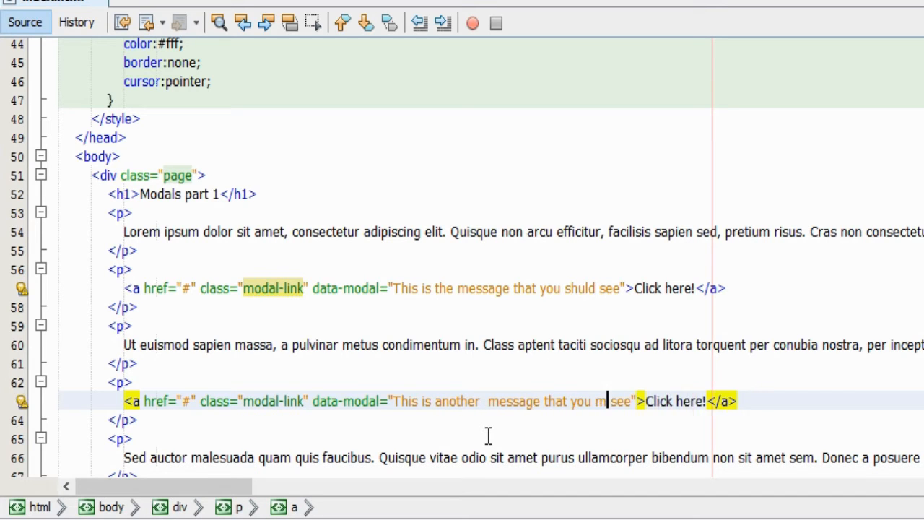
type("ust")
type("margin: 10p")
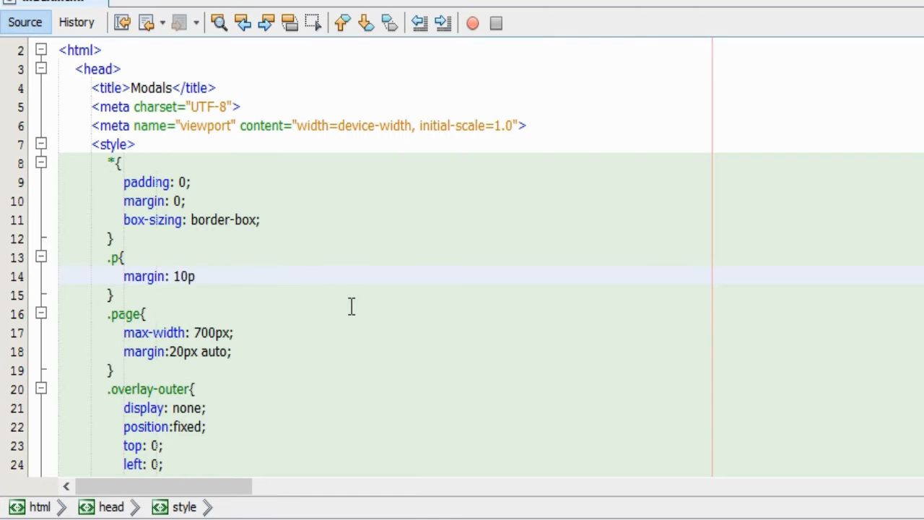
Complete margin: 10px 0 in the .p rule and add a <script> block before </body>.
type("x 0;")
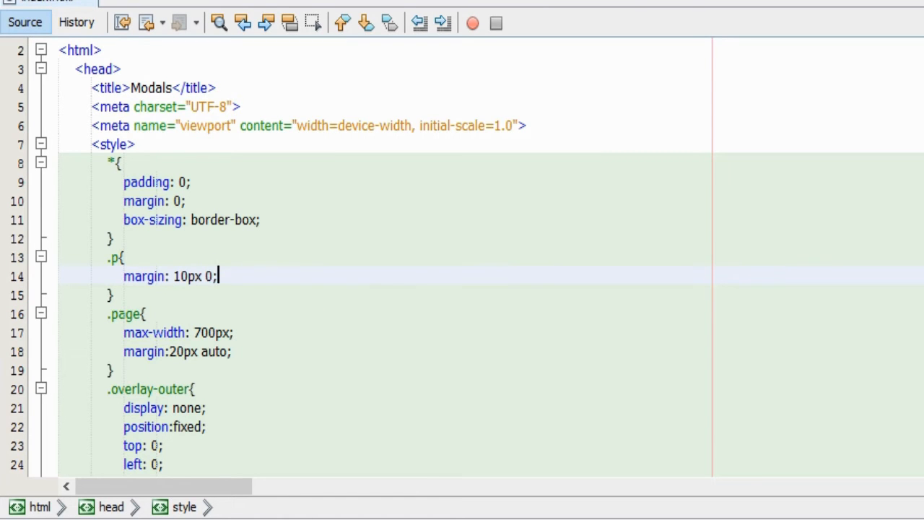
scroll("down", 3)
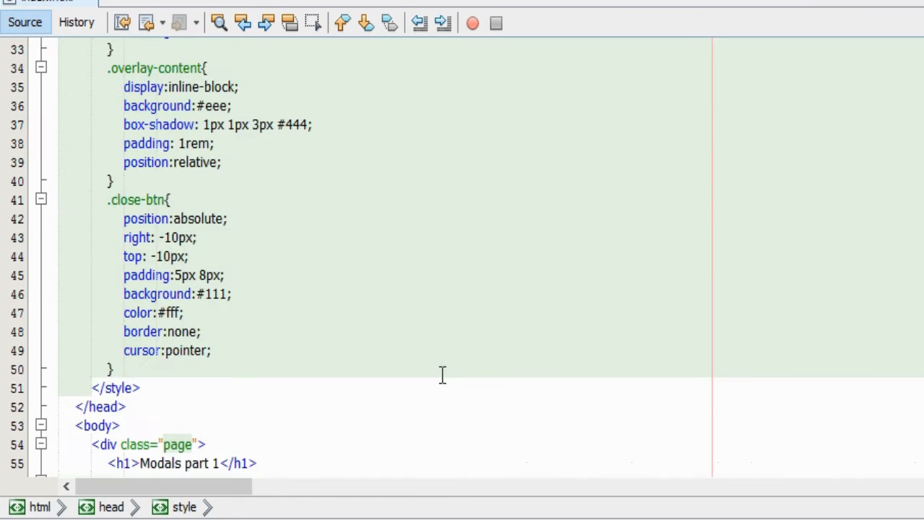
scroll("down", 3)
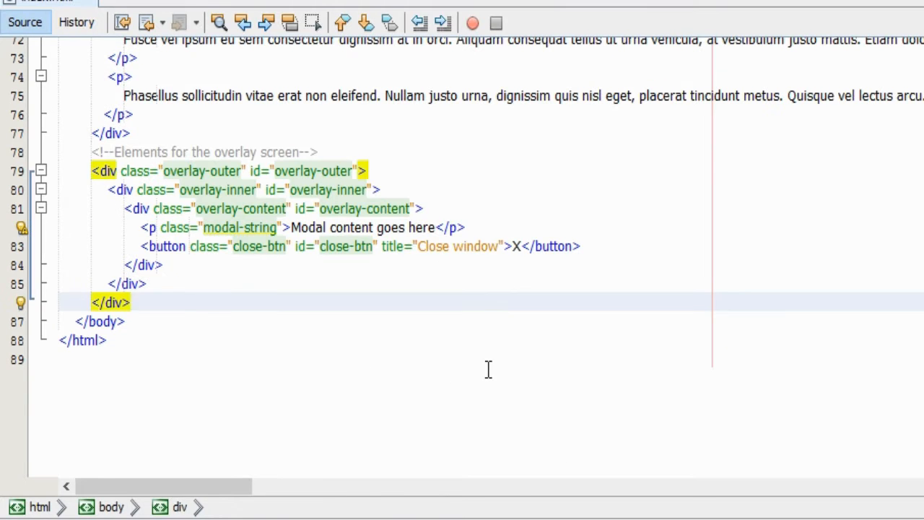
type("<script>")
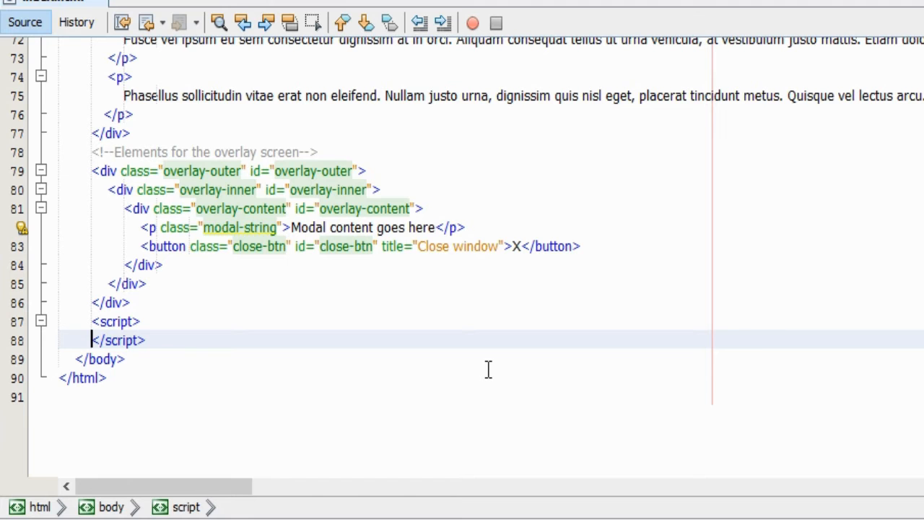
Write script comments: reference the DOM elements, attach eventlisteners, handler functions for the events.
left_click(130, 322)
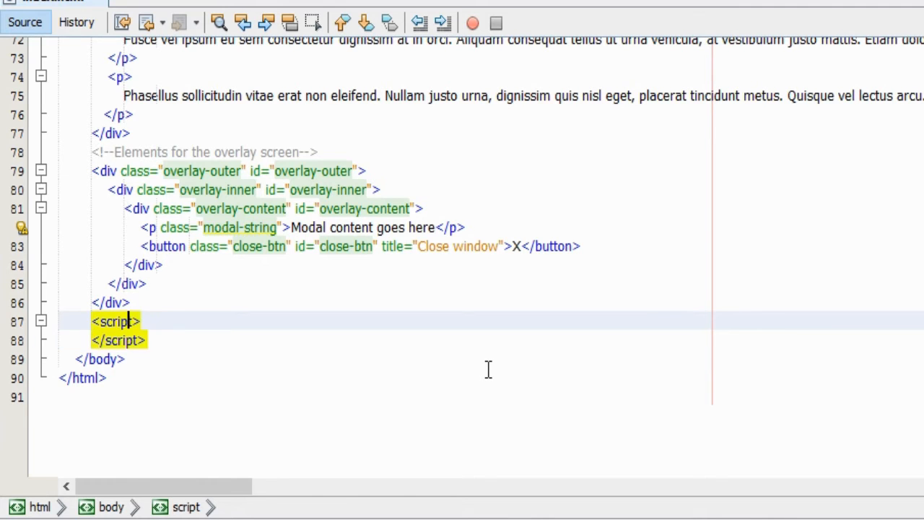
type("//Re")
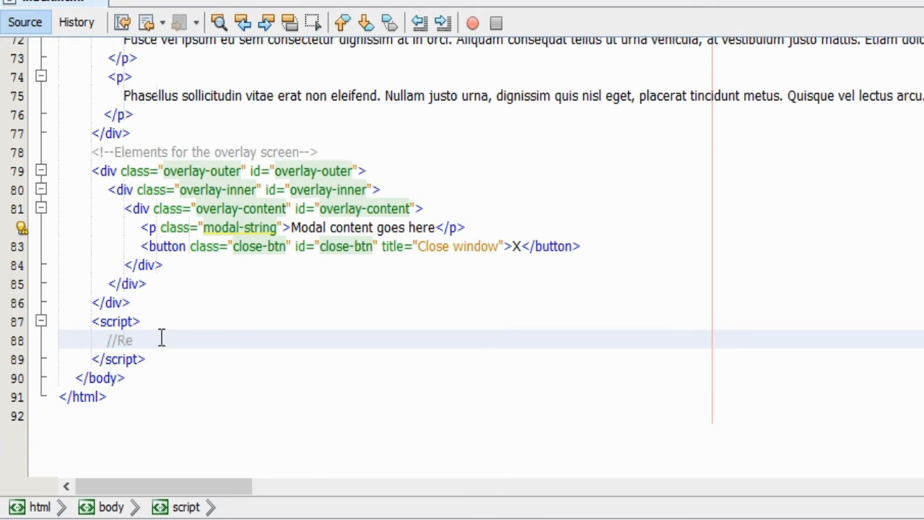
type("ference the")
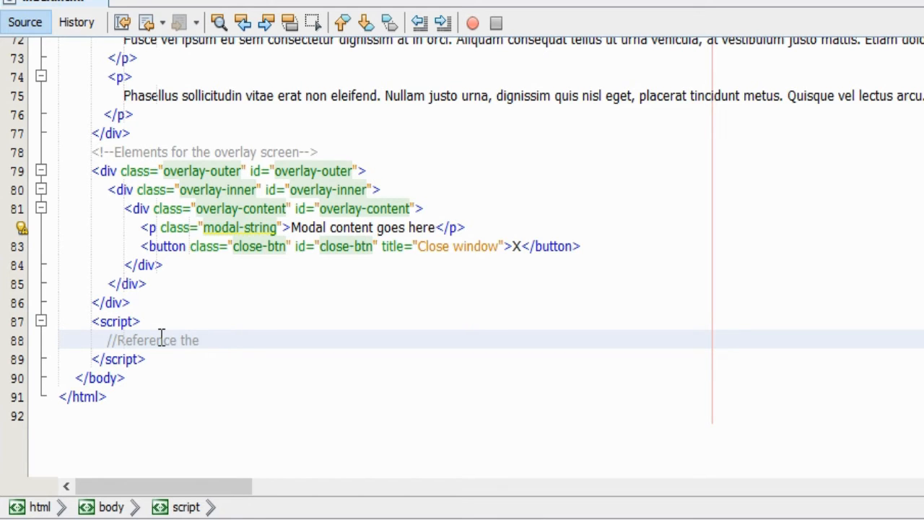
type("DOM elements")
type("//Atta")
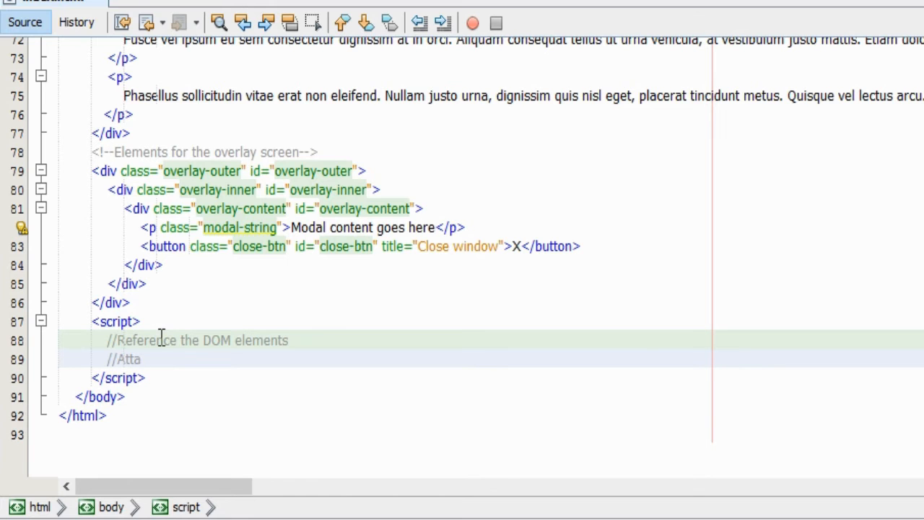
type("ch eventlisteners t")
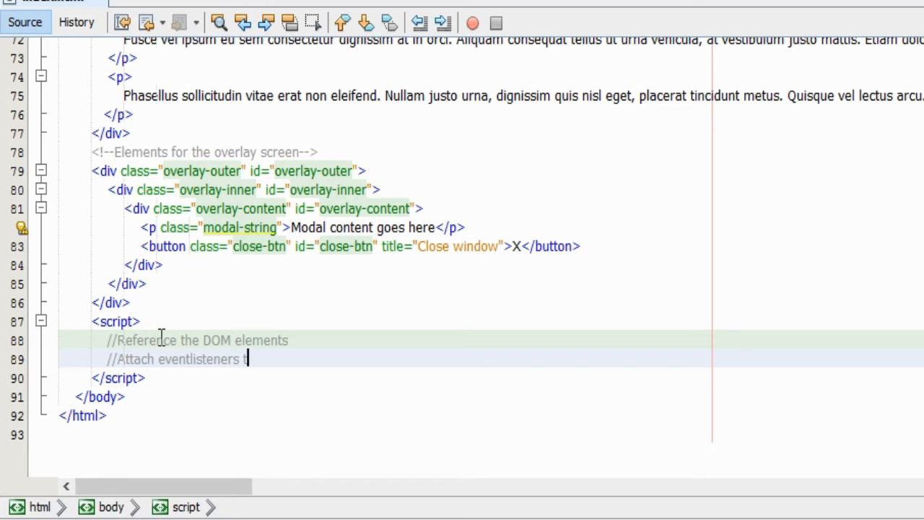
type("o the elements")
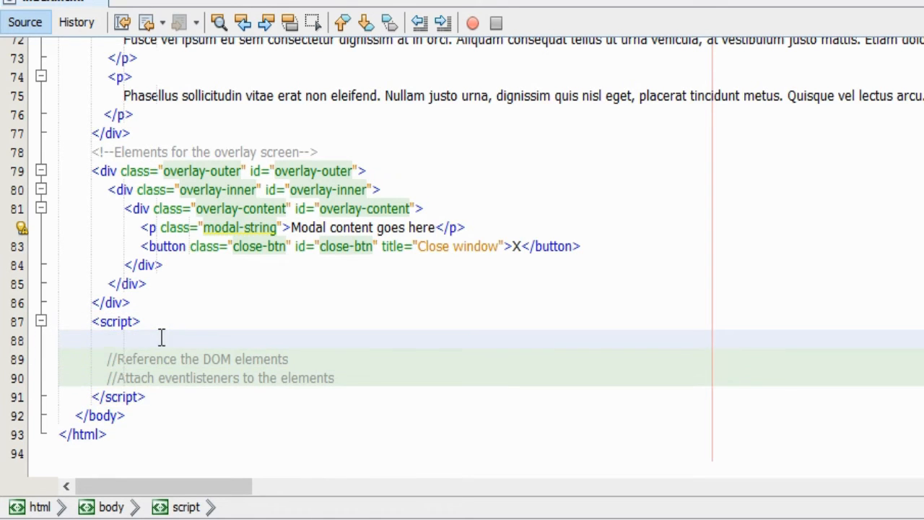
type("//Handler")
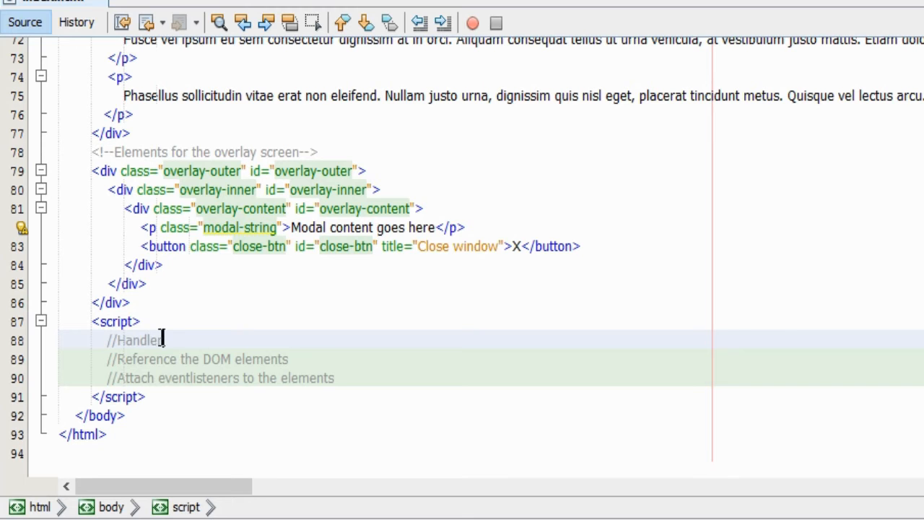
type("functions for the")
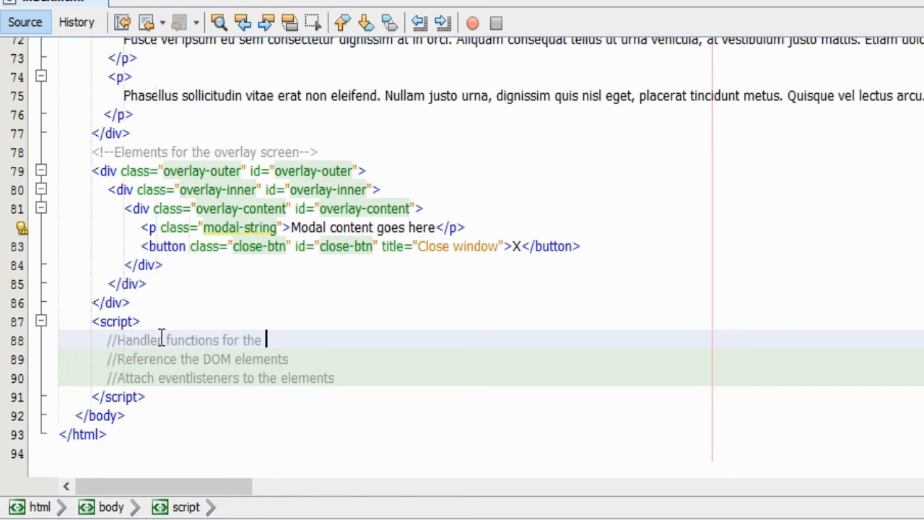
type("events")
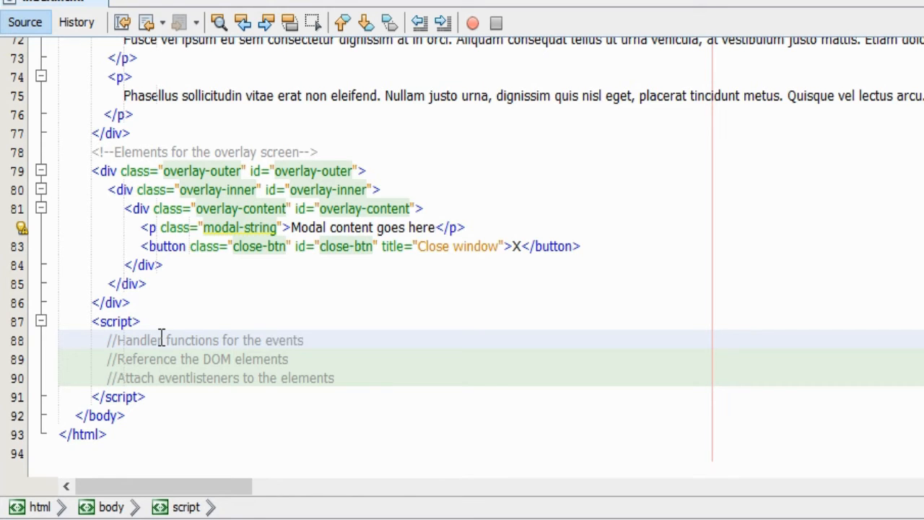
key("Enter")
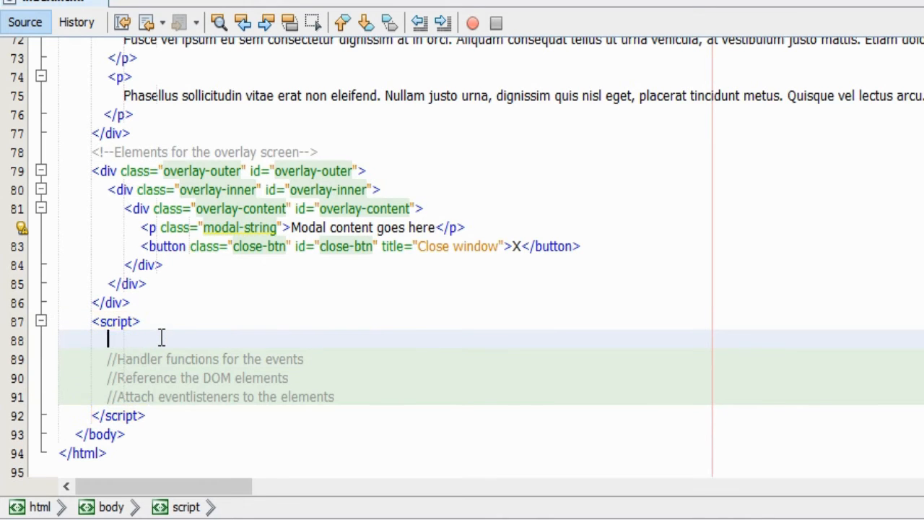
Wrap the comments in function pageLoad, register it on window 'load', and log 'page has loaded!'.
type("function page")
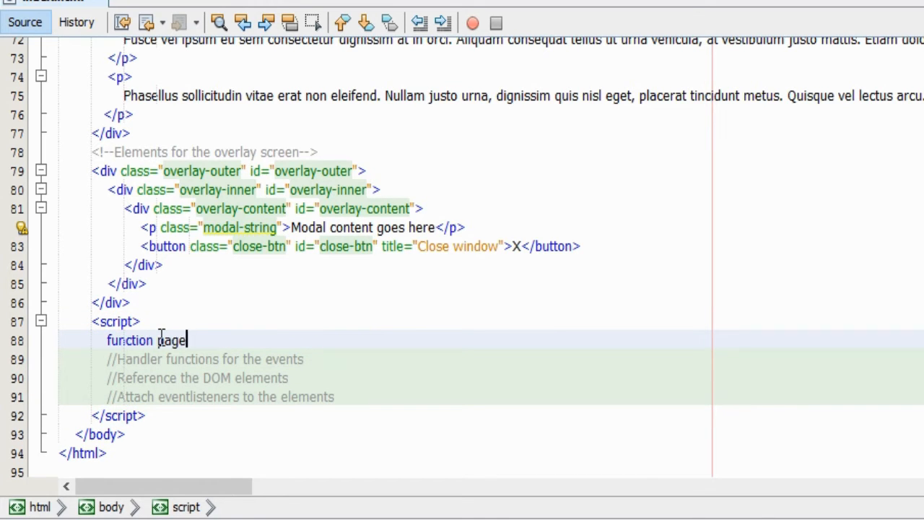
type("Load () {")
type("}")
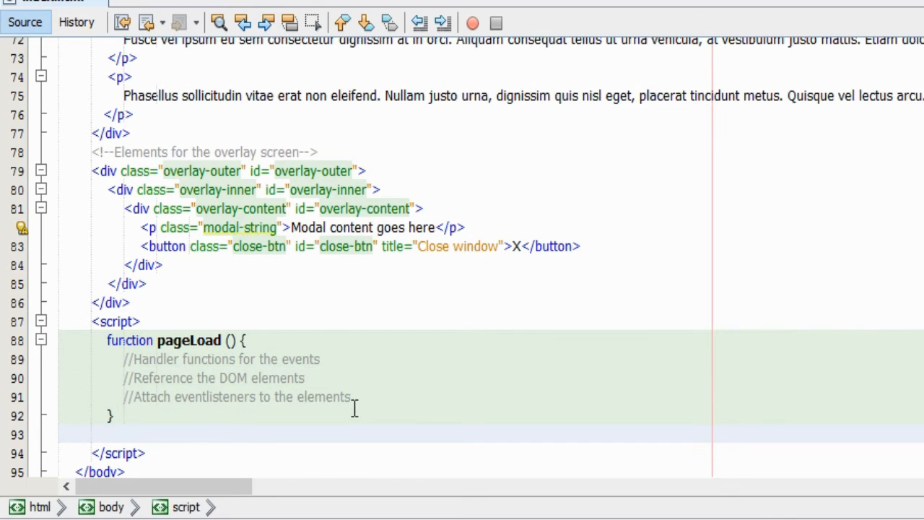
type("window.addEventListener(")
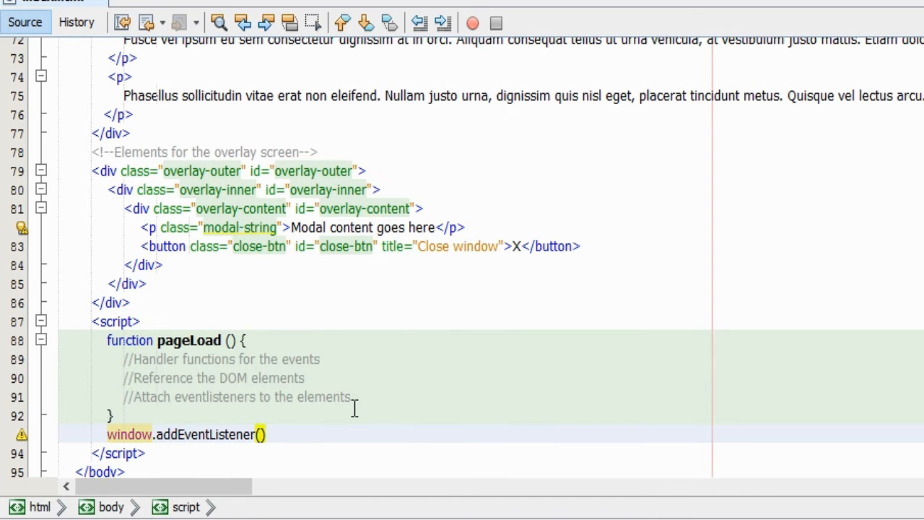
type("'load',")
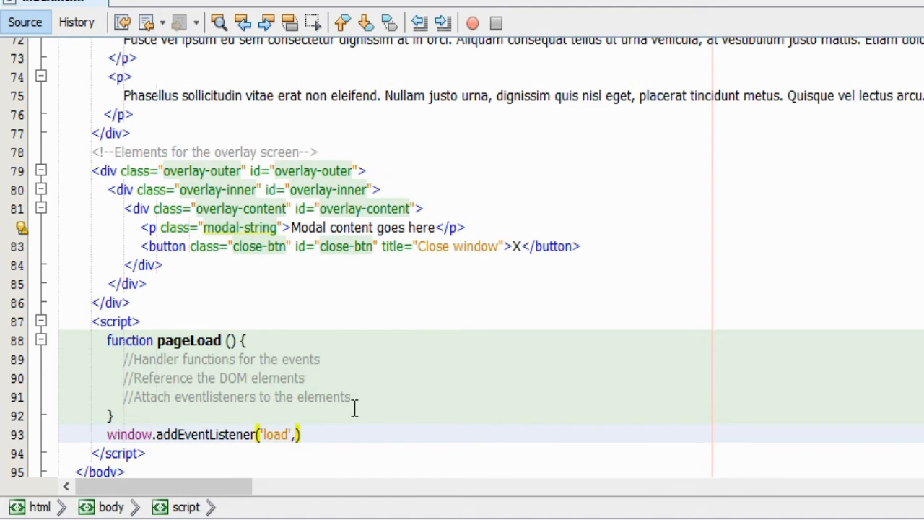
type("pageLo")
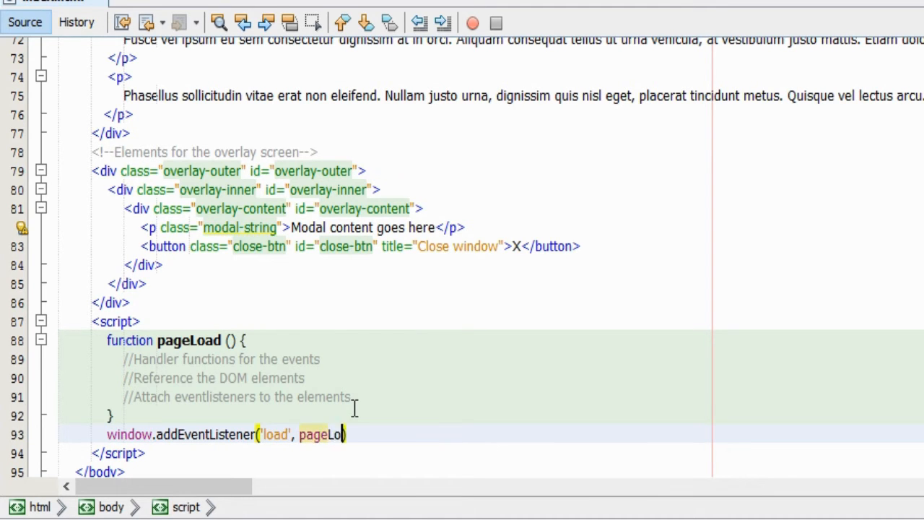
type("ad);")
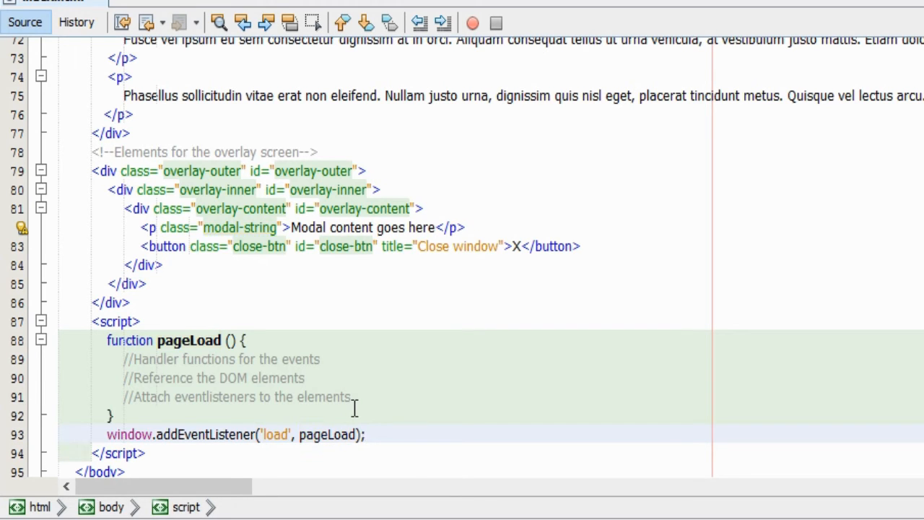
type("console.log(')")
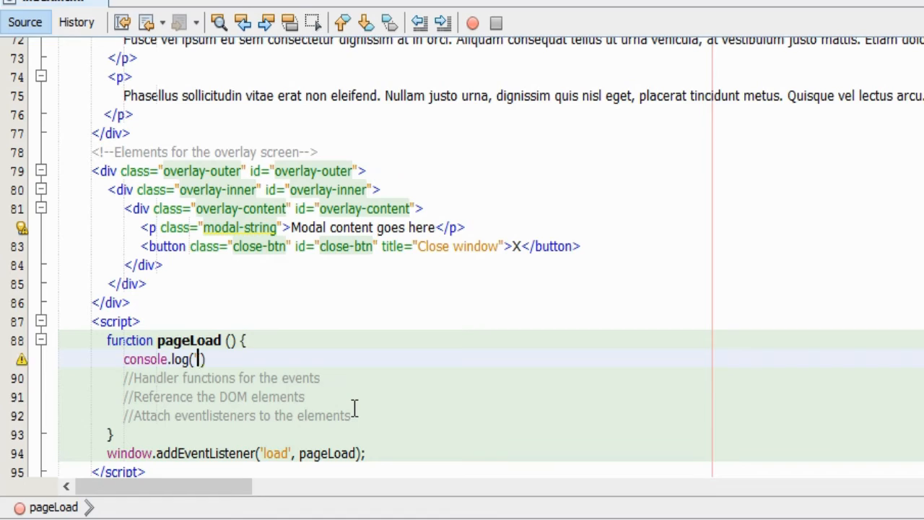
type("'page has loaded!');")
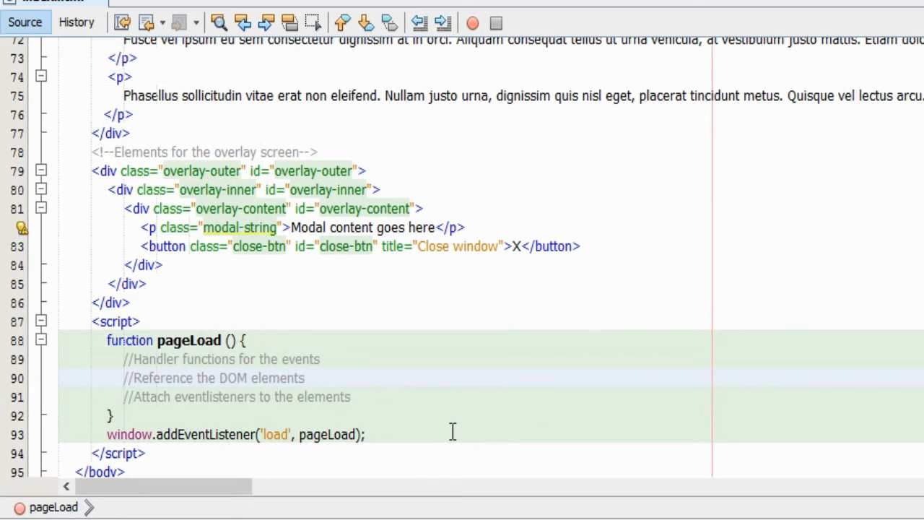
Add overlayOuter and modalString variables via getElementById('overlay-outer') and getElementById('modal-string').
type("var overlayOuter =")
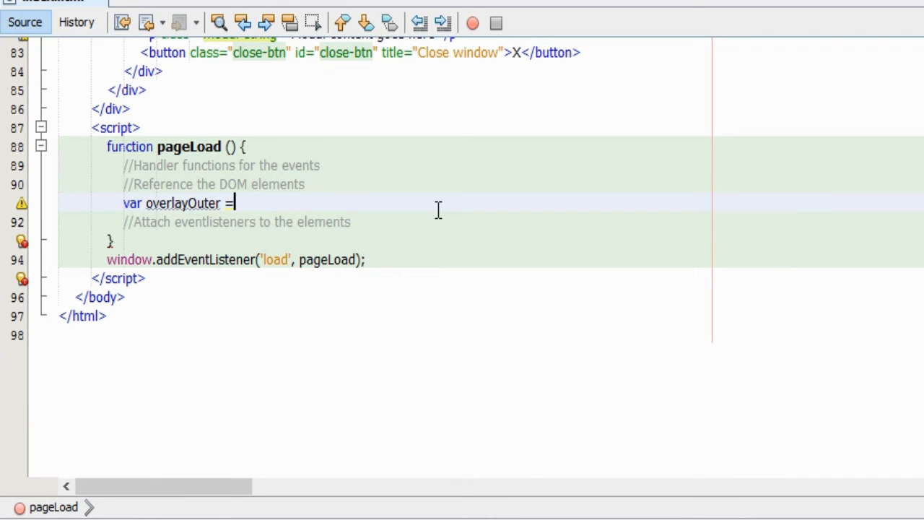
type("document")
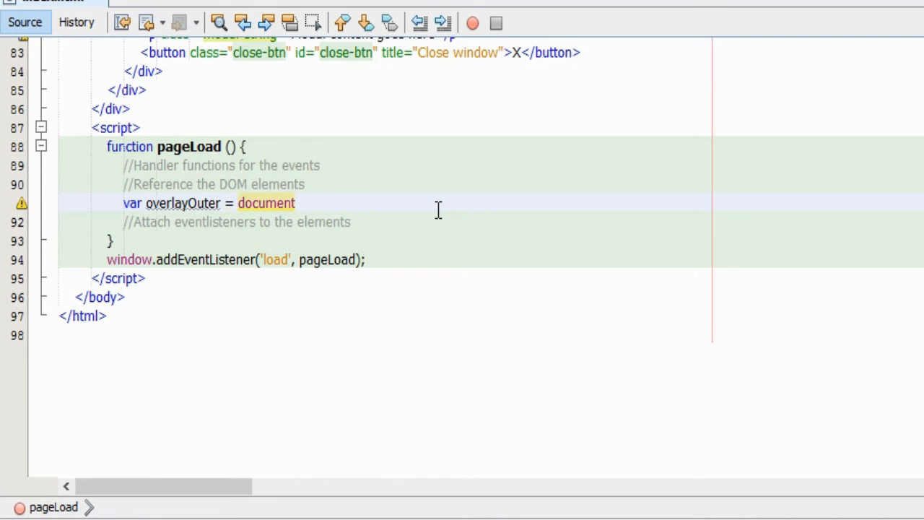
type(".getElementById('over')")
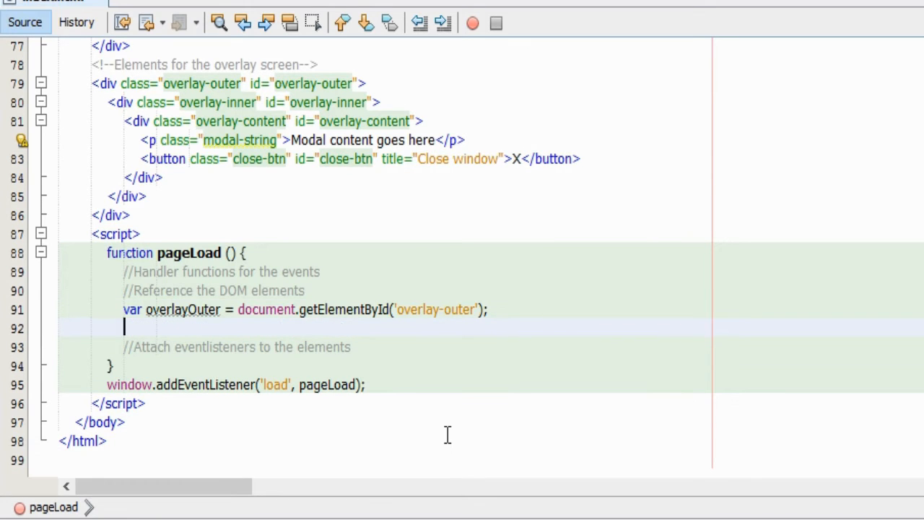
type("var")
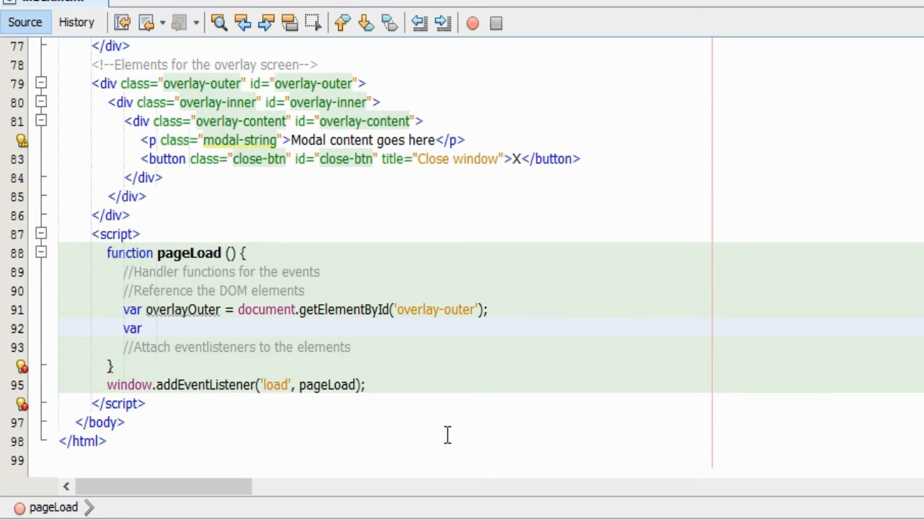
type("modalStri")
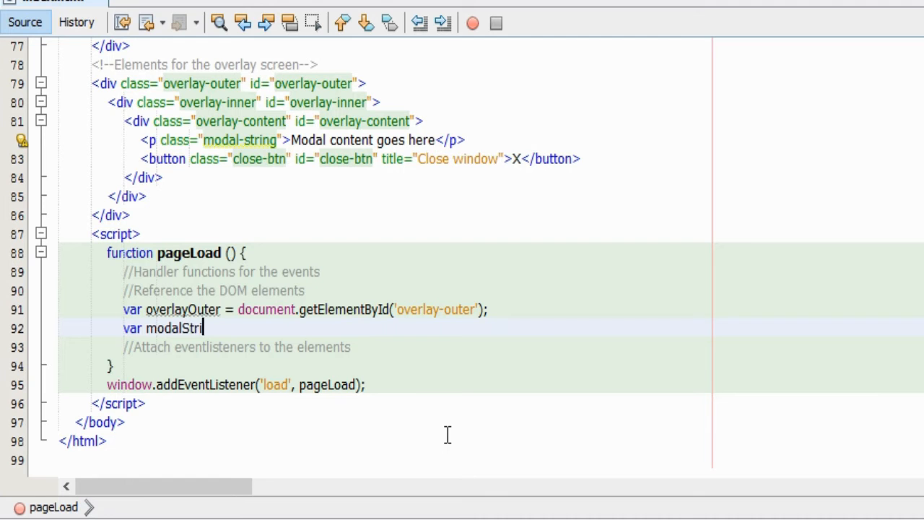
type("ng = document")
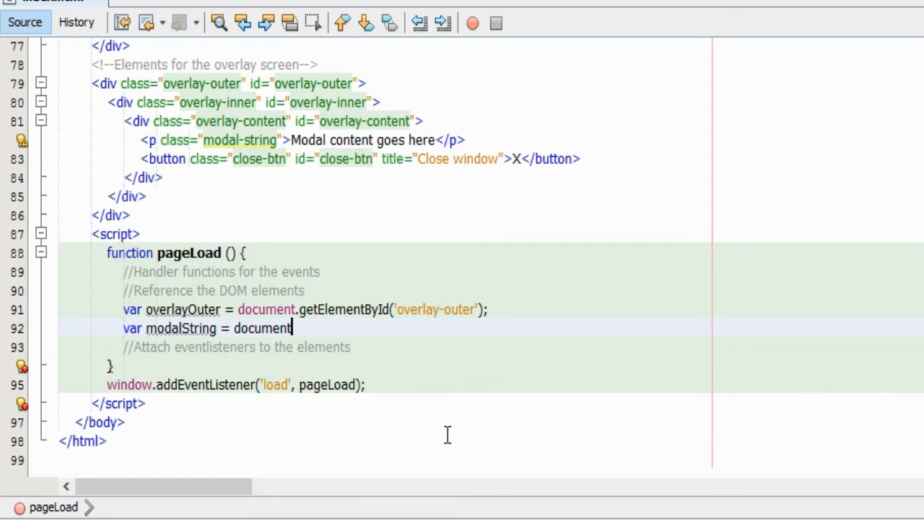
type(".getElementById('')")
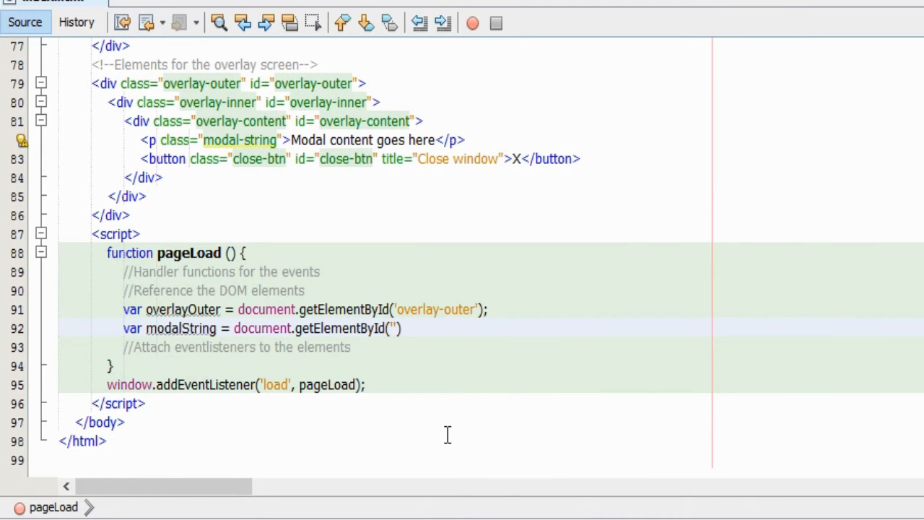
type("modal-strin")
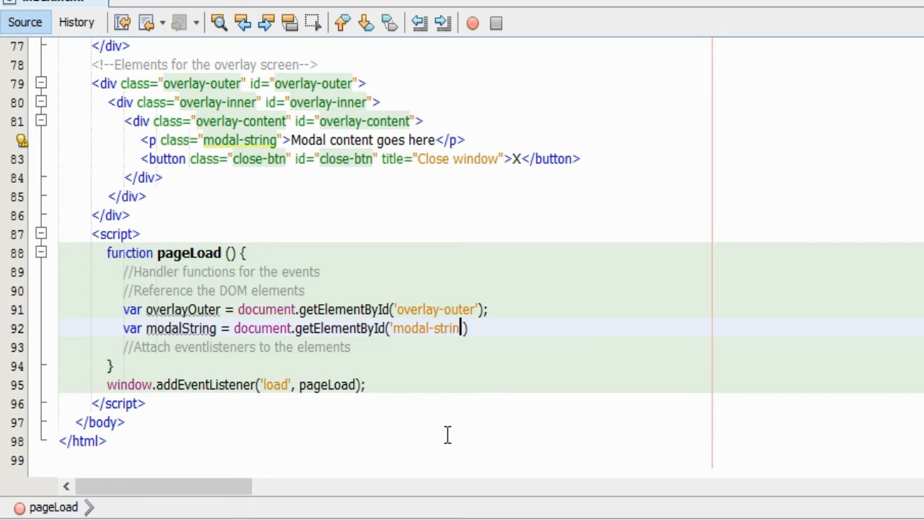
type("g');")
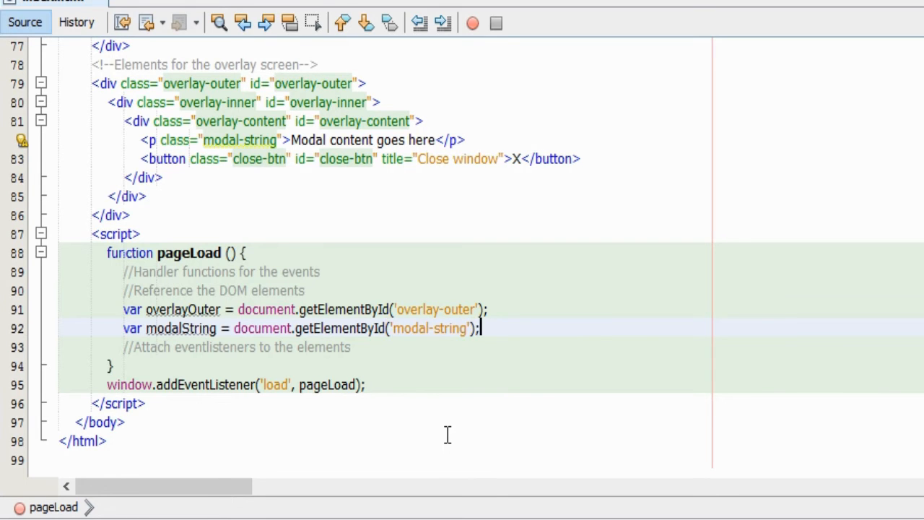
mouse_move(515, 357)
type("var")
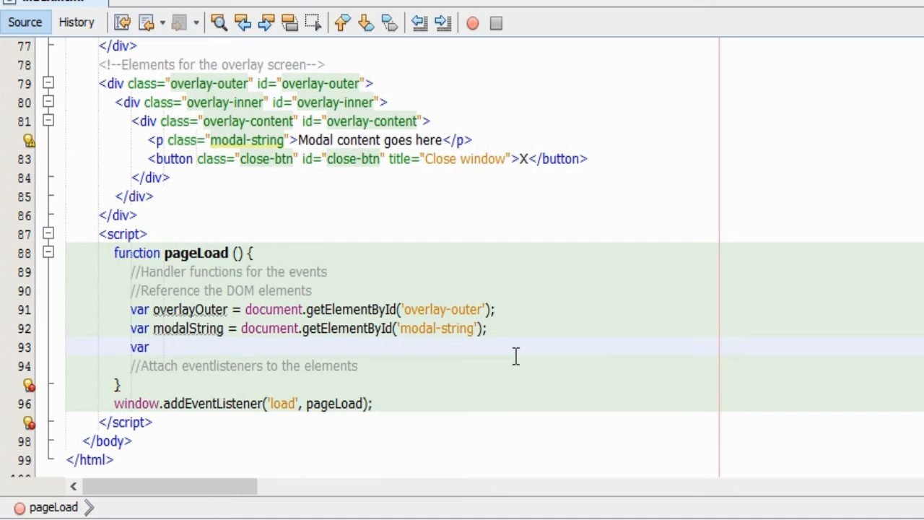
Add a closeOverlay variable referencing the 'close-btn' element.
type("closeOverlay = document.getElementById(")
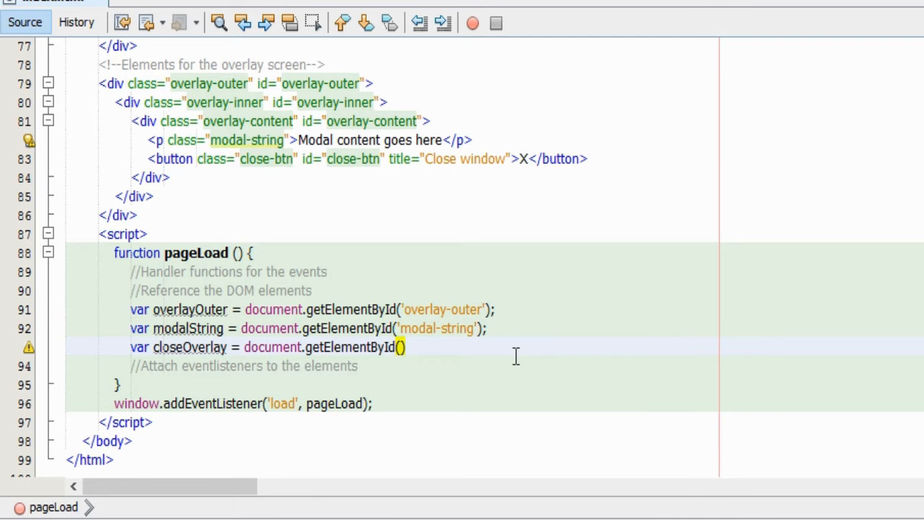
type("'close-btn")
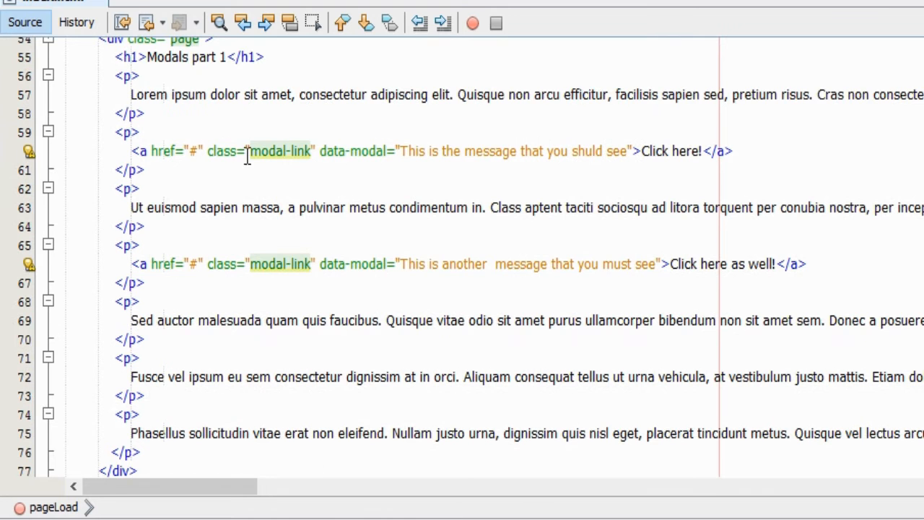
scroll("down", 3)
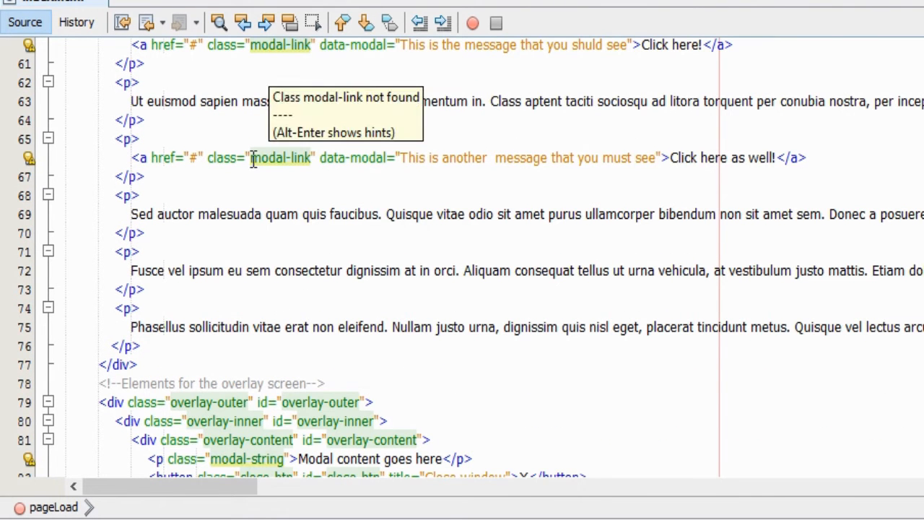
scroll("down", 3)
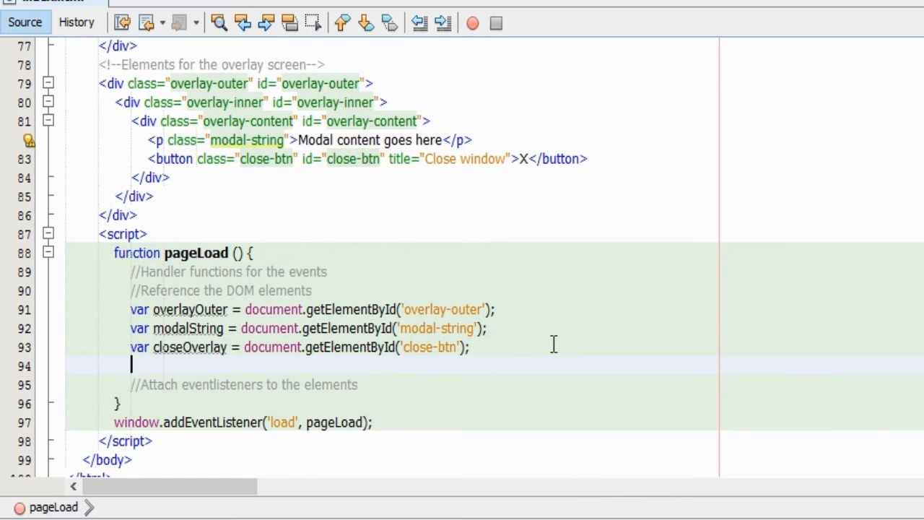
Add var modalLinks = document.querySelectorAll('.modal-link').
type("var")
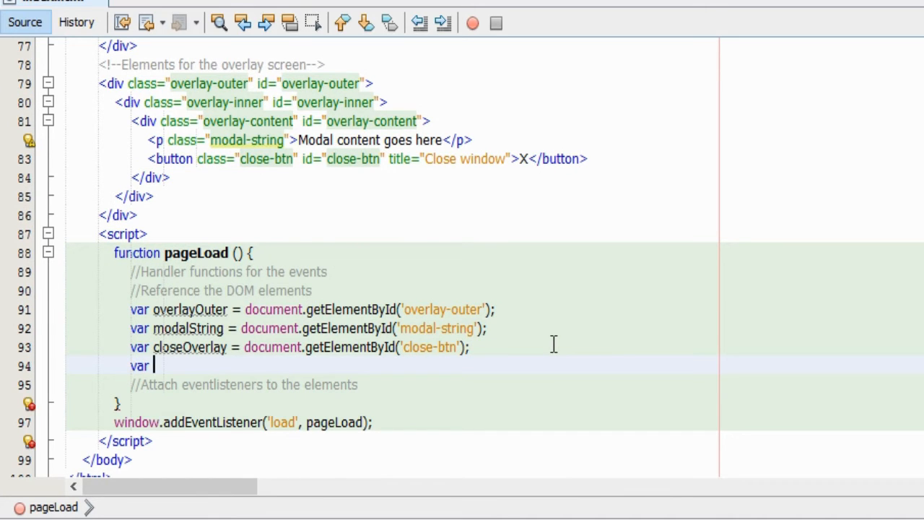
type("mod")
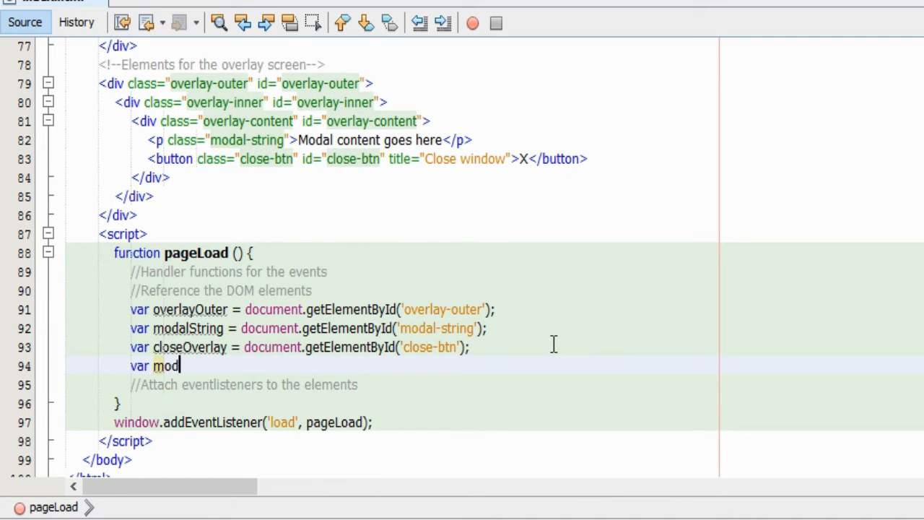
type("alLinks")
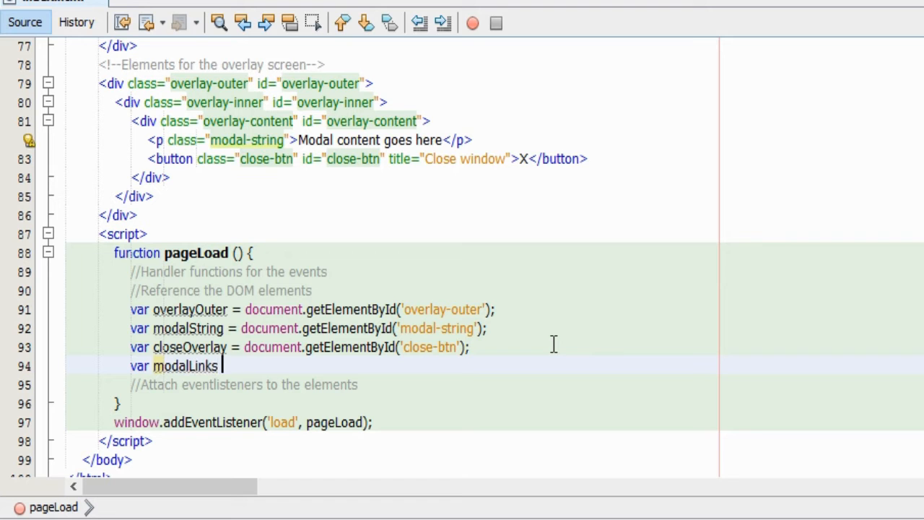
type("= document")
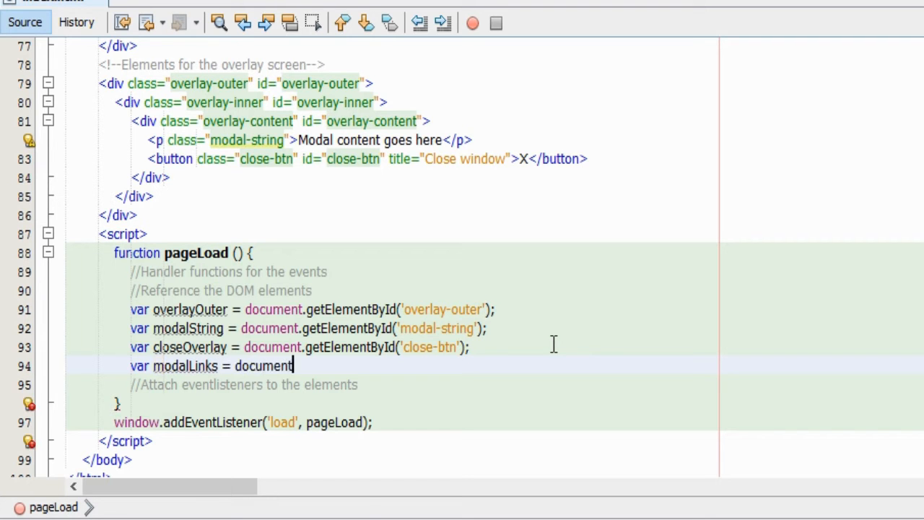
type(".querySelectorAll(")
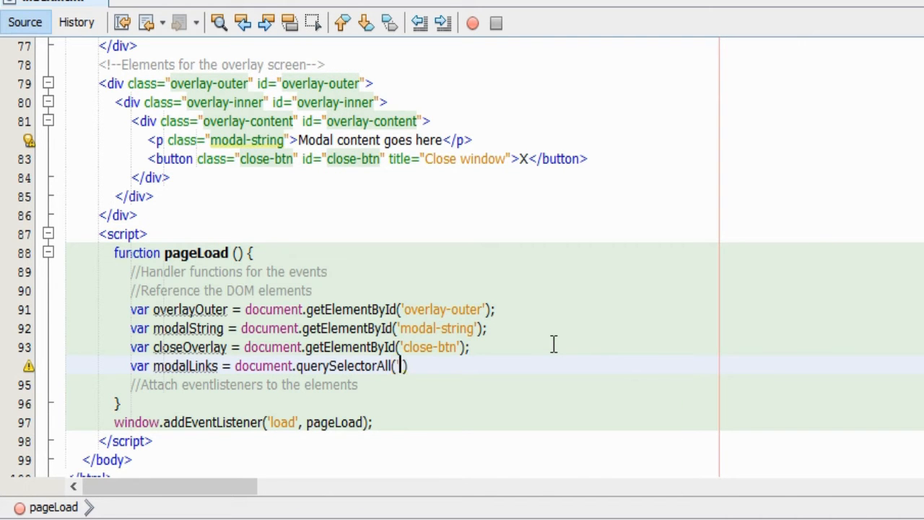
type("'.m")
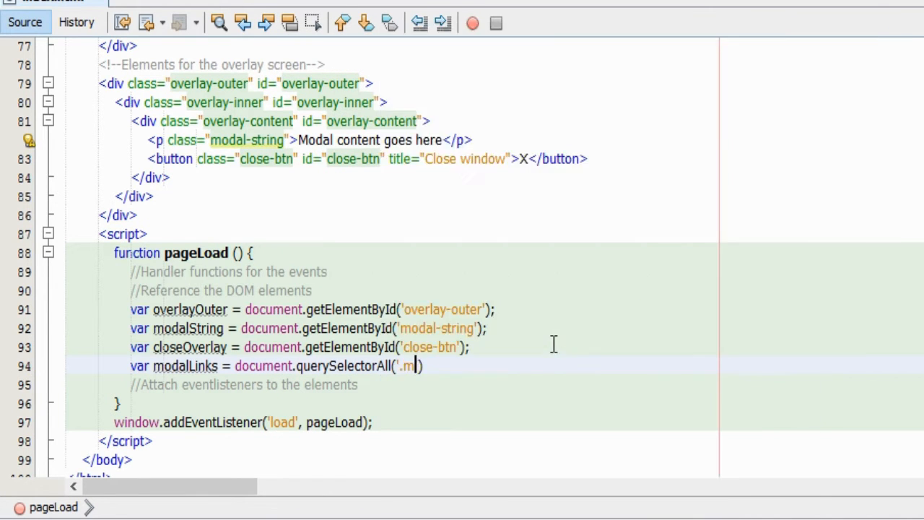
type("odal-link")
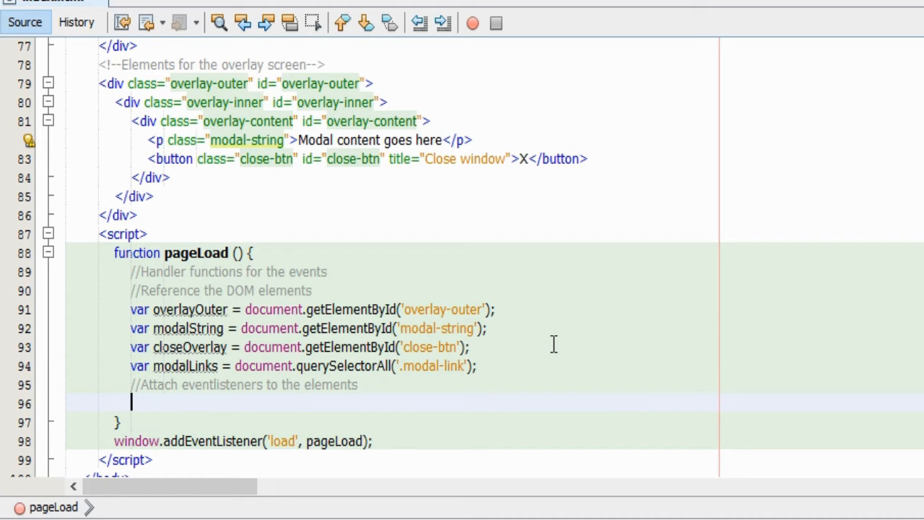
Write a for loop from i = 0 to modalLinks.length with i++.
type("for (var i")
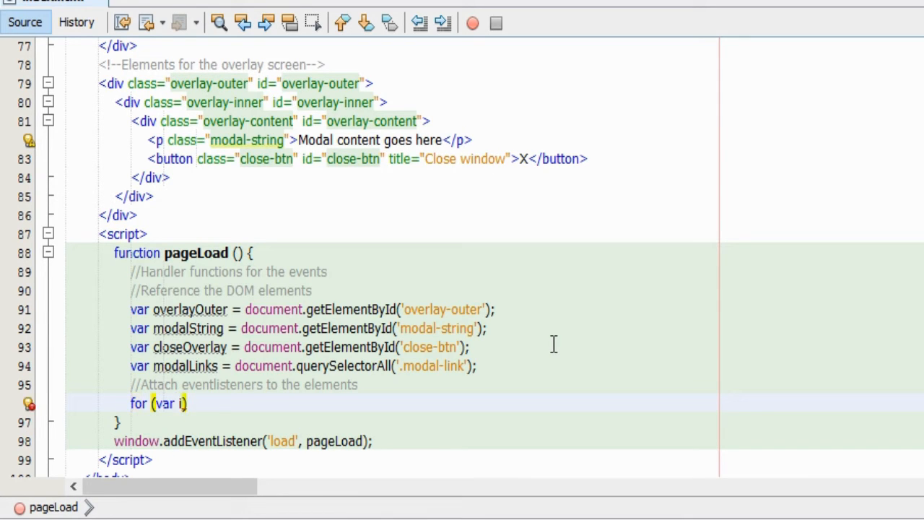
type("= 0;")
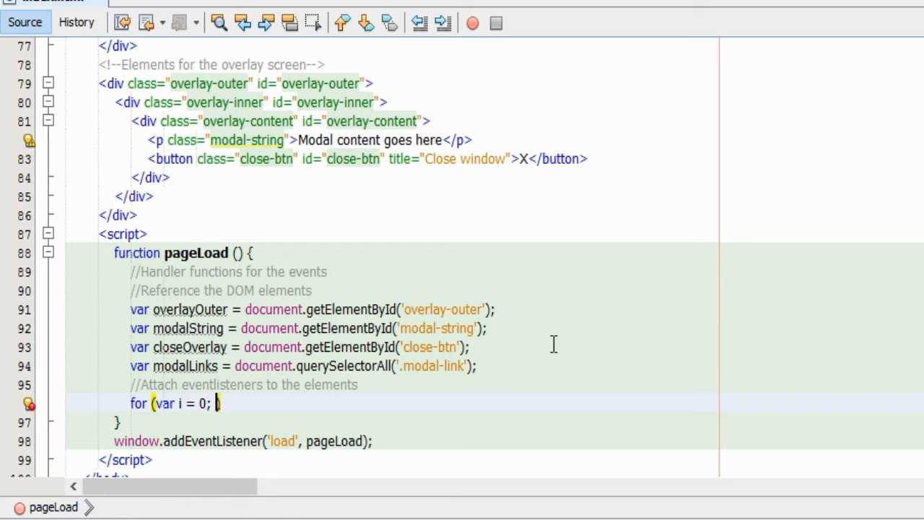
type("i < mo")
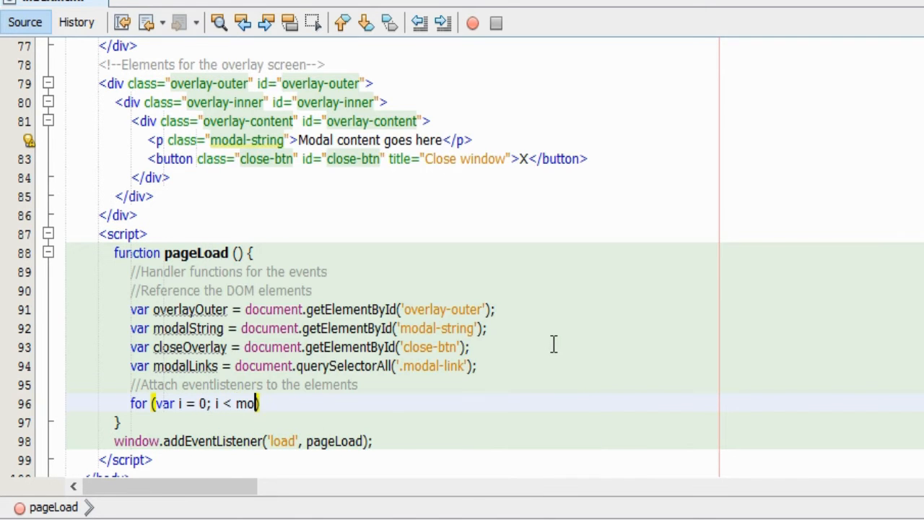
type("dalLink")
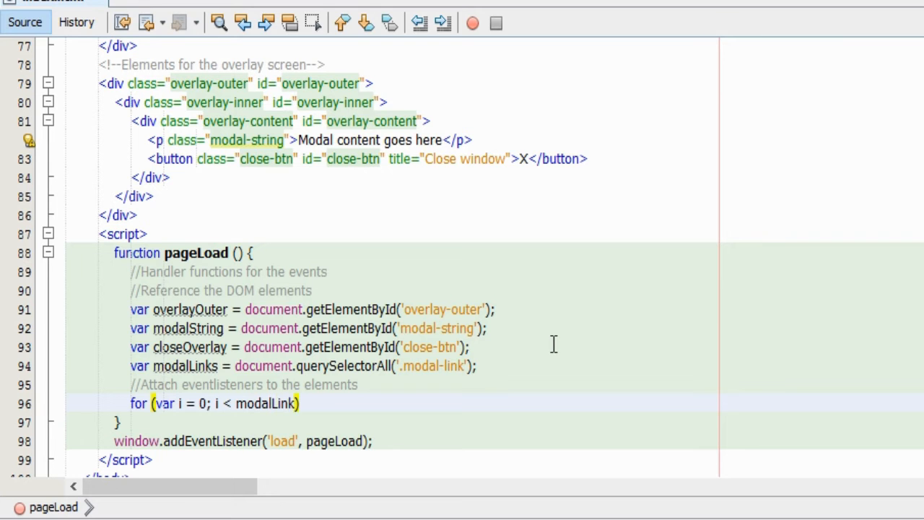
type("s.length; i")
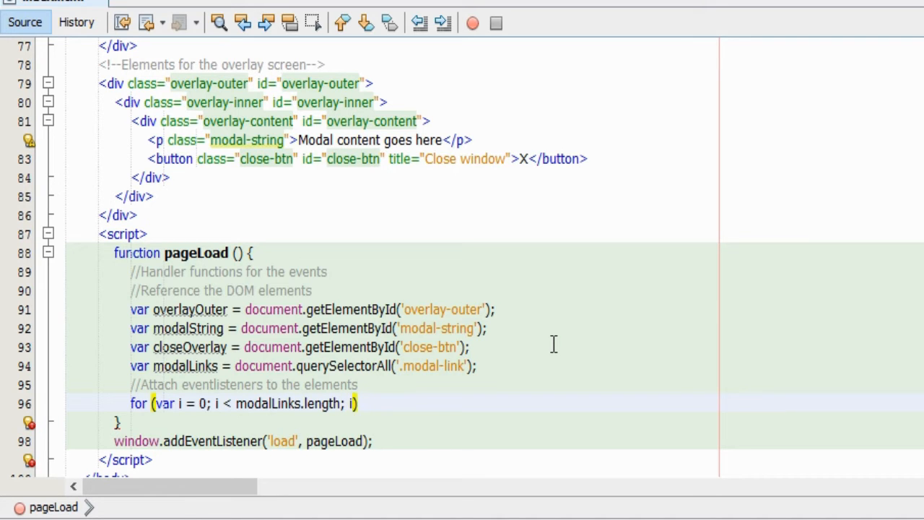
type("++){")
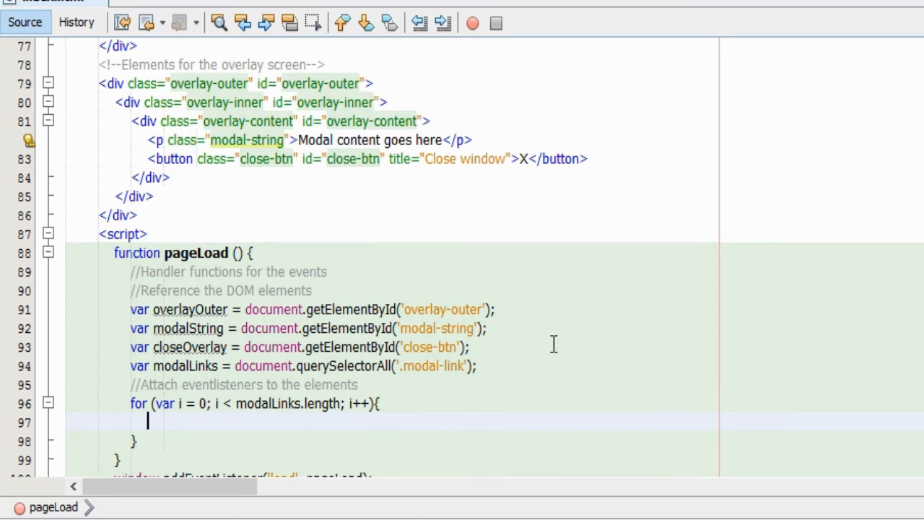
Log 'Modal link detected' inside the loop body.
type("consol")
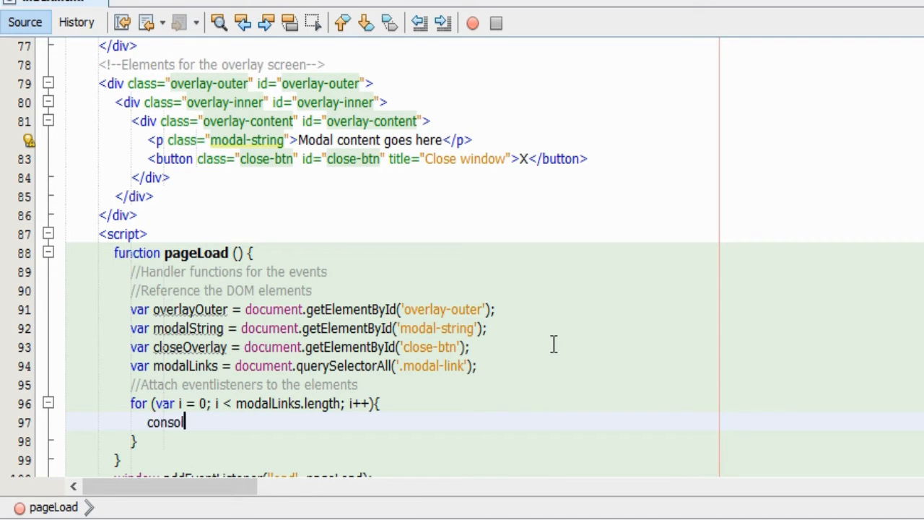
type(".lo")
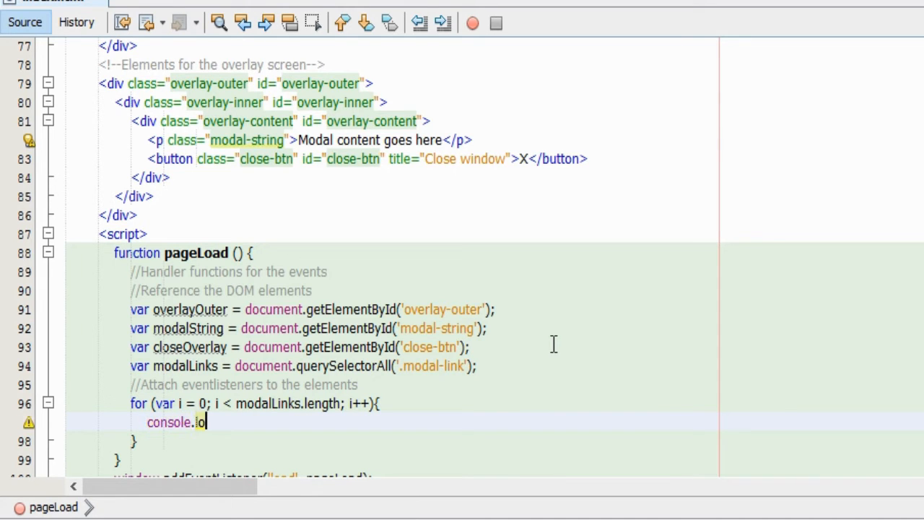
type("g(')")
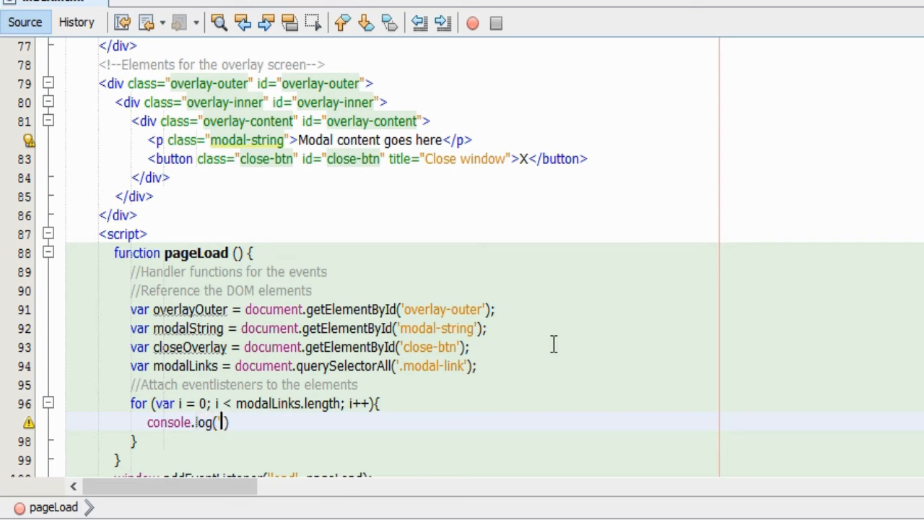
type("Modal link detecte")
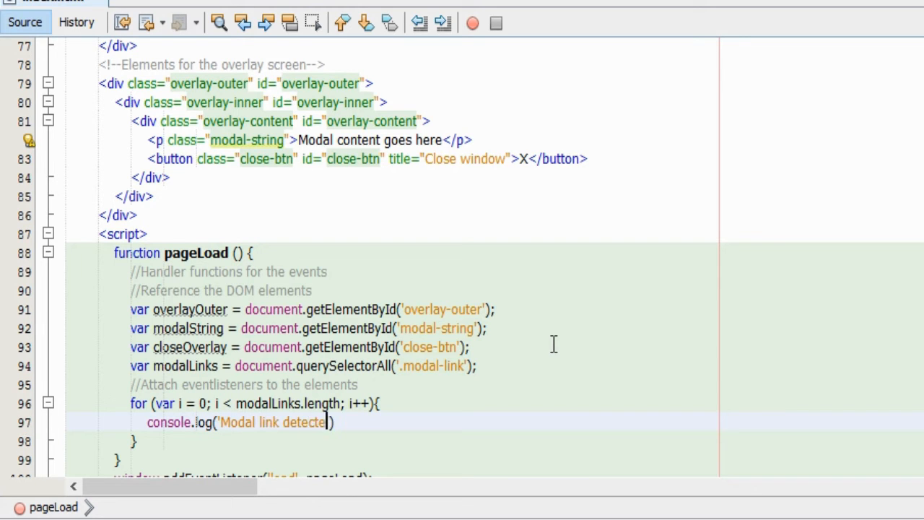
type("d');")
type("modalLinks[i].")
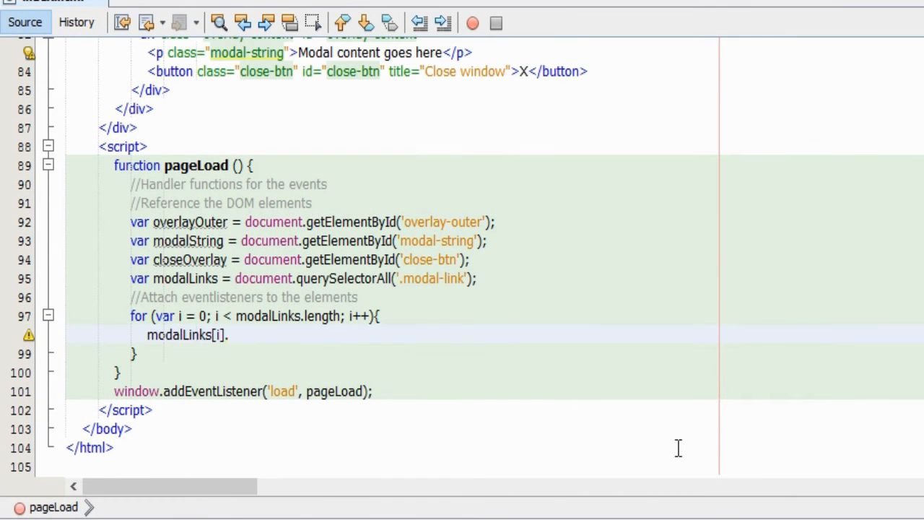
Attach a click listener calling openModal, with false, to each modal link.
type("addEvent")
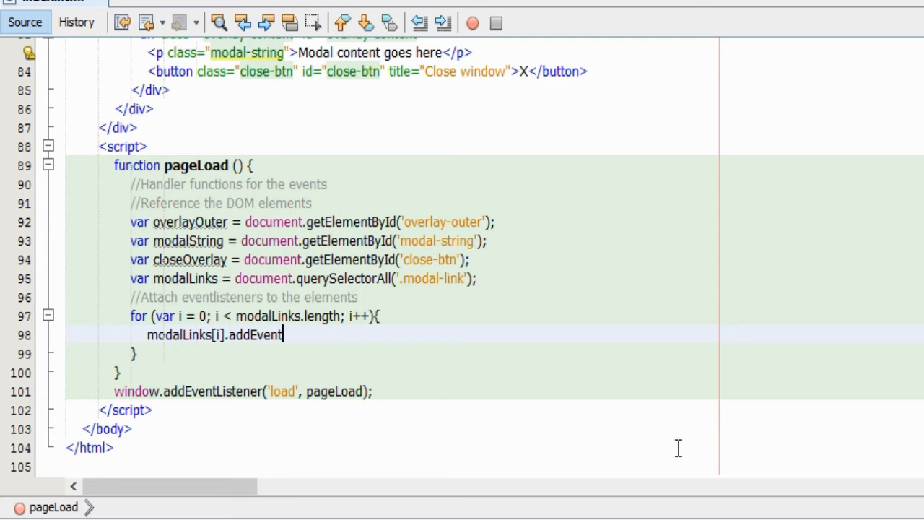
type("Listener")
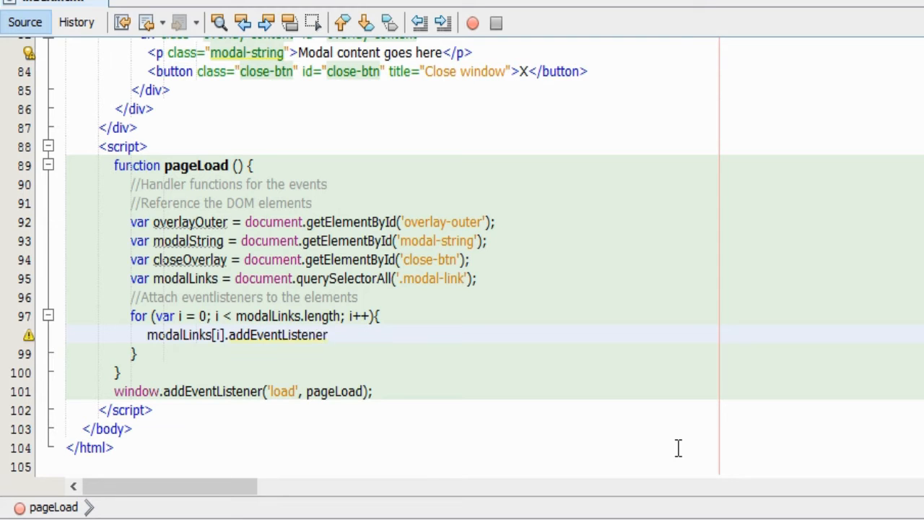
type("('cli')")
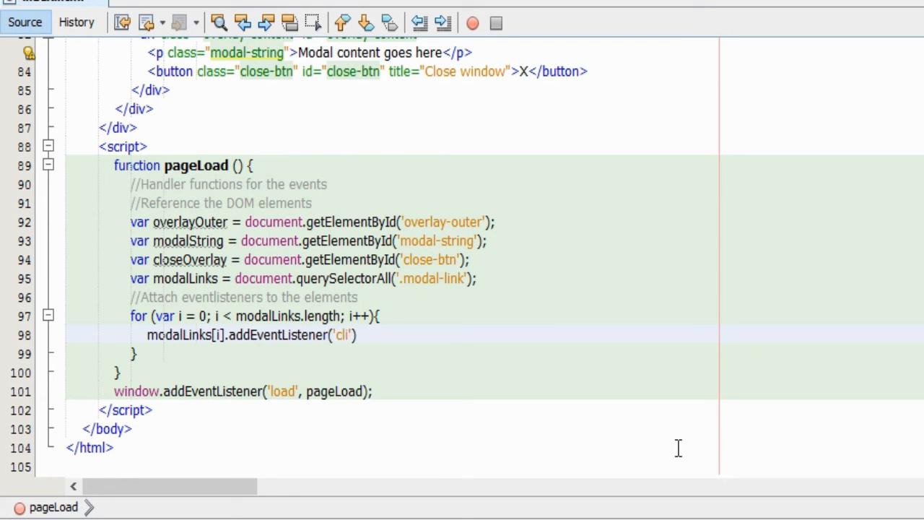
type("ck', o")
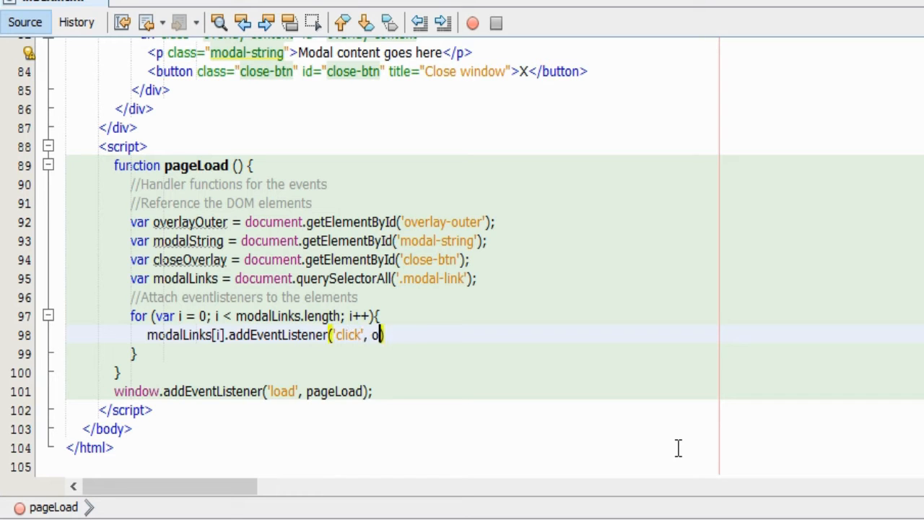
type("penModal")
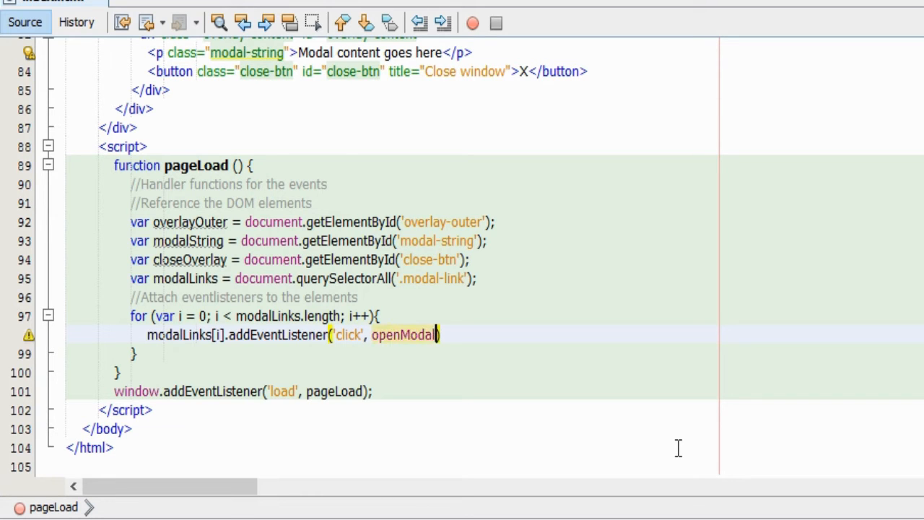
type(", false)")
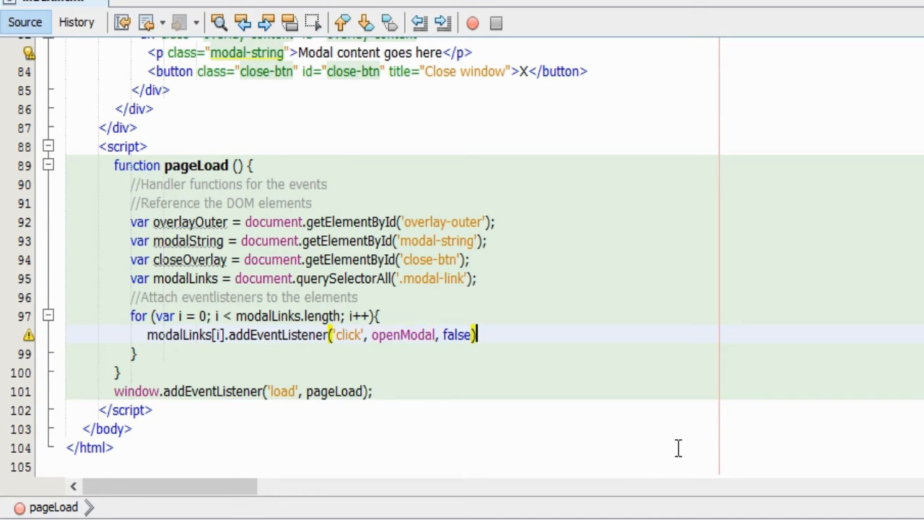
type(";")
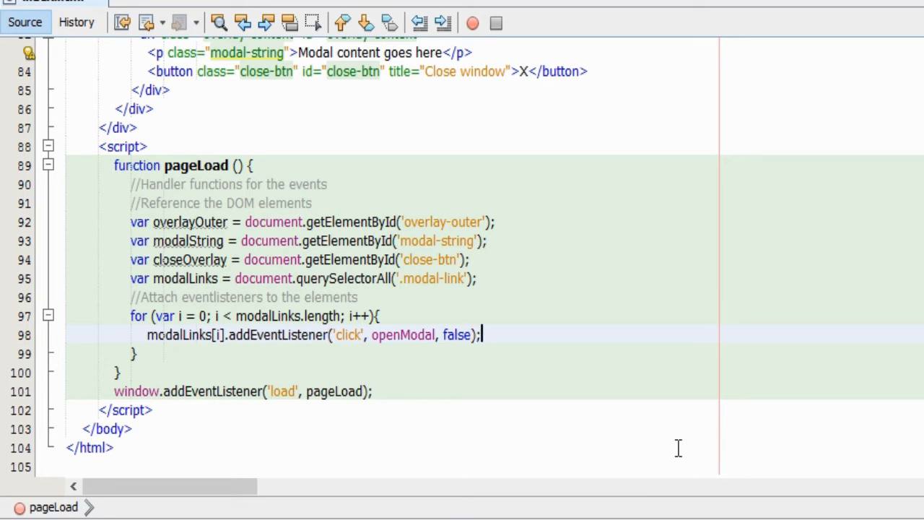
double_click(400, 334)
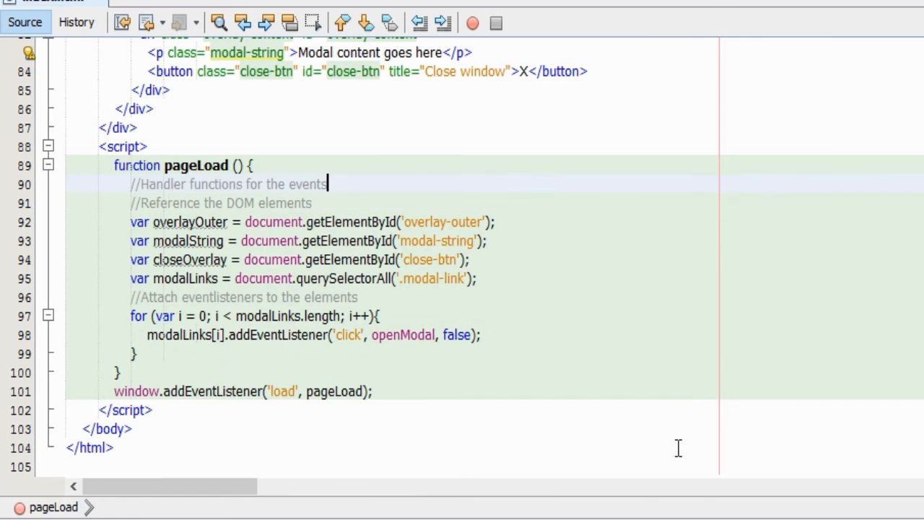
Add function openModal(event) calling event.preventDefault() under the handler comment.
key("Enter")
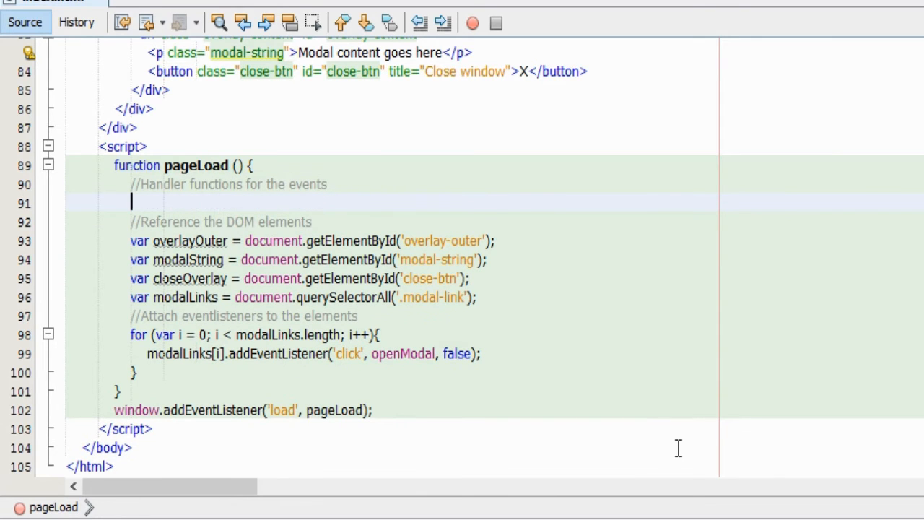
type("function openModal")
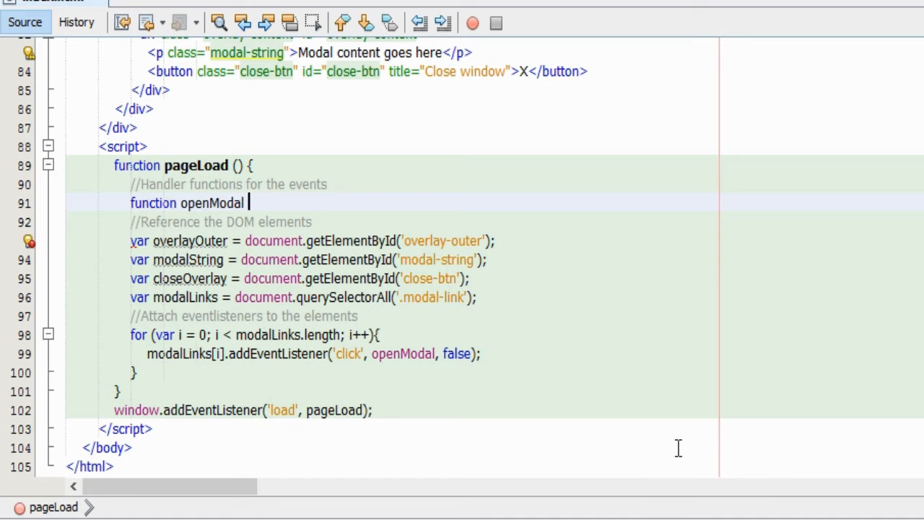
type("() {")
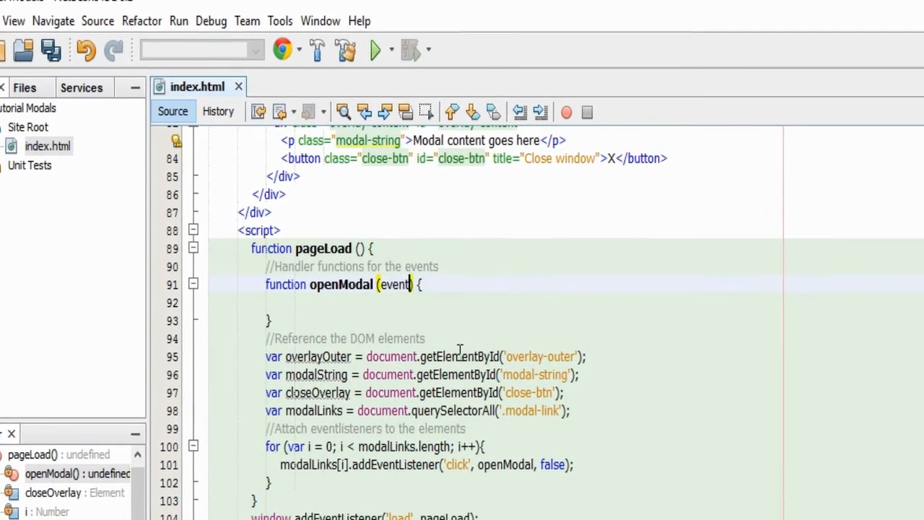
type("event.")
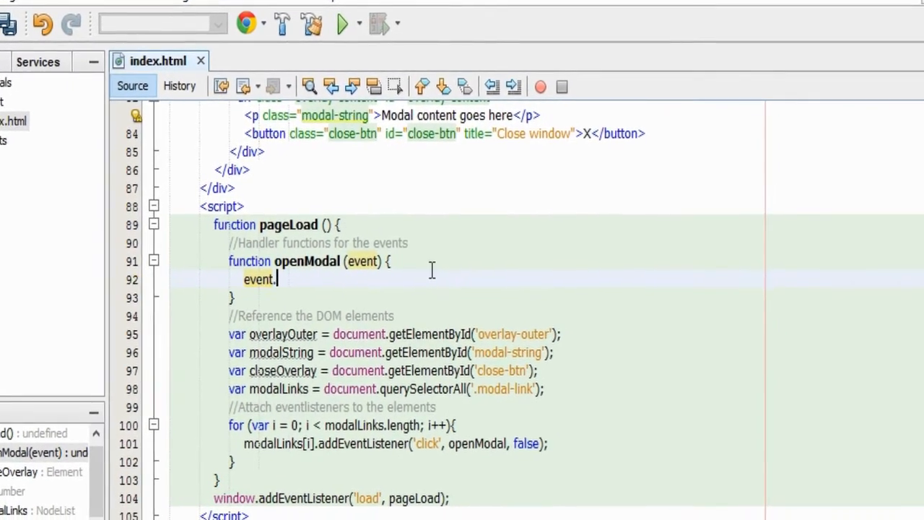
type("preventDefault")
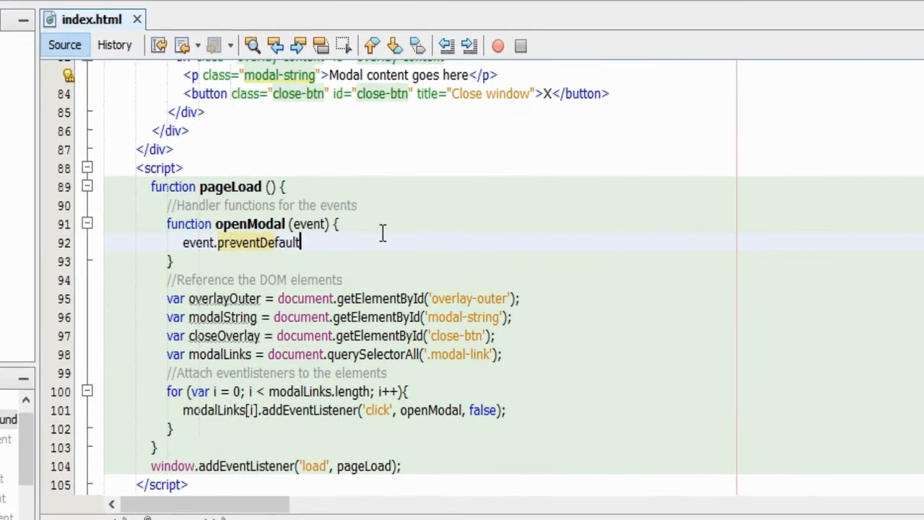
type("();")
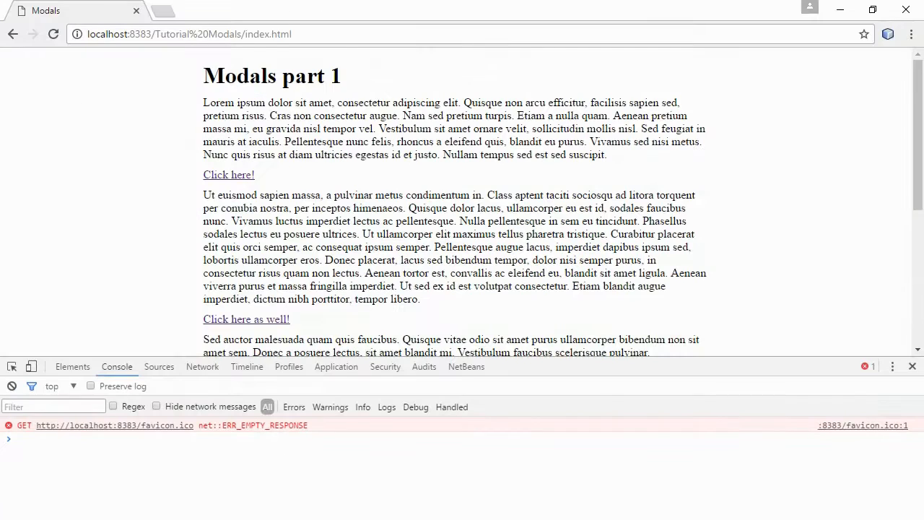
mouse_move(237, 179)
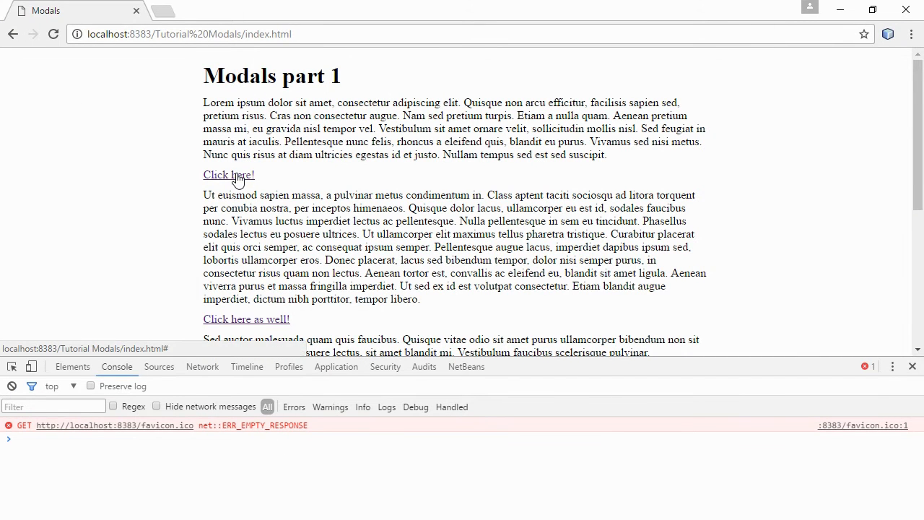
mouse_move(265, 199)
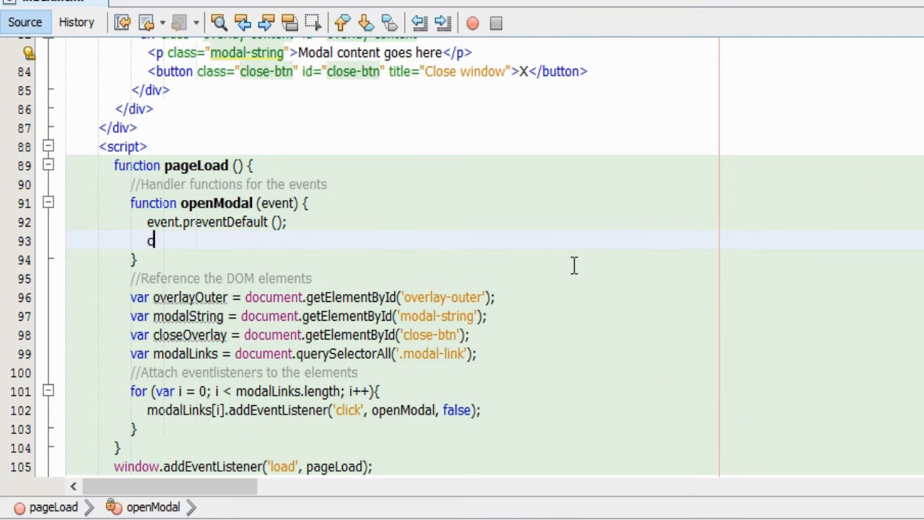
Add console.log(this.getAttribute('data-modal')); inside openModal.
type("onsole.")
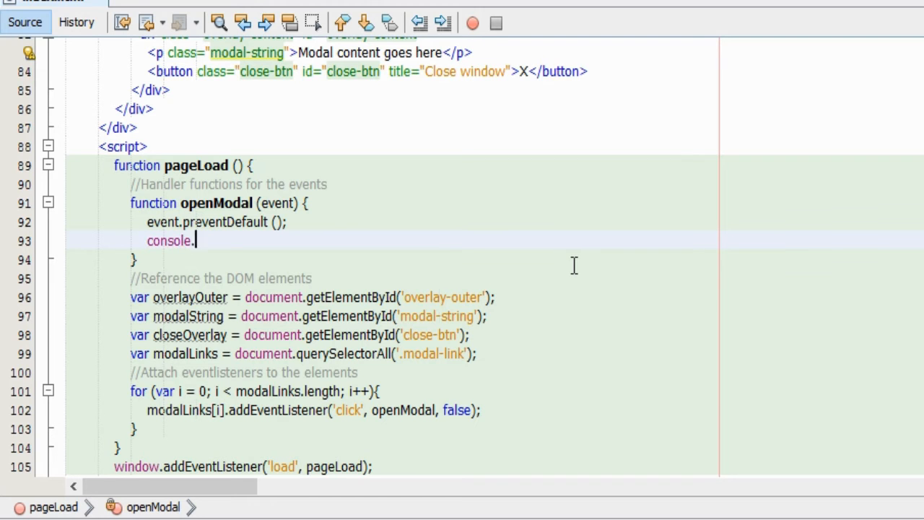
type("log()")
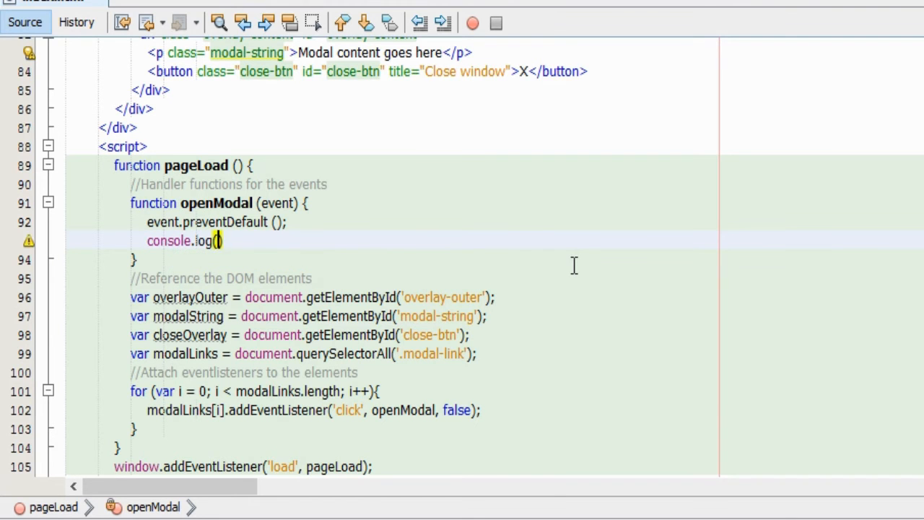
type("this")
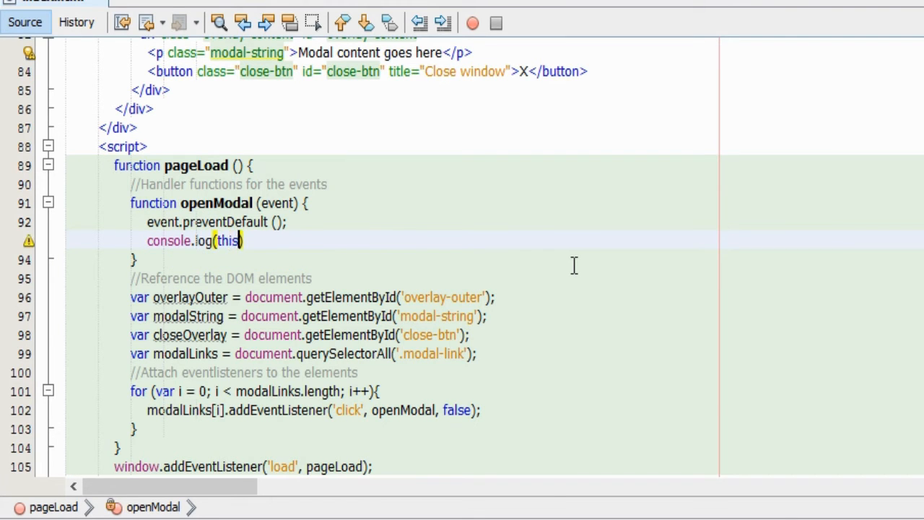
type(".getAt")
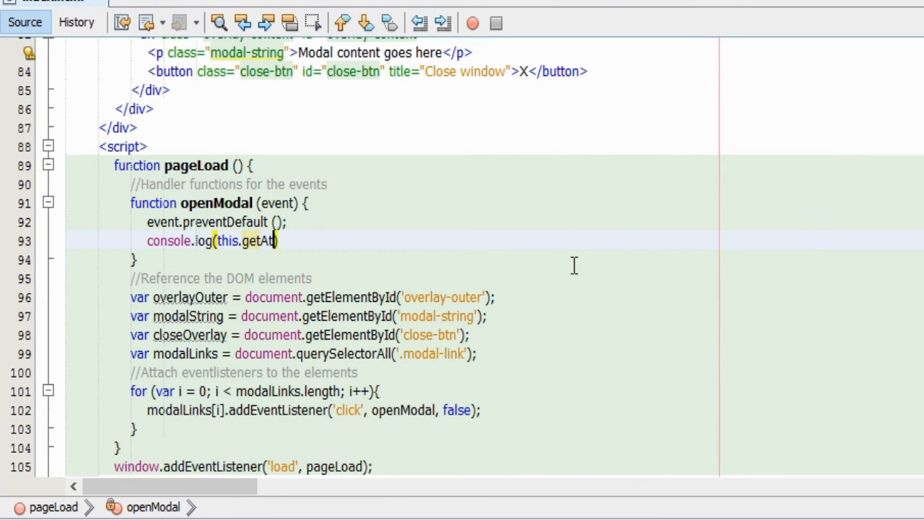
type("tribute()")
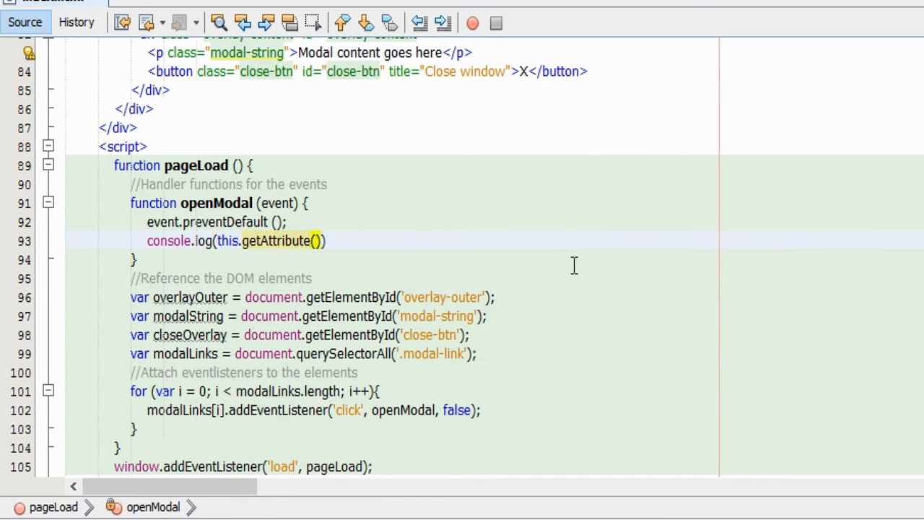
type("''")
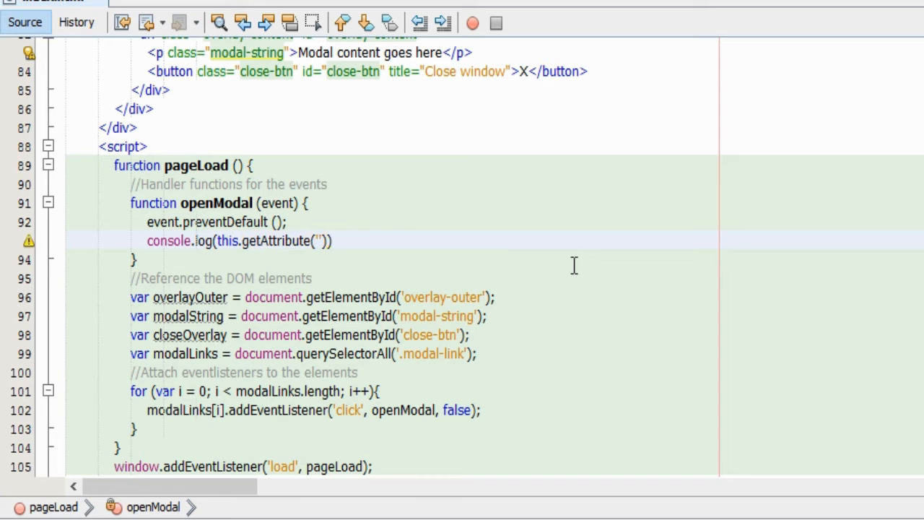
type("data")
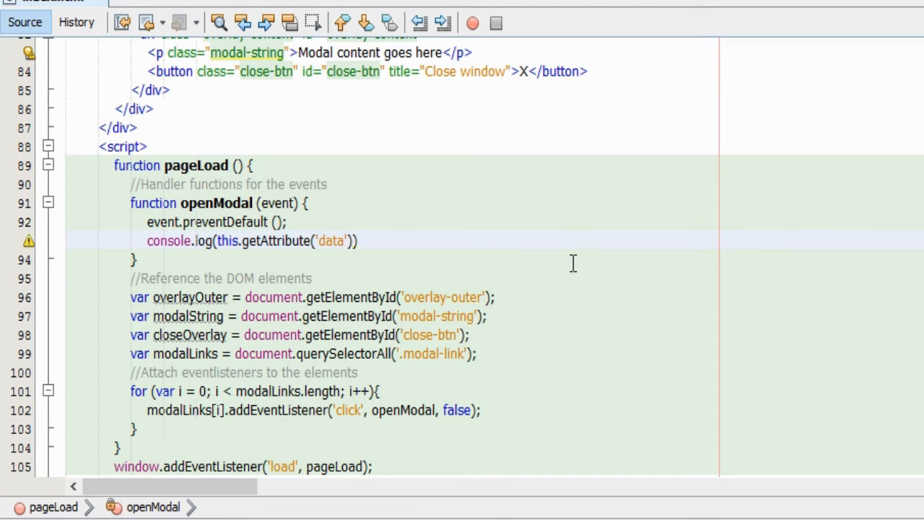
type("-m")
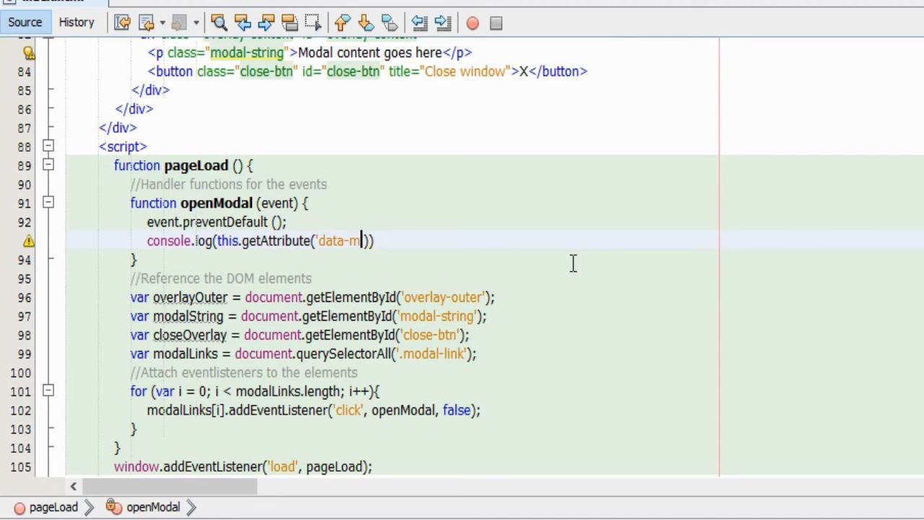
type("odal")
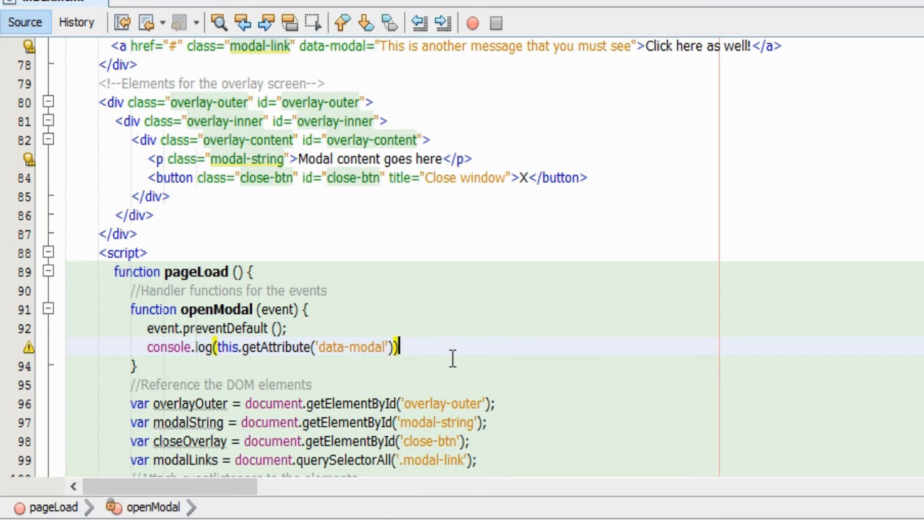
type(";")
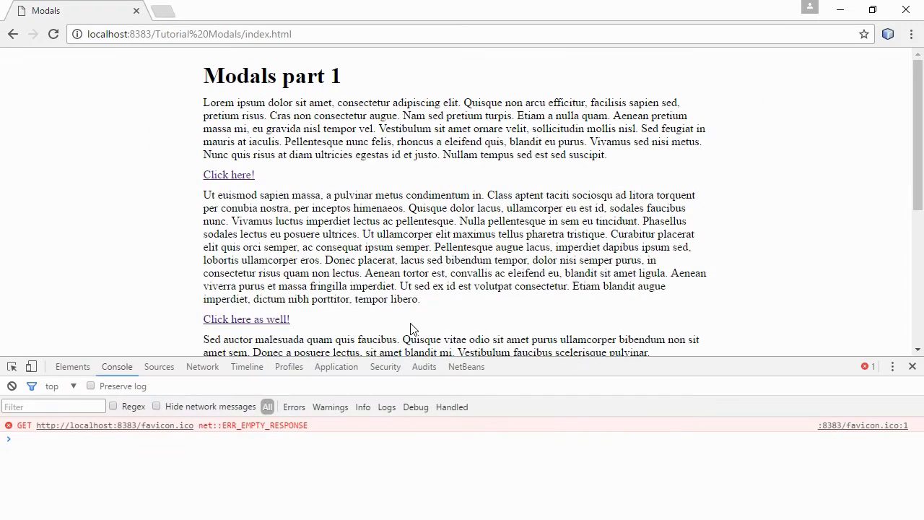
left_click(228, 175)
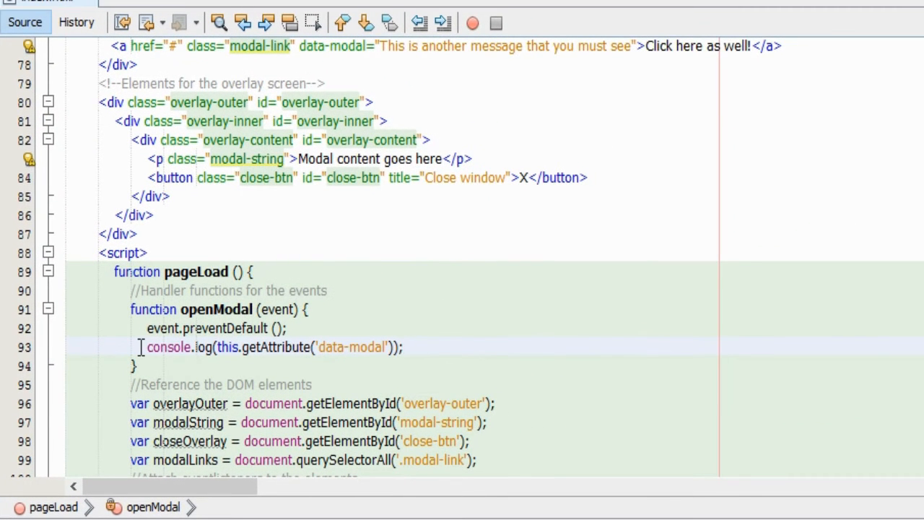
Replace console.log on line 93 with modalString.innerHTML = this.getAttribute('data-modal').
double_click(168, 348)
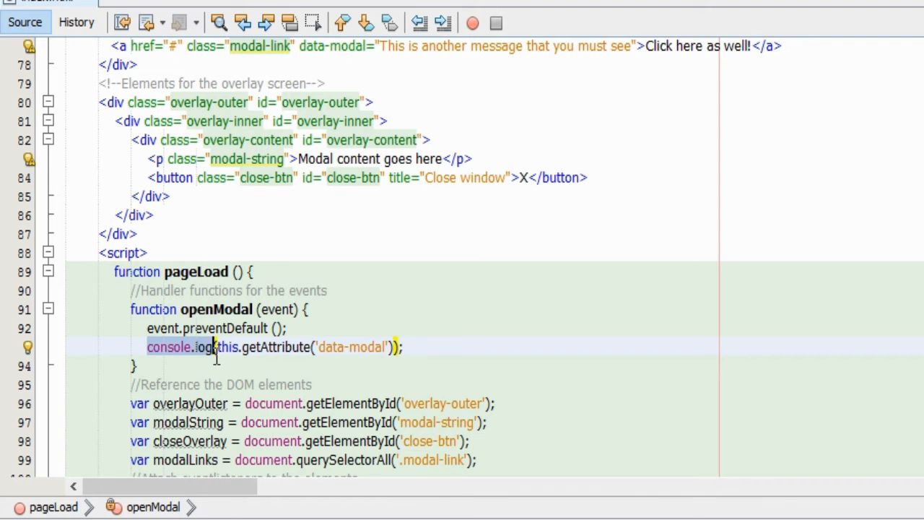
type("modalS")
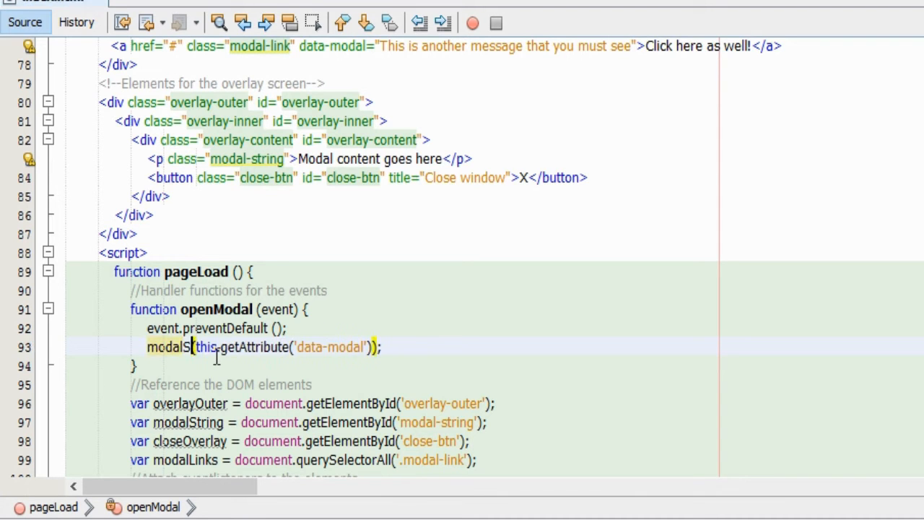
type("tring")
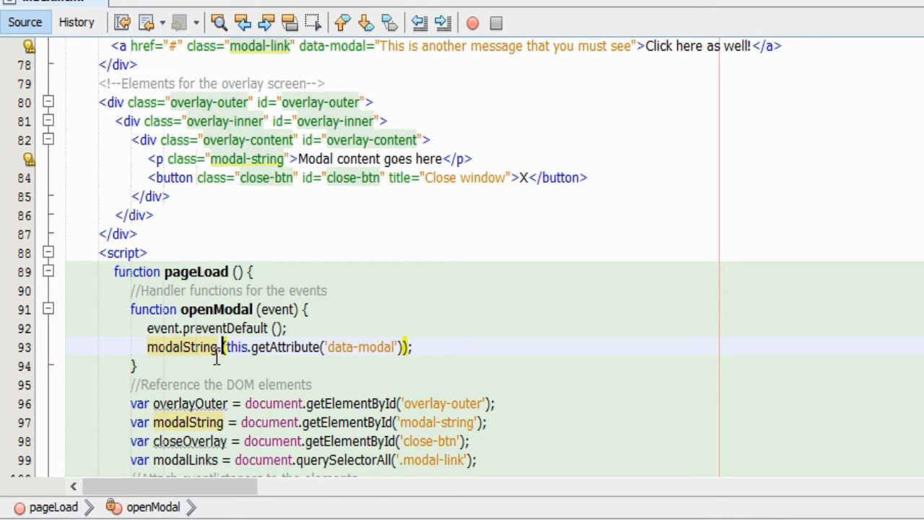
type(".innerH")
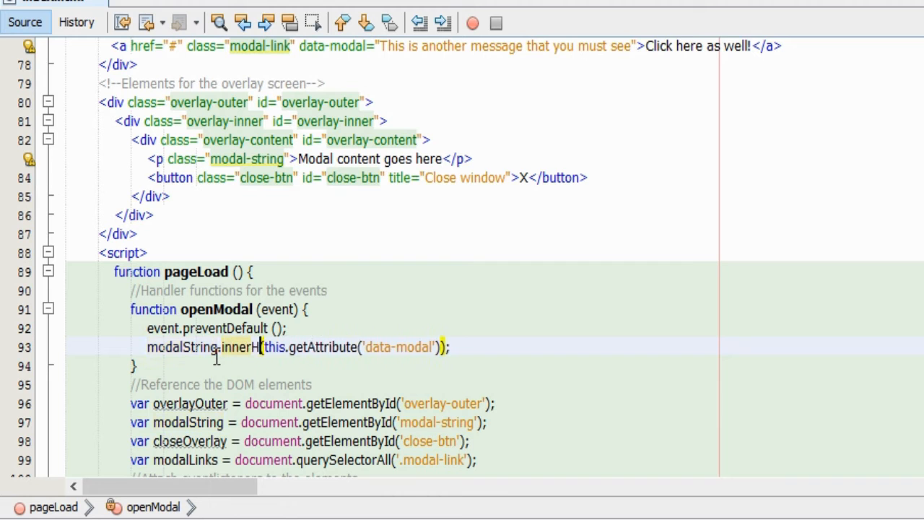
type("TML =")
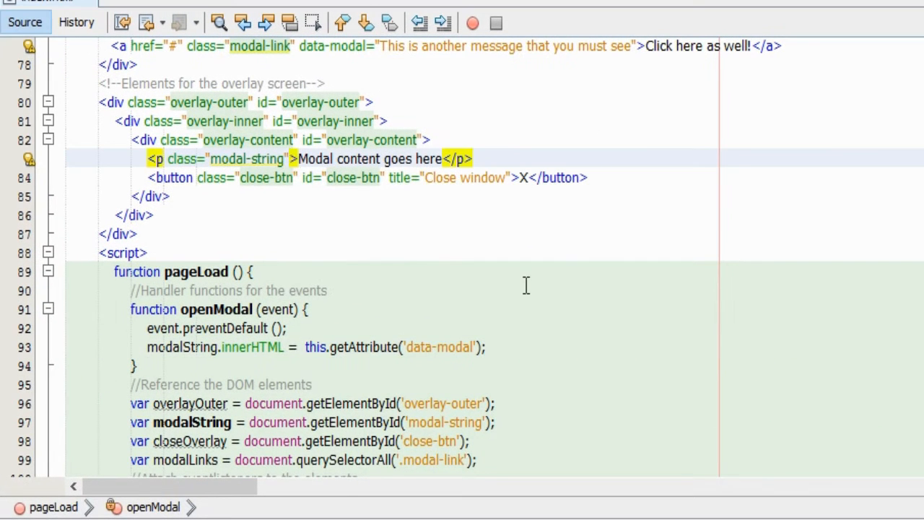
Add id="modal-string" to the <p class="modal-string"> tag on line 83.
type("id=\"")
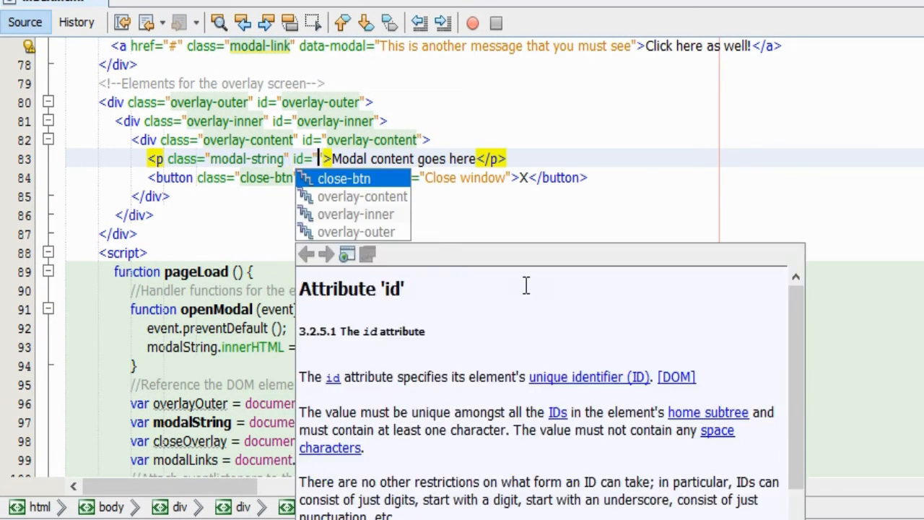
type("m")
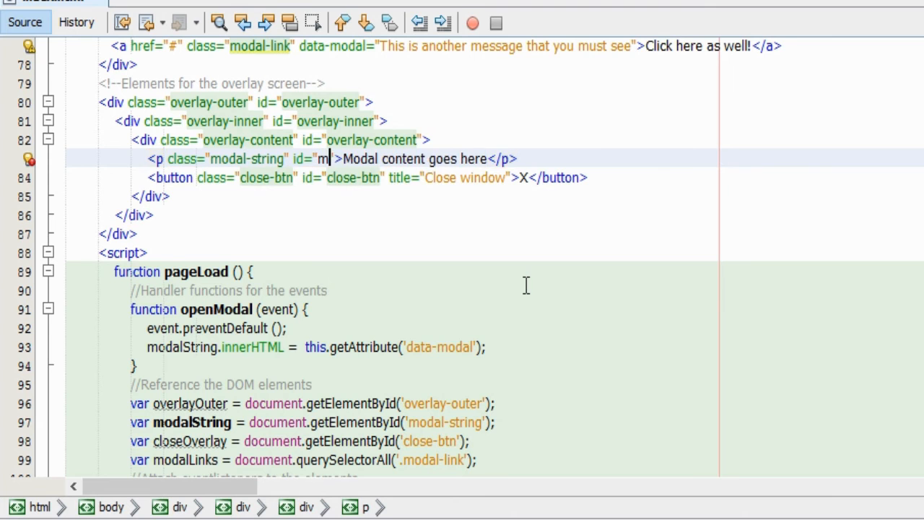
type("odal")
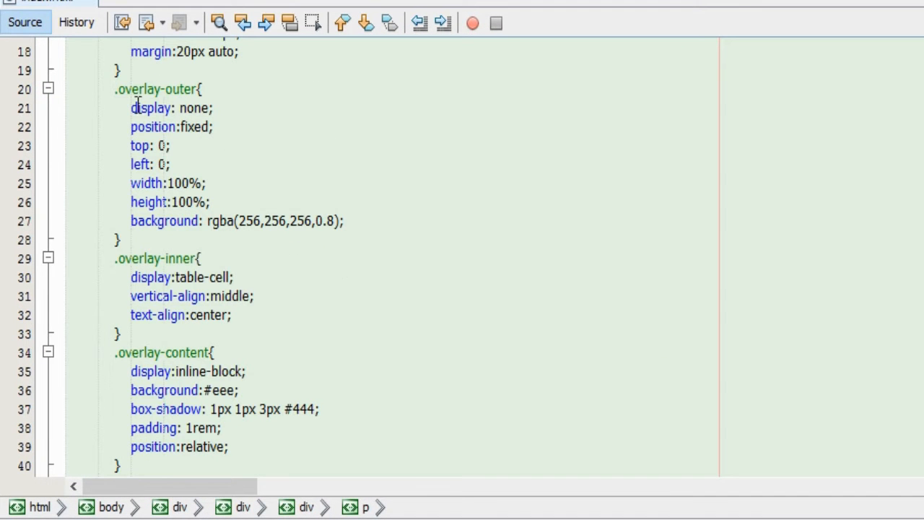
mouse_move(260, 195)
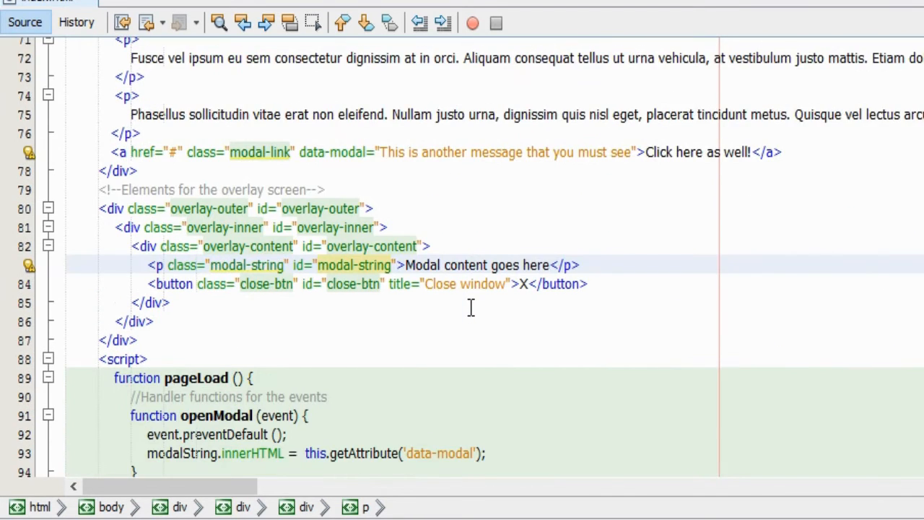
scroll("down", 3)
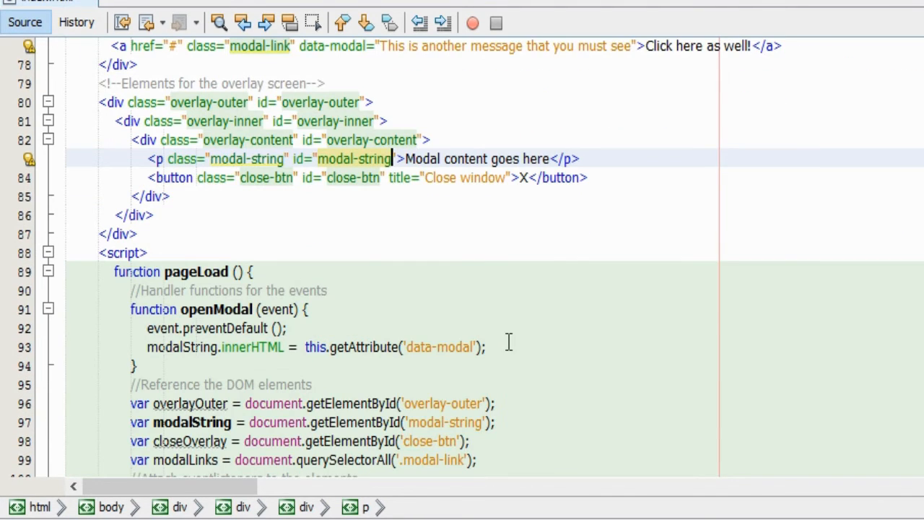
scroll("down", 3)
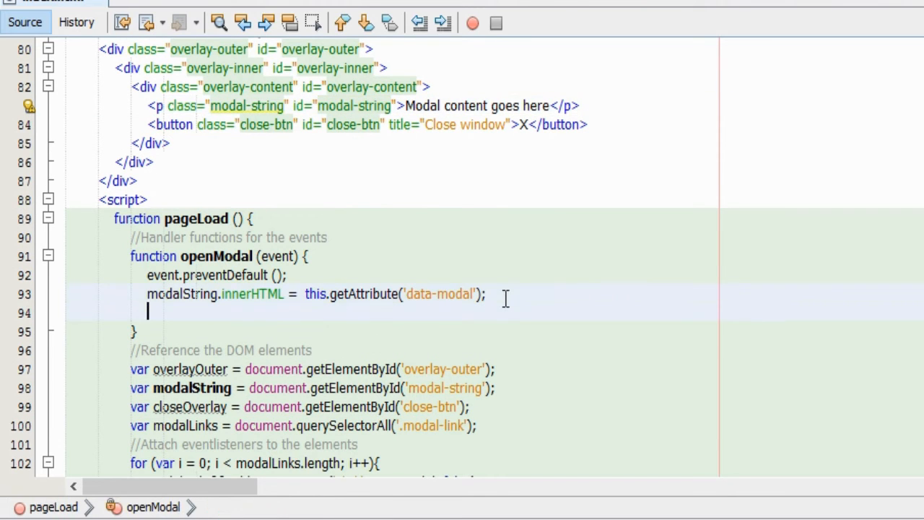
Add overlayOuter.style.display = 'table'; as a new line in openModal.
type("overlay")
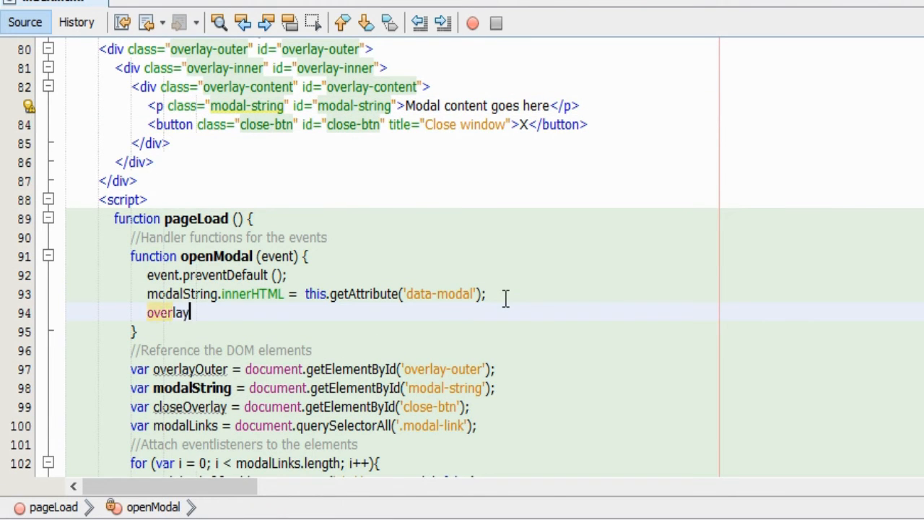
type("Outer")
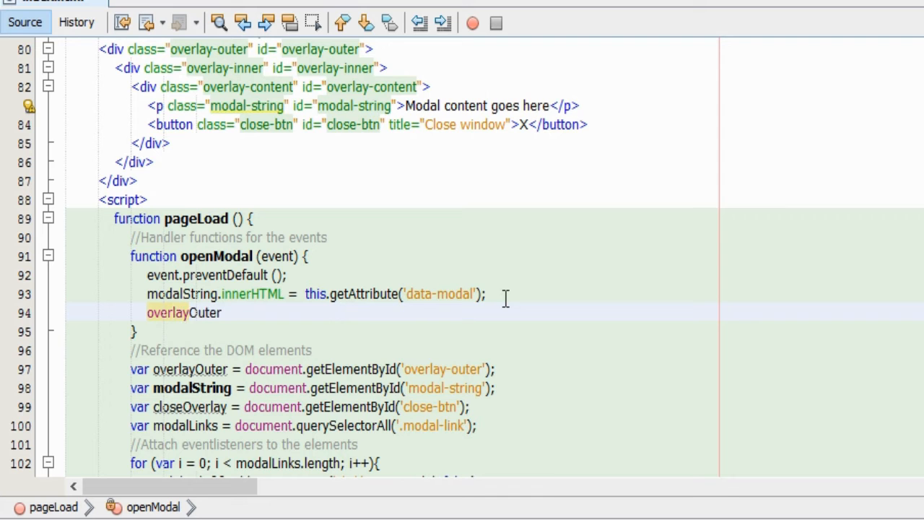
type(".style")
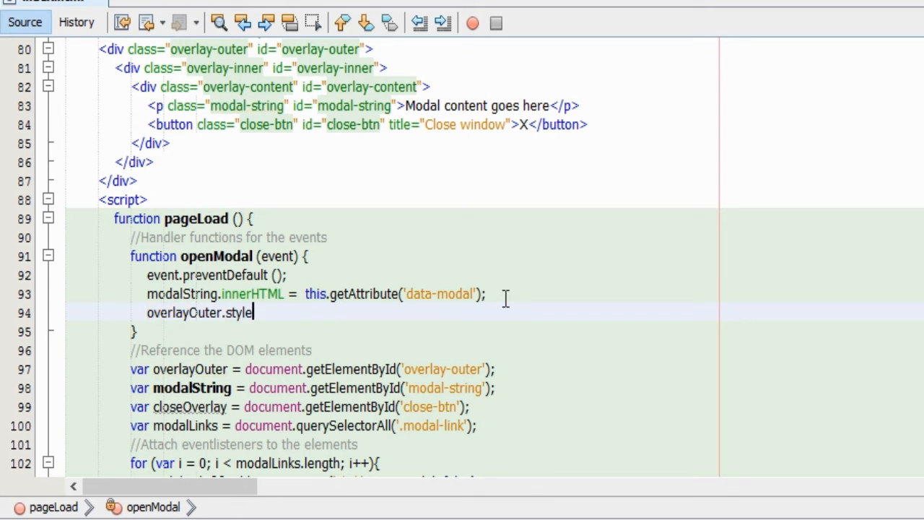
type(".display = 'table'")
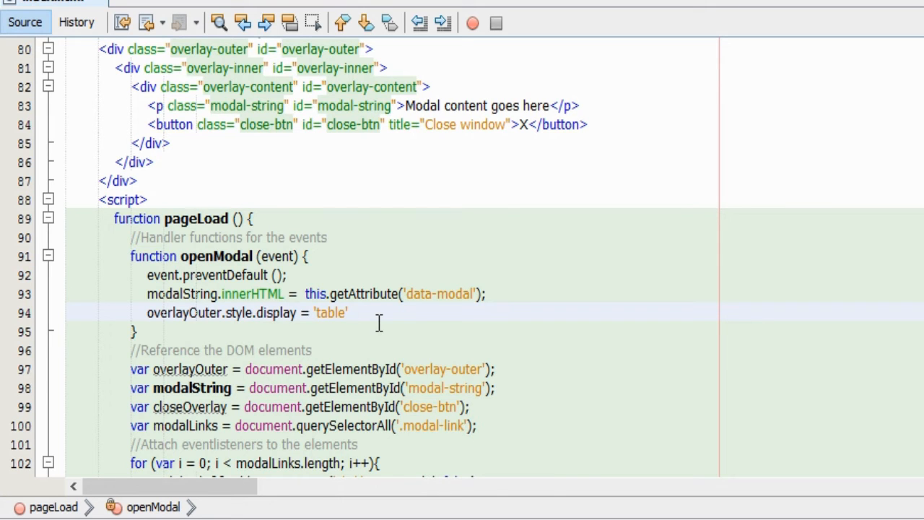
type(";")
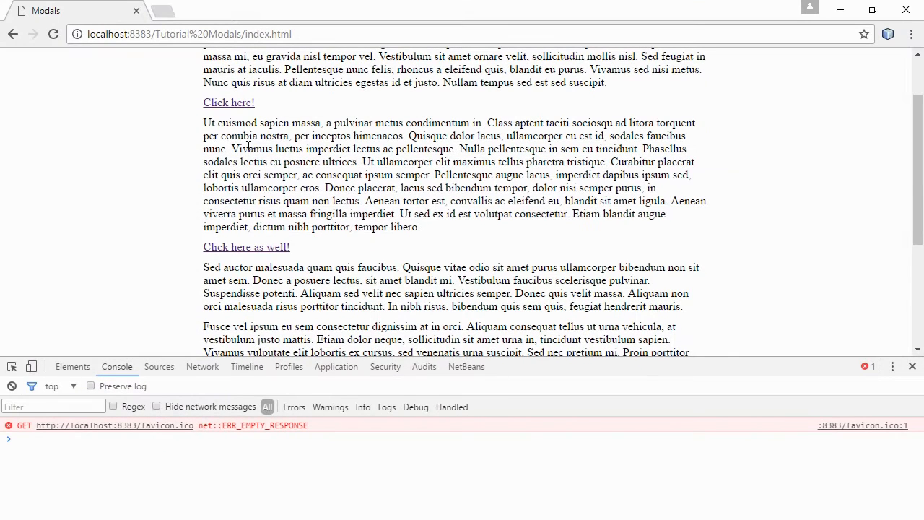
mouse_move(142, 181)
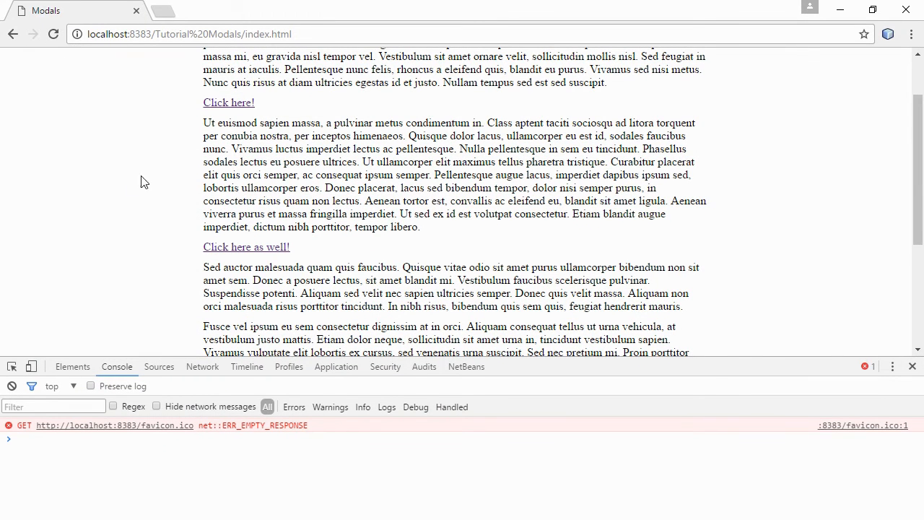
Click the 'Click here!' link to show the overlay message.
left_click(228, 102)
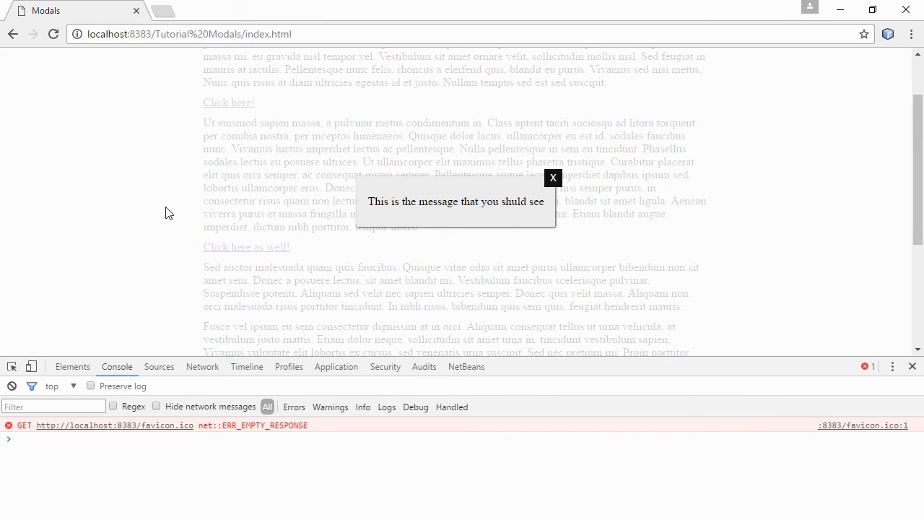
mouse_move(657, 201)
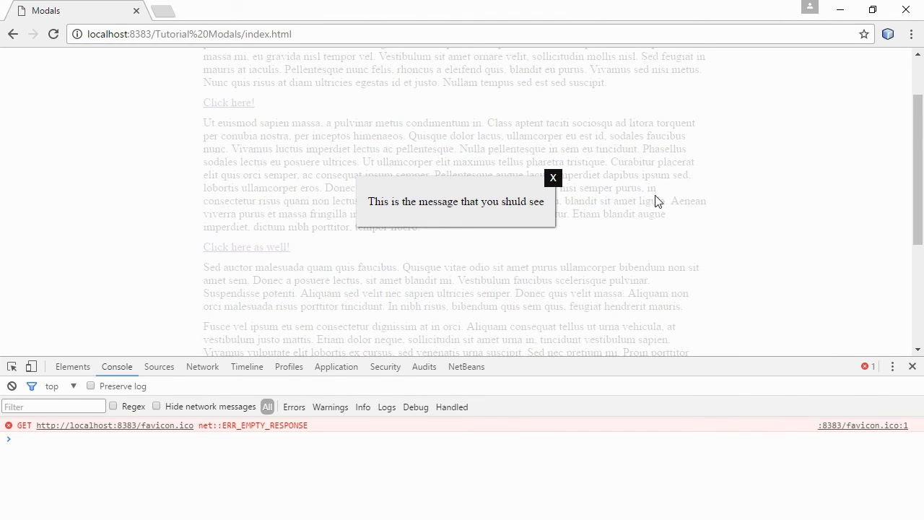
mouse_move(493, 191)
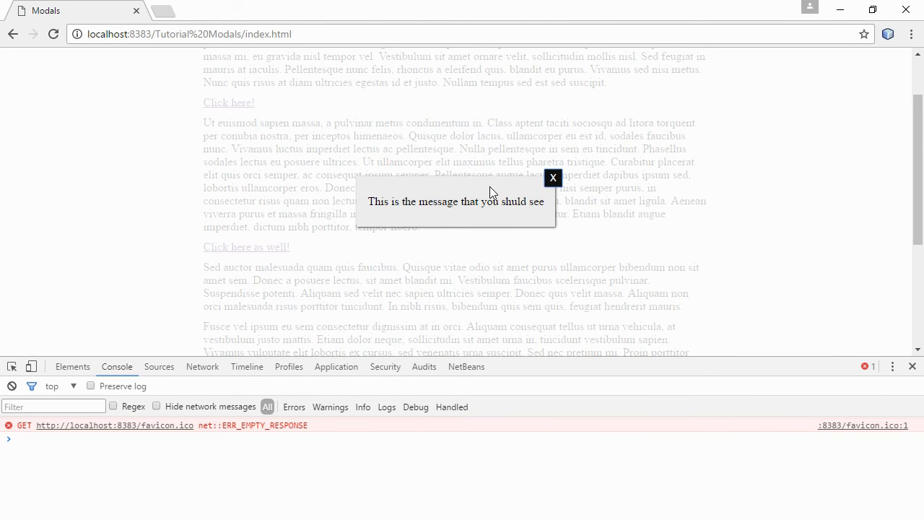
mouse_move(604, 197)
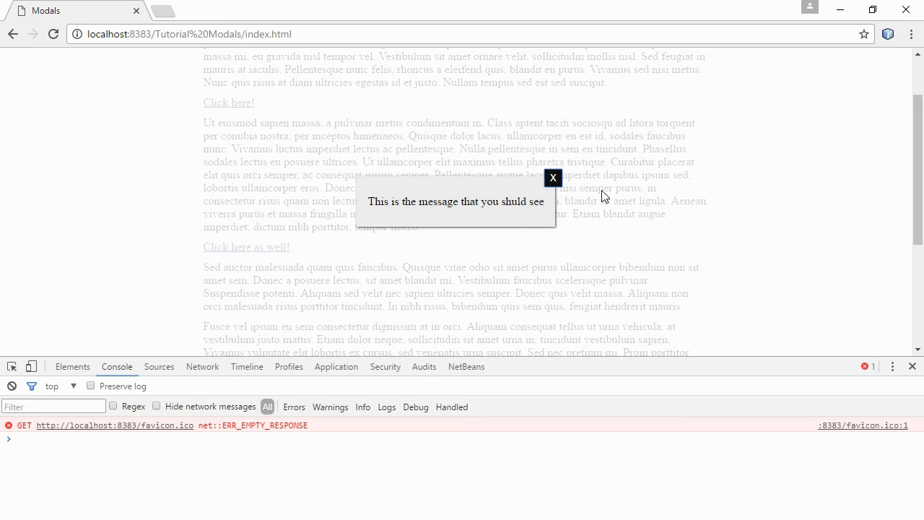
mouse_move(83, 45)
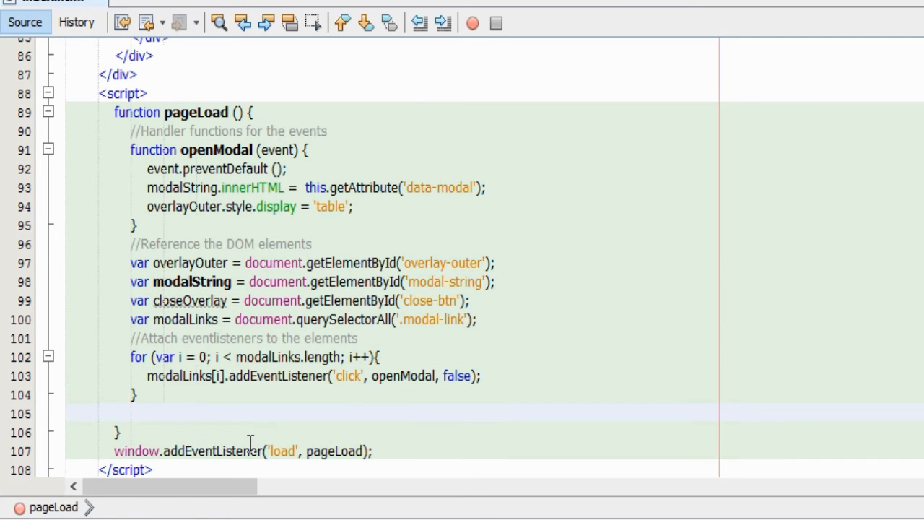
Write closeOverlay.addEventListener('click', closeModal, false); on line 105.
type("closeOverlay.a")
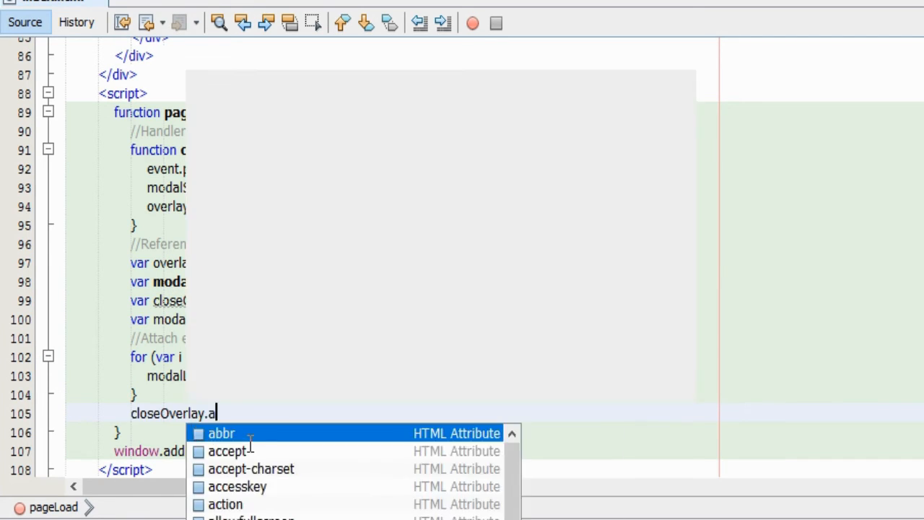
type("ddEventListener(")
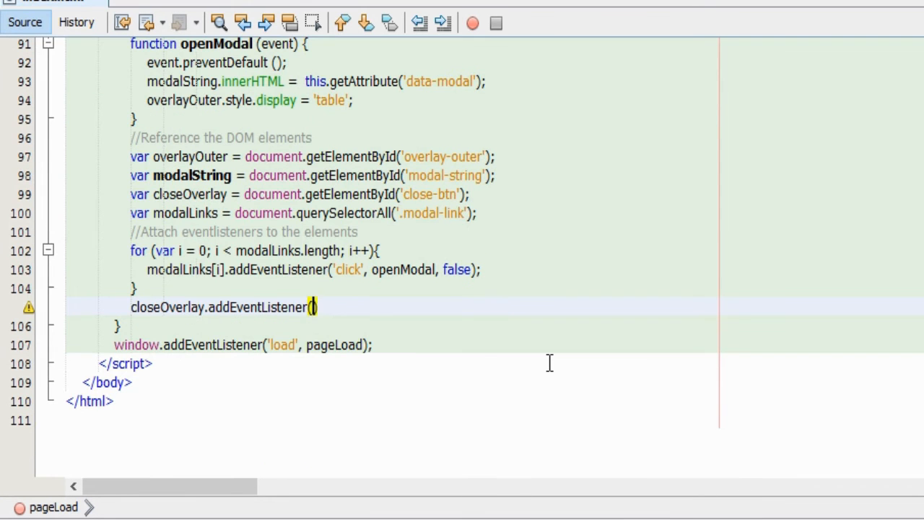
type("'click'")
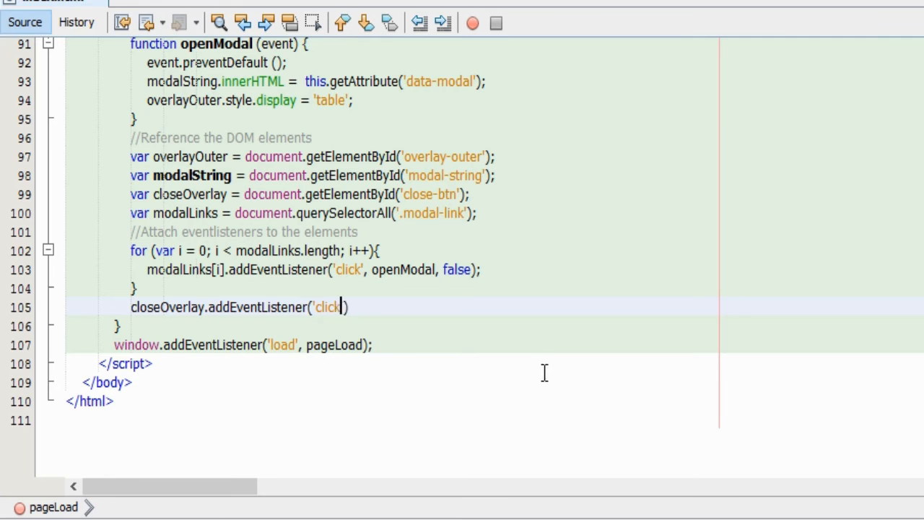
type(", c")
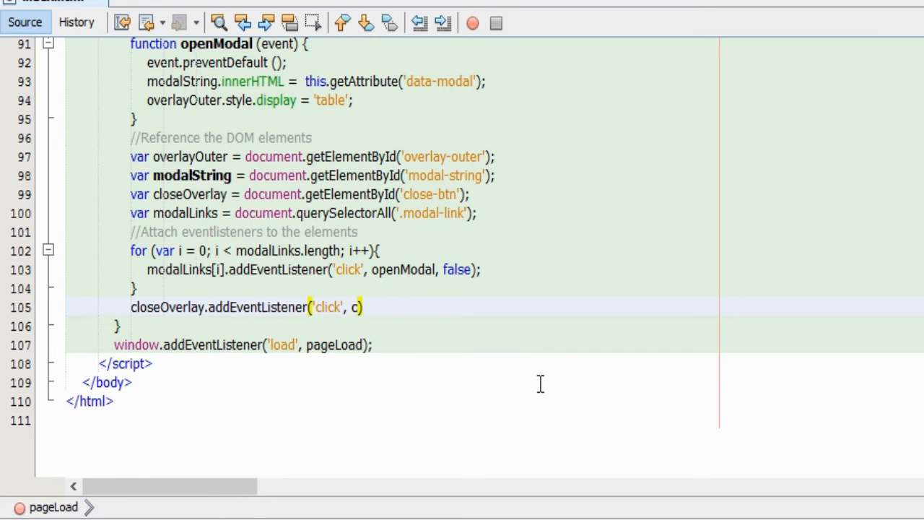
type("loseModal")
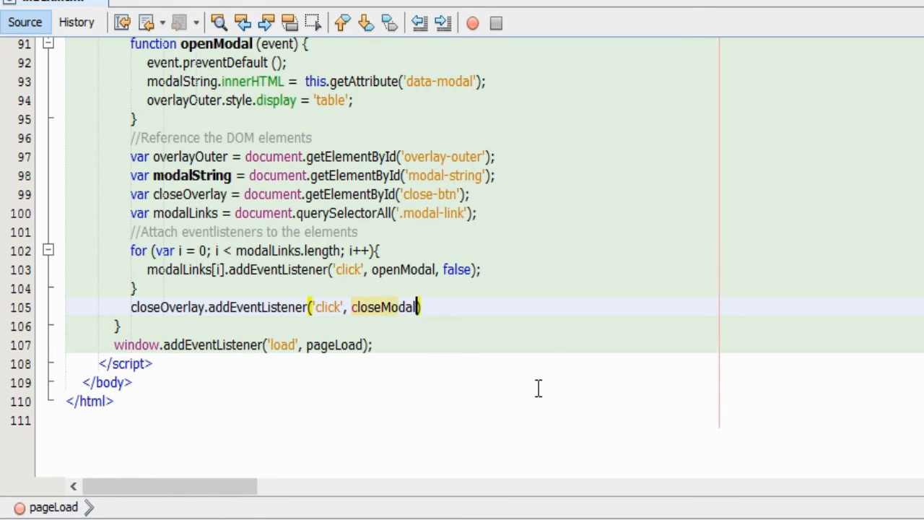
type(", false")
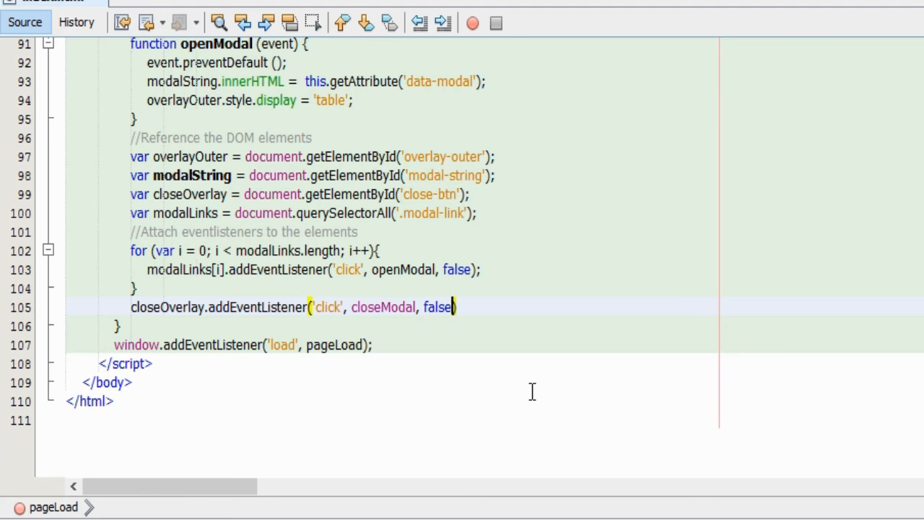
type(");")
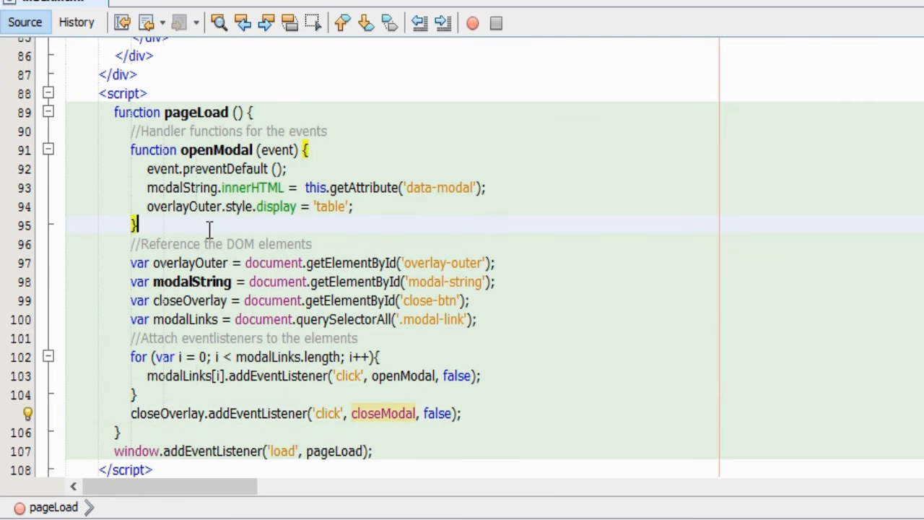
Declare a function closeModal() below openModal.
type("func")
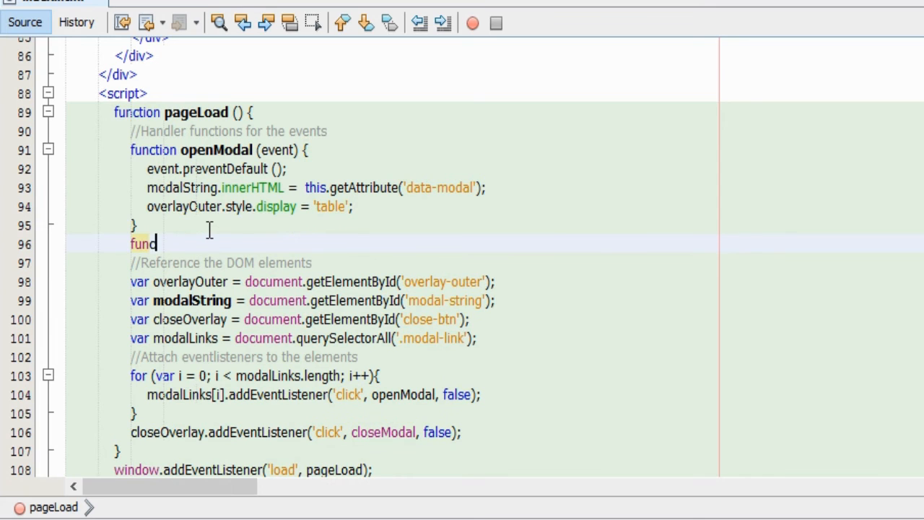
type("tion closeModal")
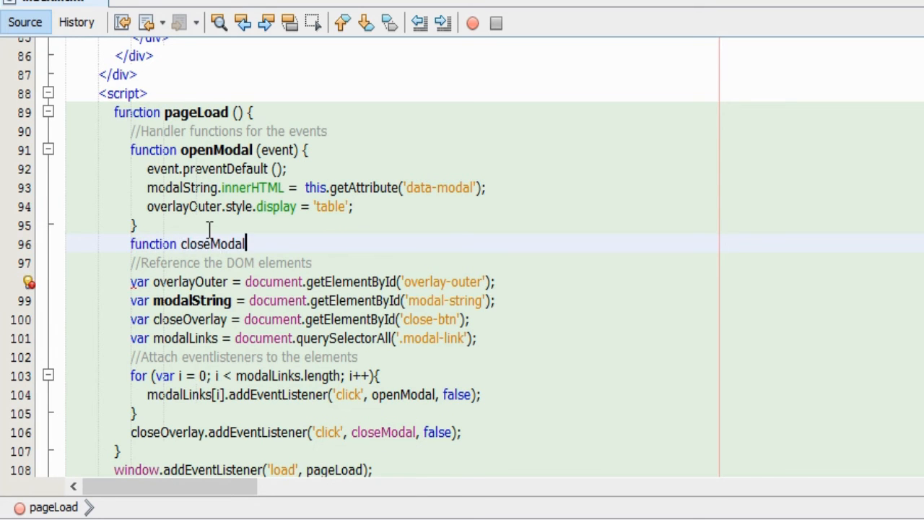
type("() {")
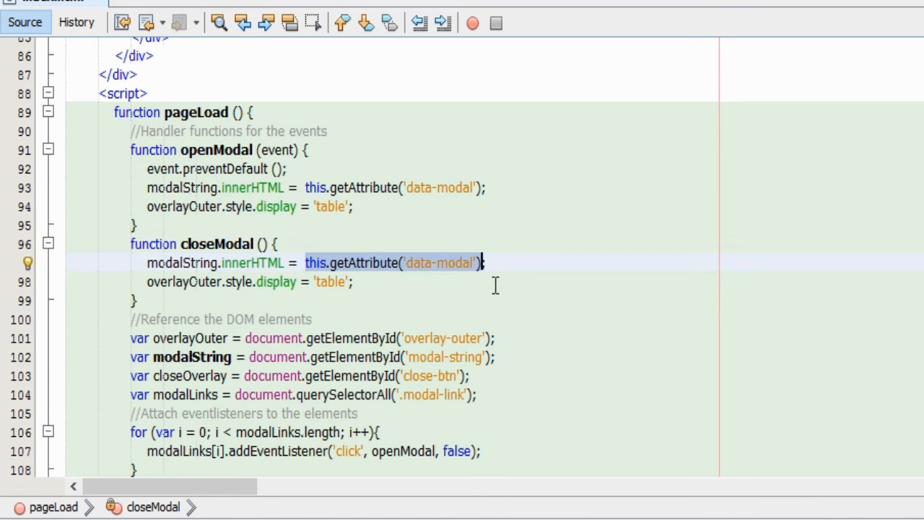
Make closeModal set modalString.innerHTML to '' and the overlay display to 'none'.
key("Delete")
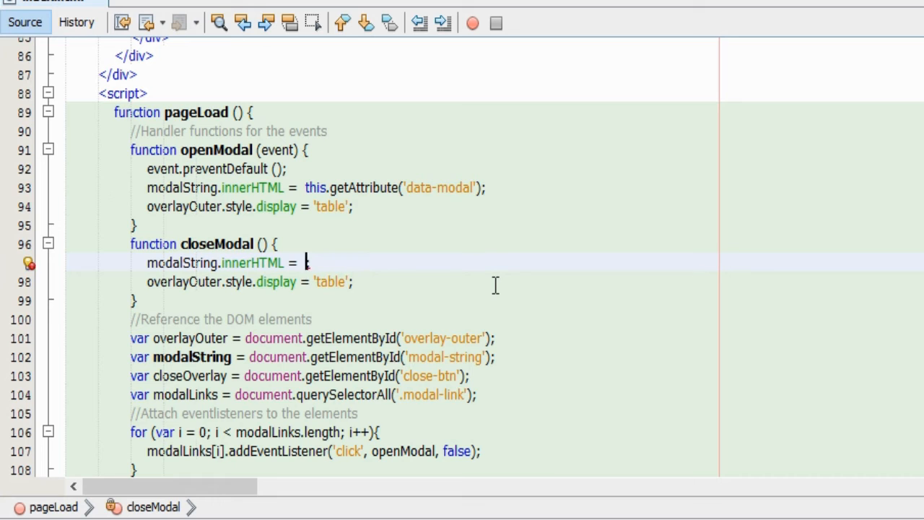
type("''")
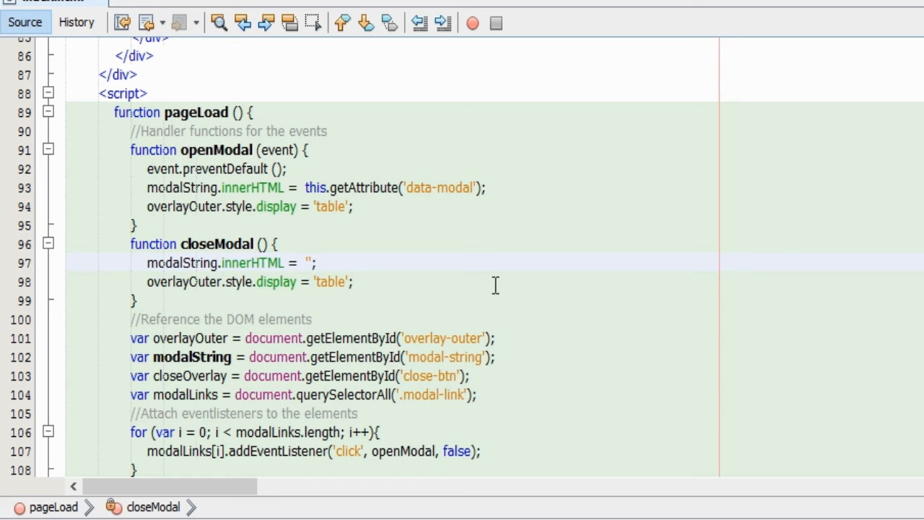
left_click(314, 282)
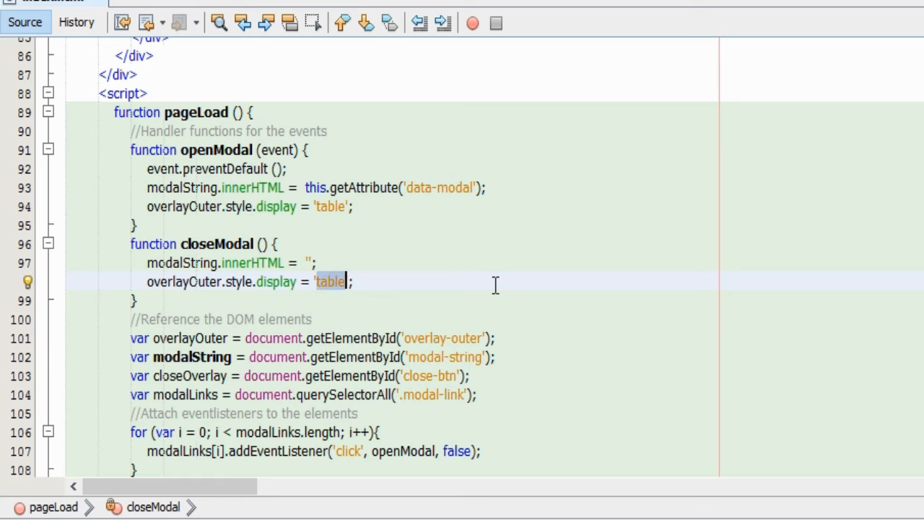
type("none")
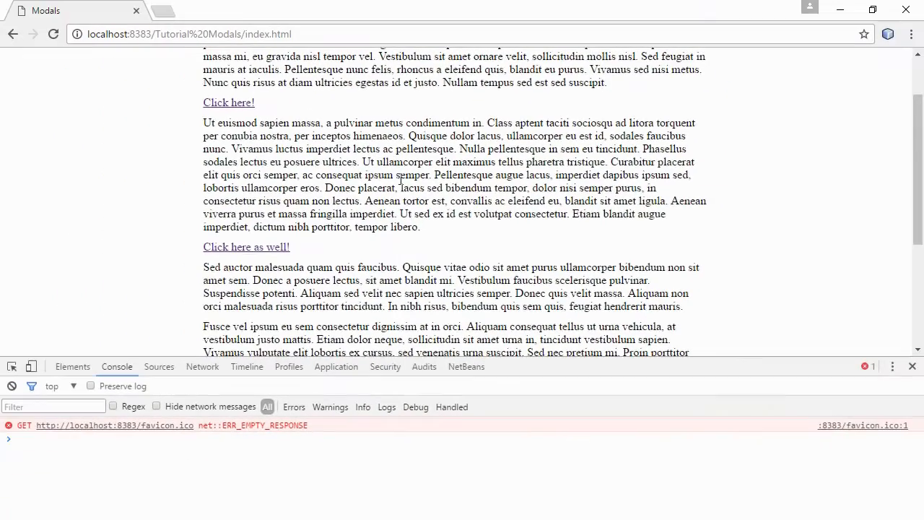
Reopen the 'Click here!' overlay, close DevTools, and maximize the Chrome window.
left_click(228, 102)
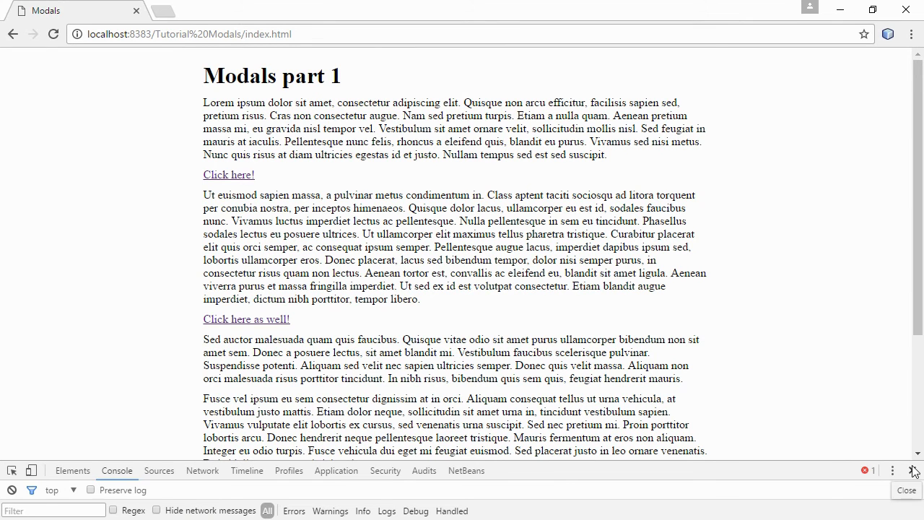
left_click(229, 174)
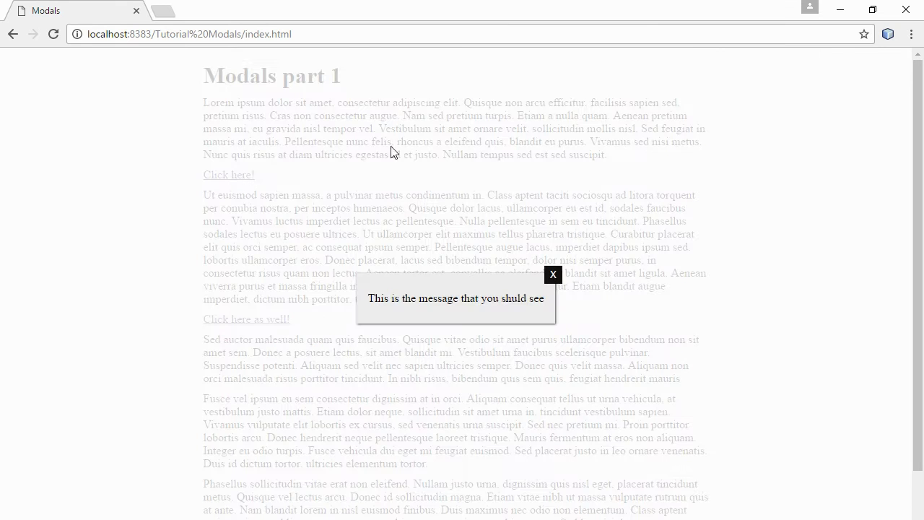
mouse_move(664, 61)
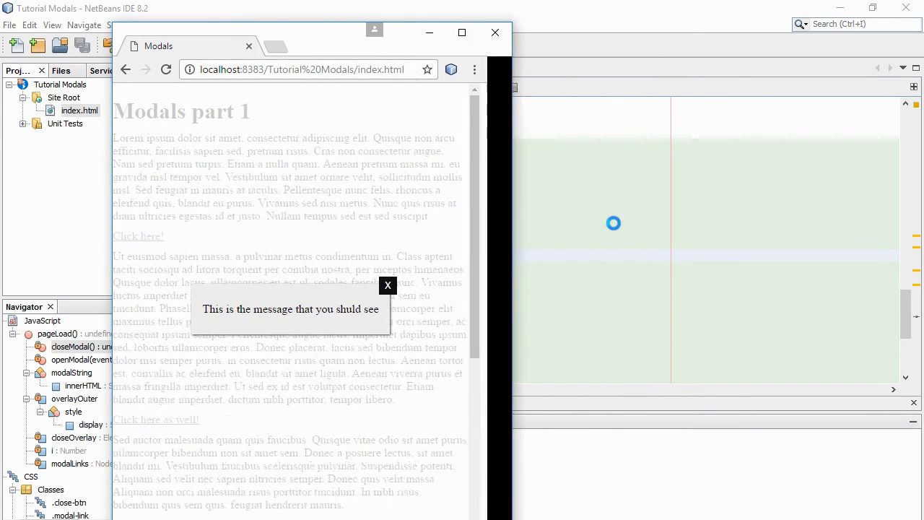
left_click(461, 32)
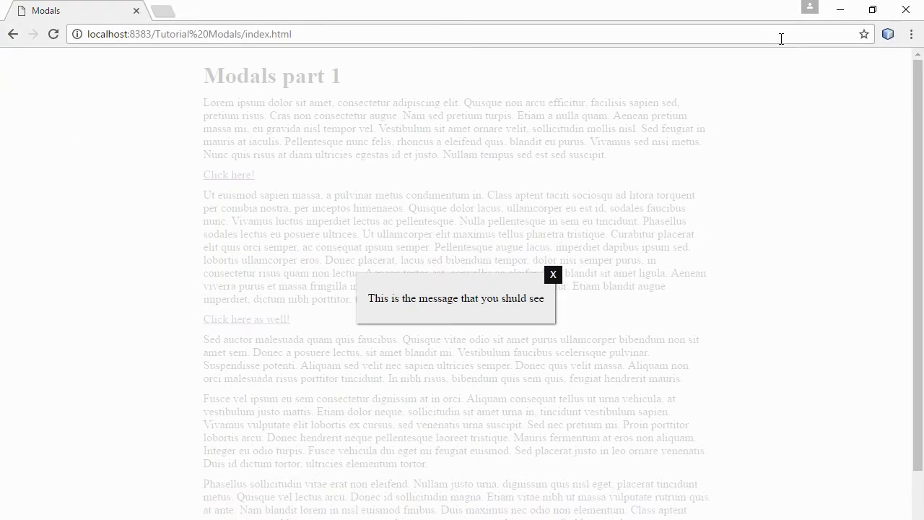
left_click(553, 274)
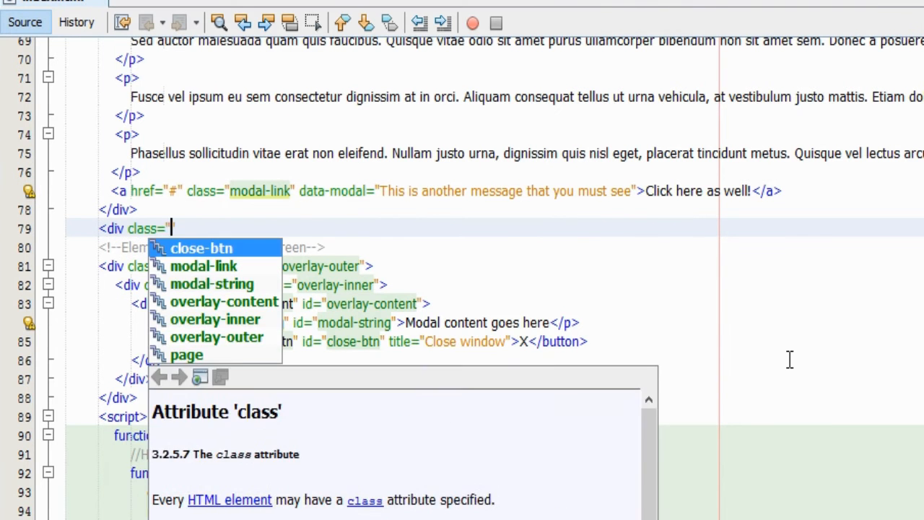
Create the modal-messages div hidden with style="display:none;".
type("messages\">")
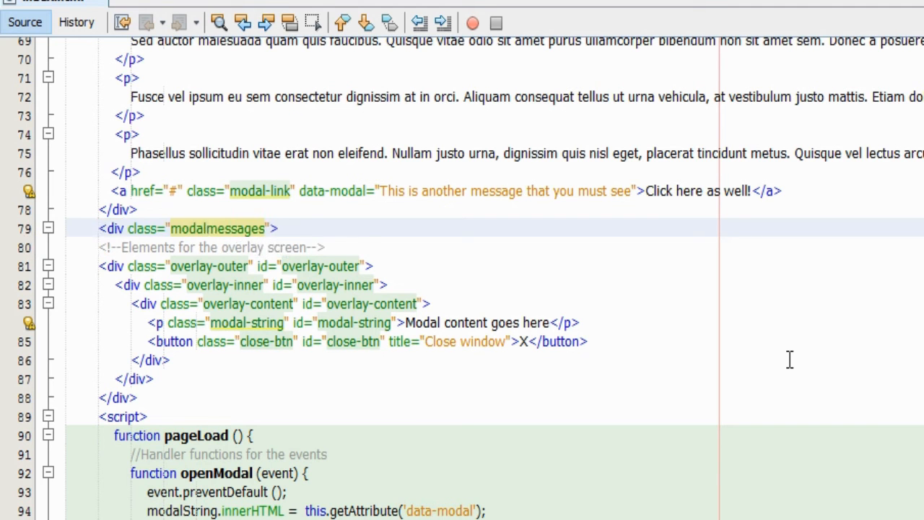
type("<")
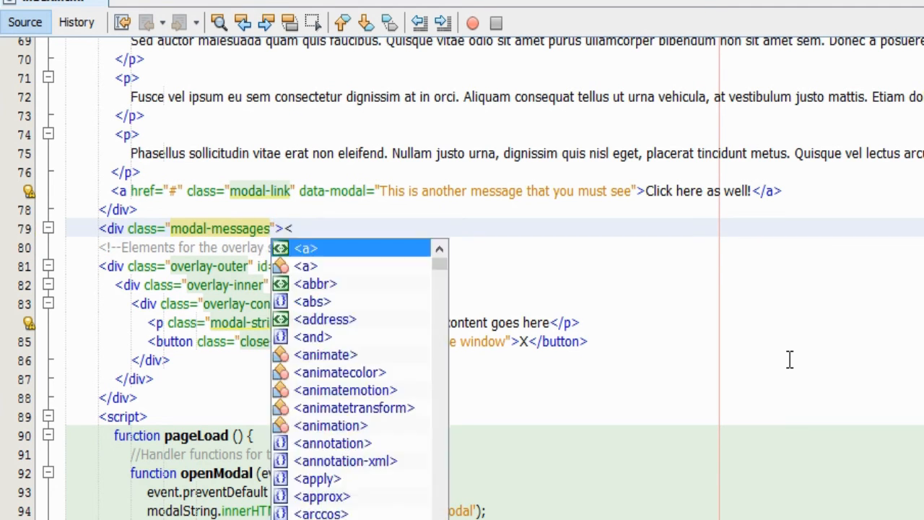
key("Escape")
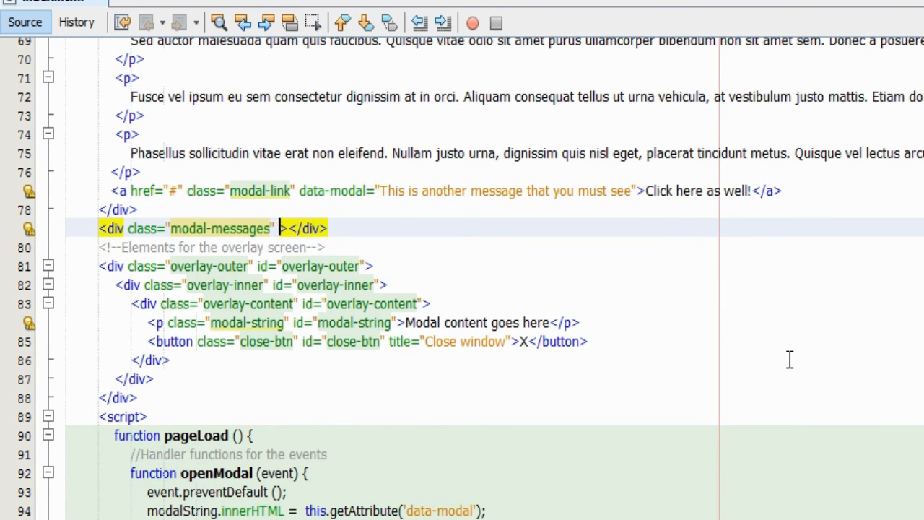
type("style=\"")
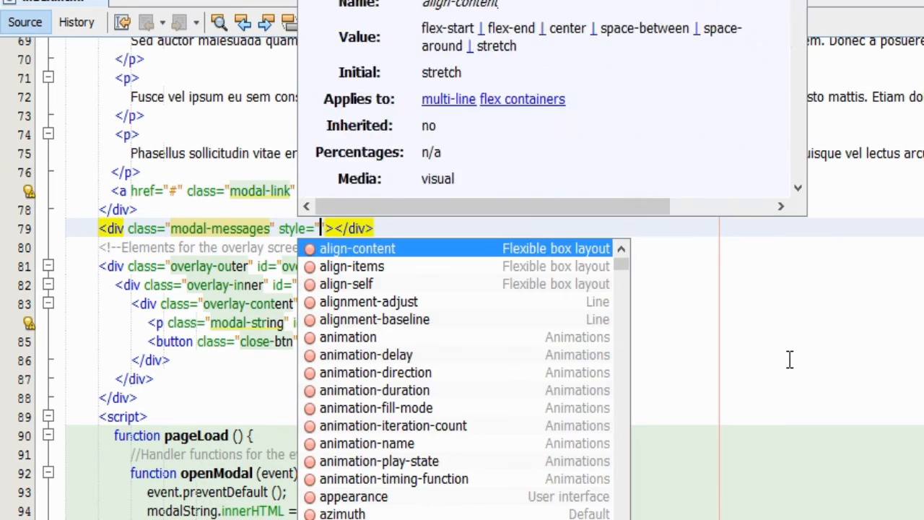
type("display:")
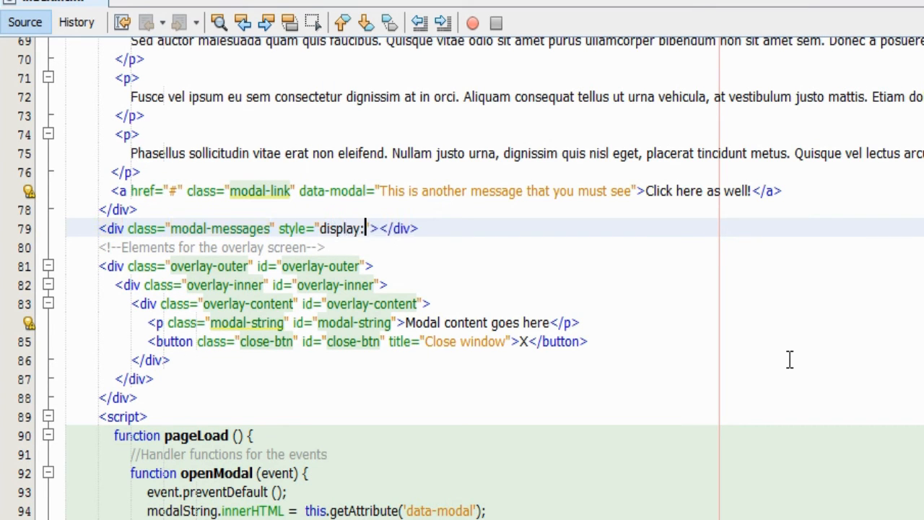
type("none;")
type("<span")
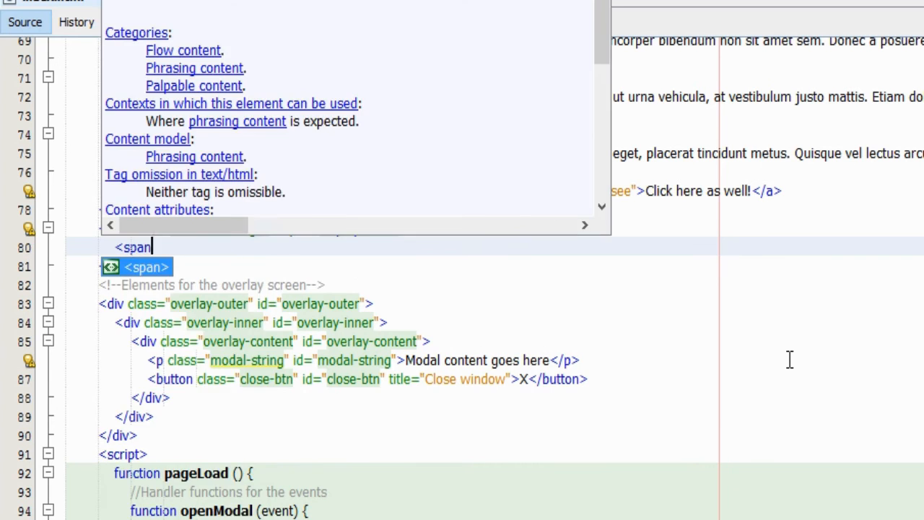
Add a span with id message1 beginning with the text 'This'.
type("id=\"")
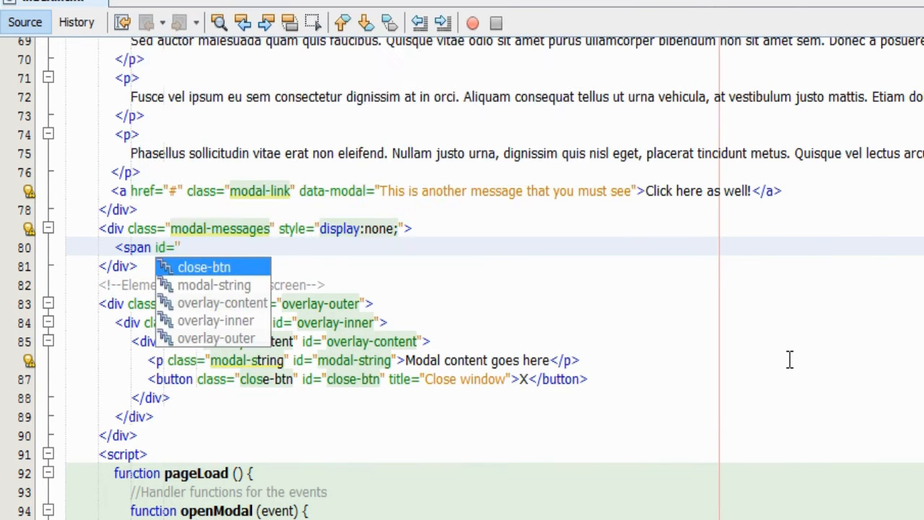
type("message1")
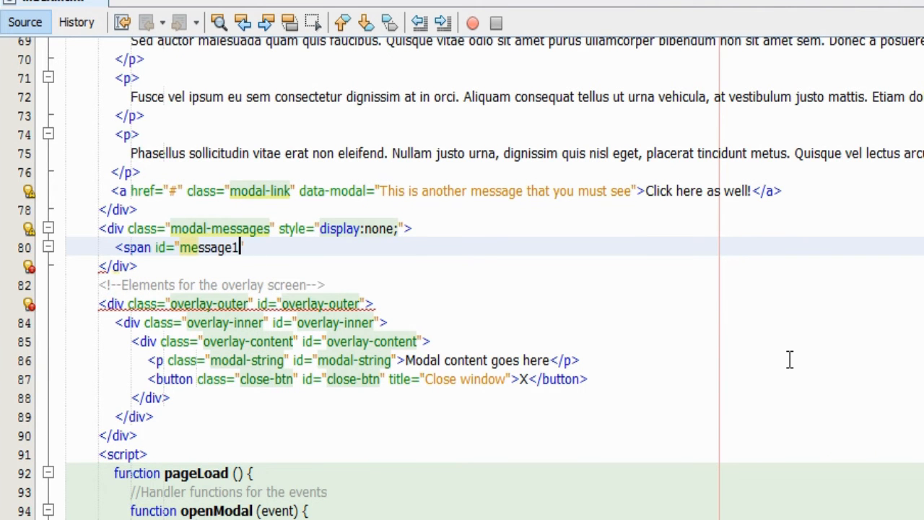
type("\">This")
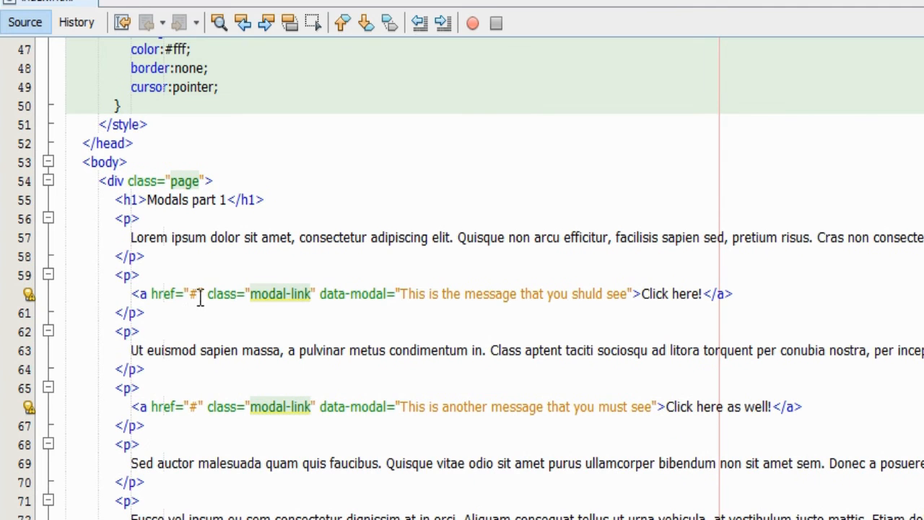
Set the links' hrefs to #message1 and #message2 and remove their data-modal attributes.
type("message1")
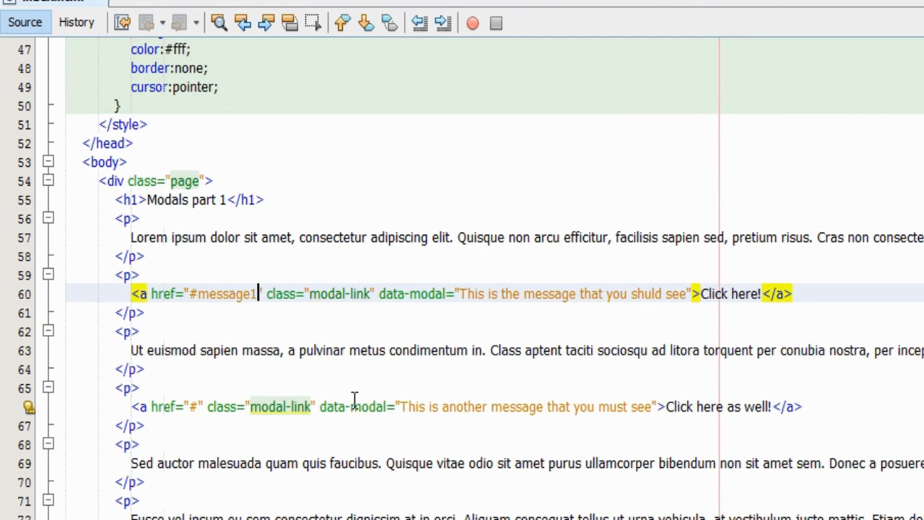
type("m")
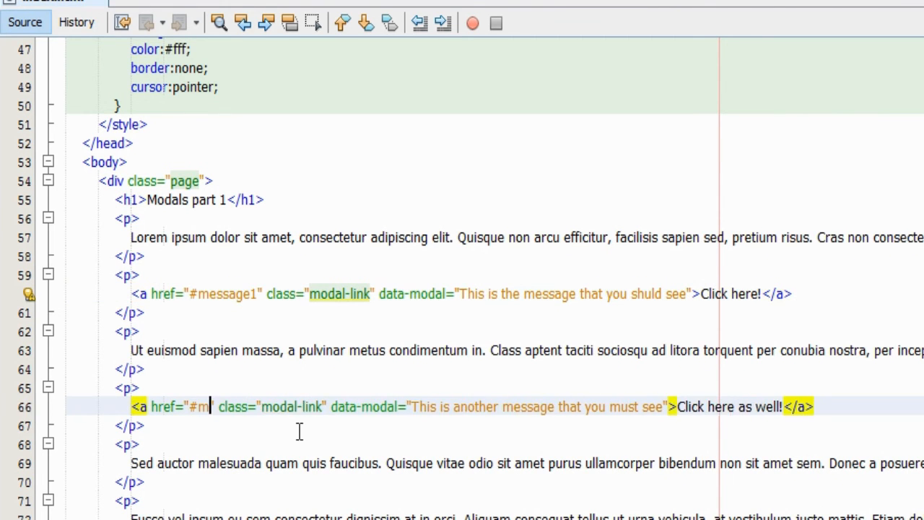
type("essage2")
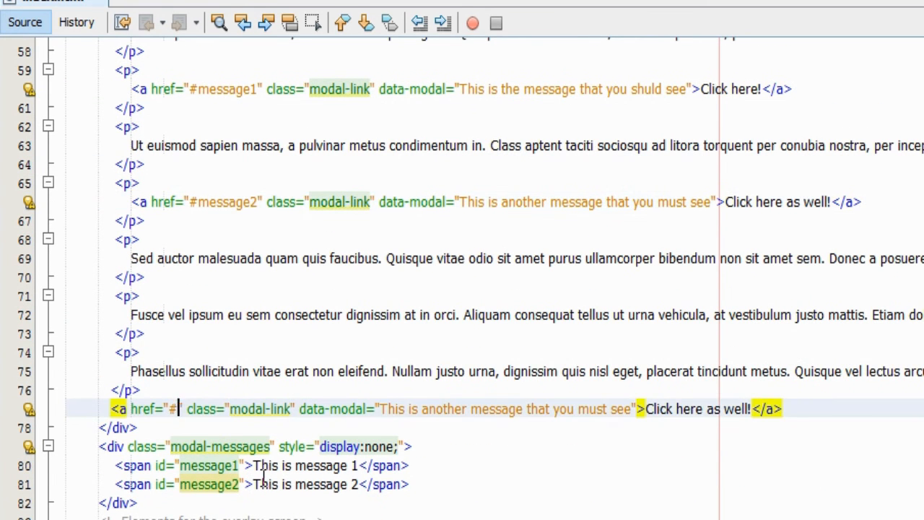
type("message1")
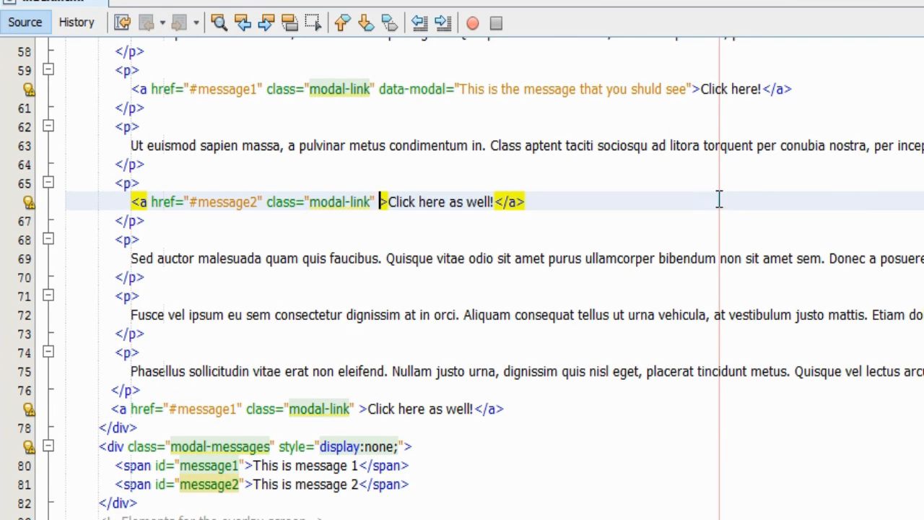
mouse_move(391, 97)
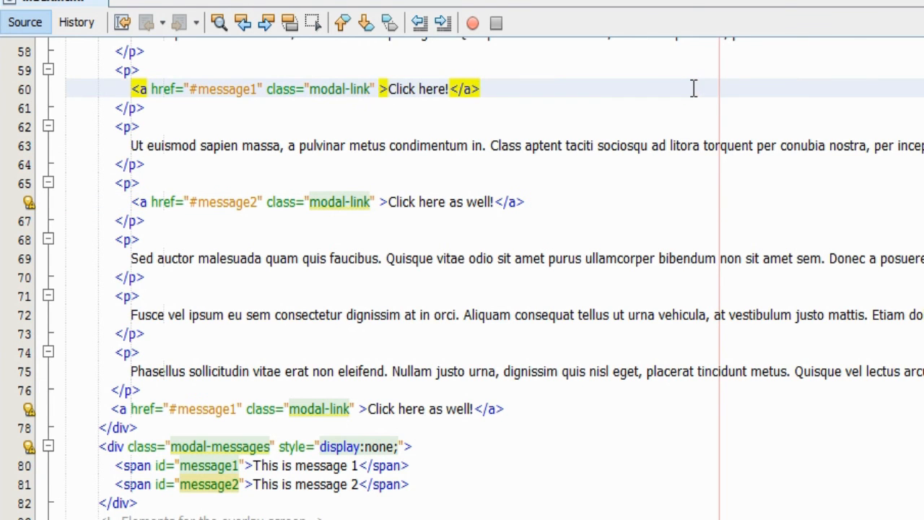
scroll("down", 3)
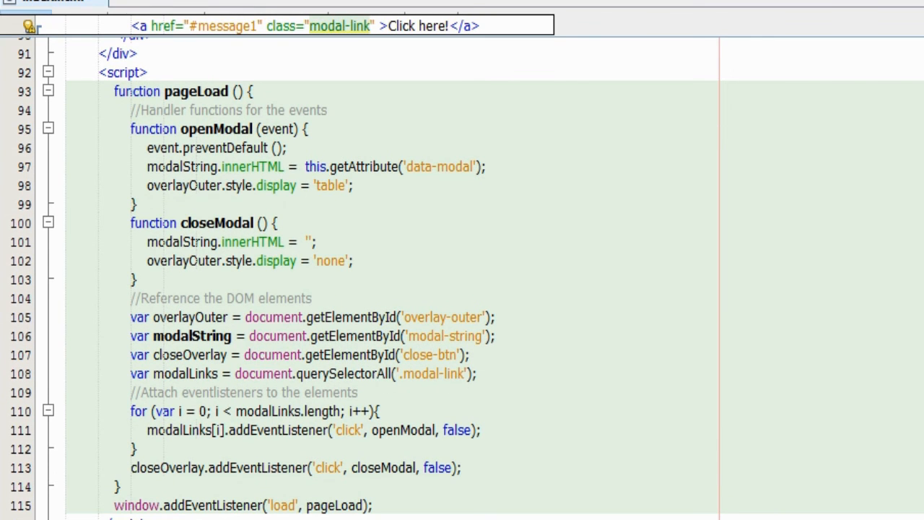
mouse_move(317, 185)
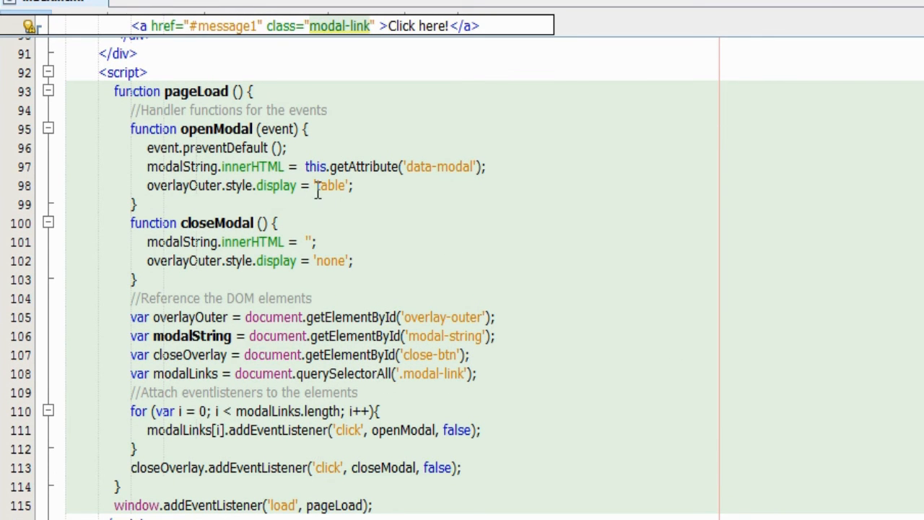
Replace 'data-modal' with 'href' in openModal and test the overlay in Chrome.
double_click(449, 166)
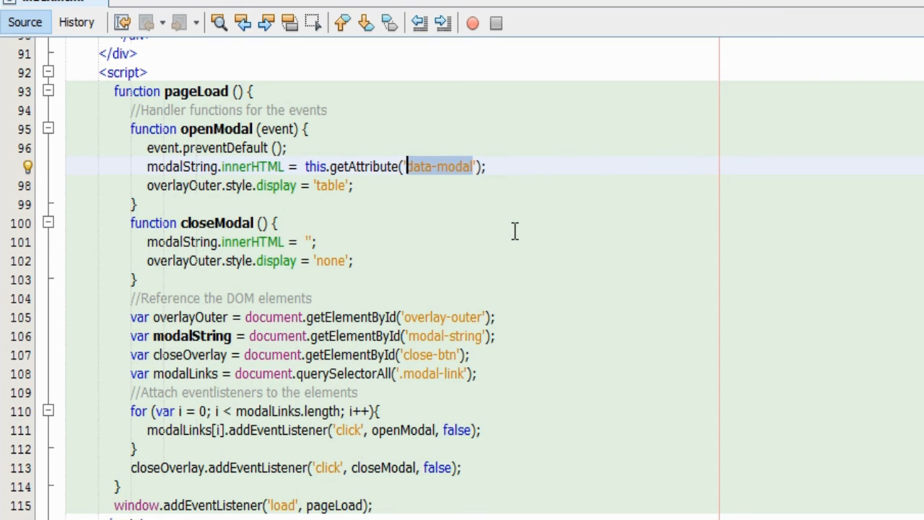
type("hr")
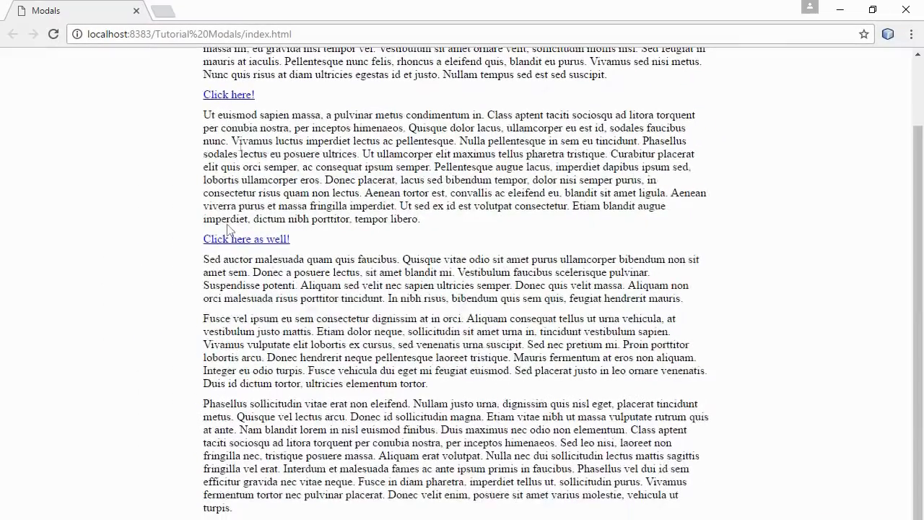
left_click(228, 94)
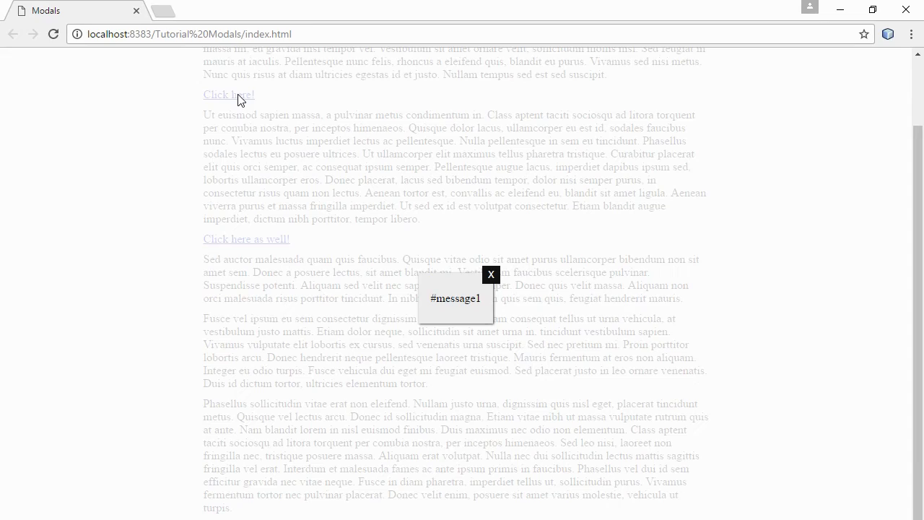
left_click(491, 275)
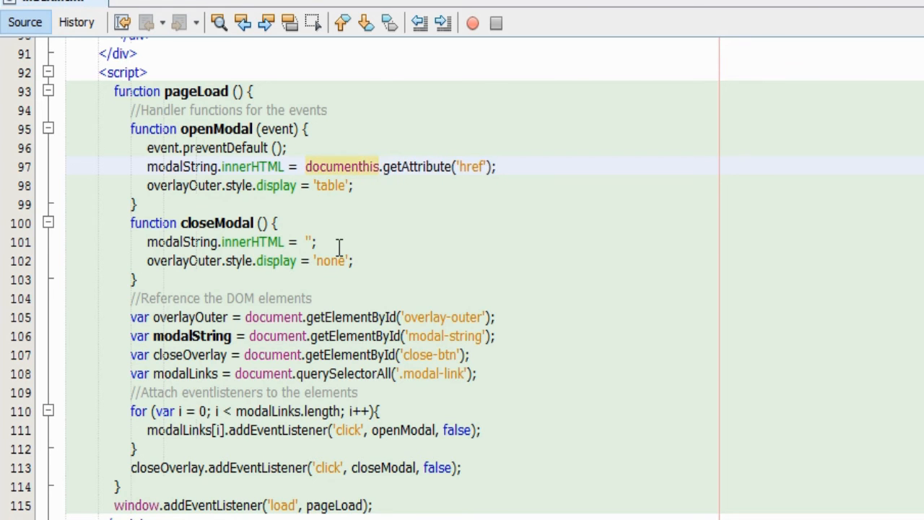
Wrap the href lookup in document.querySelector(...).innerHTML, retesting the overlay in Chrome.
type(".queryt")
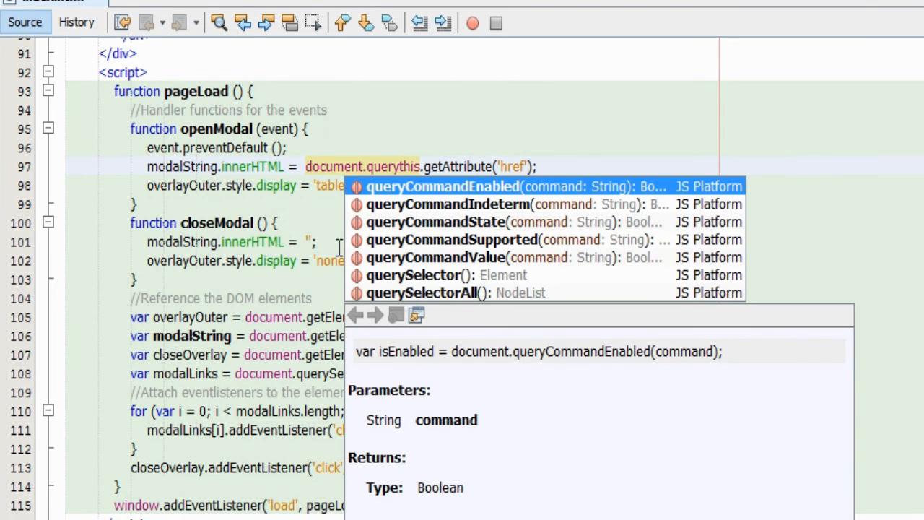
left_click(421, 275)
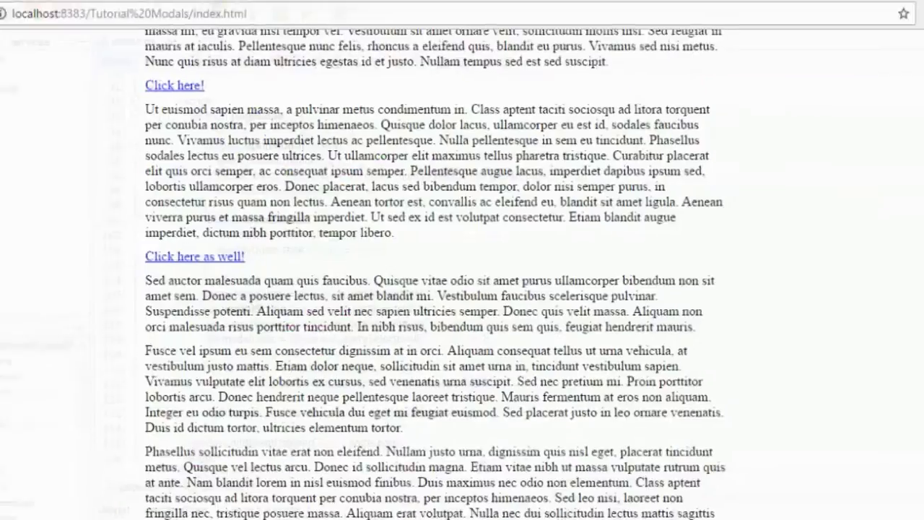
left_click(195, 256)
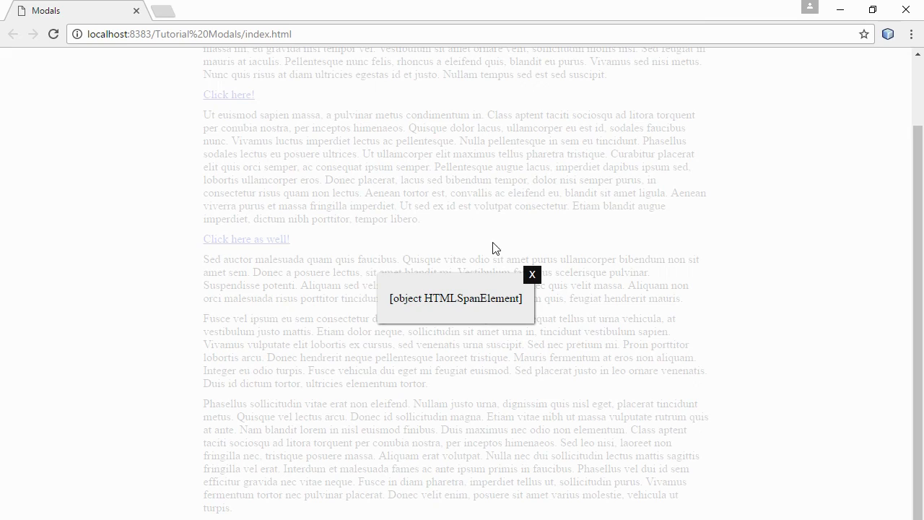
left_click(530, 276)
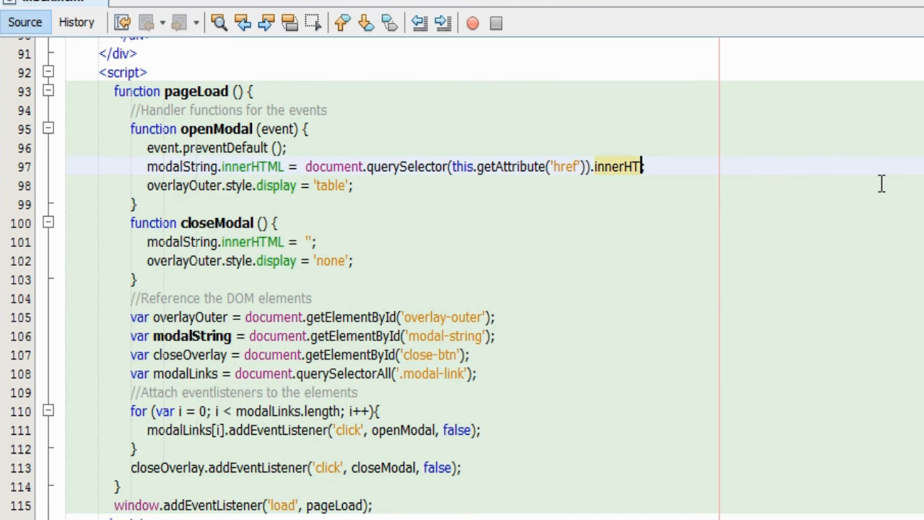
type("ML;")
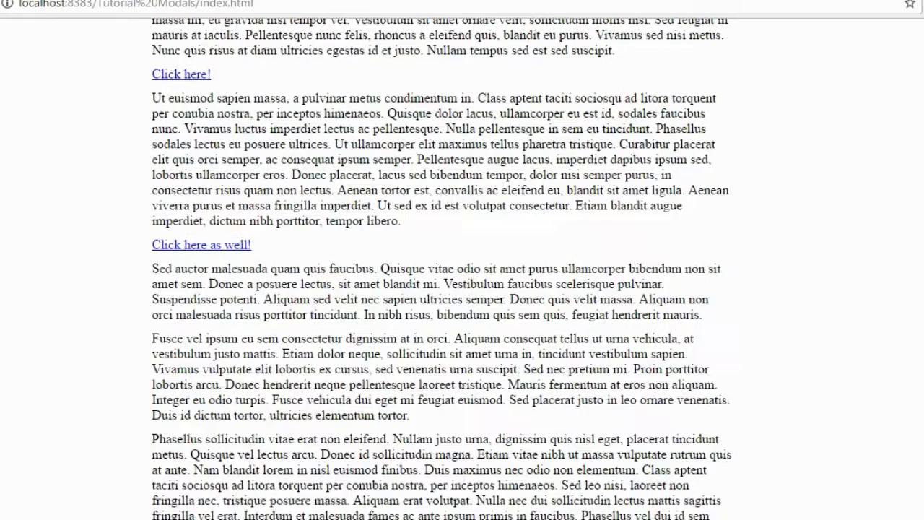
left_click(180, 74)
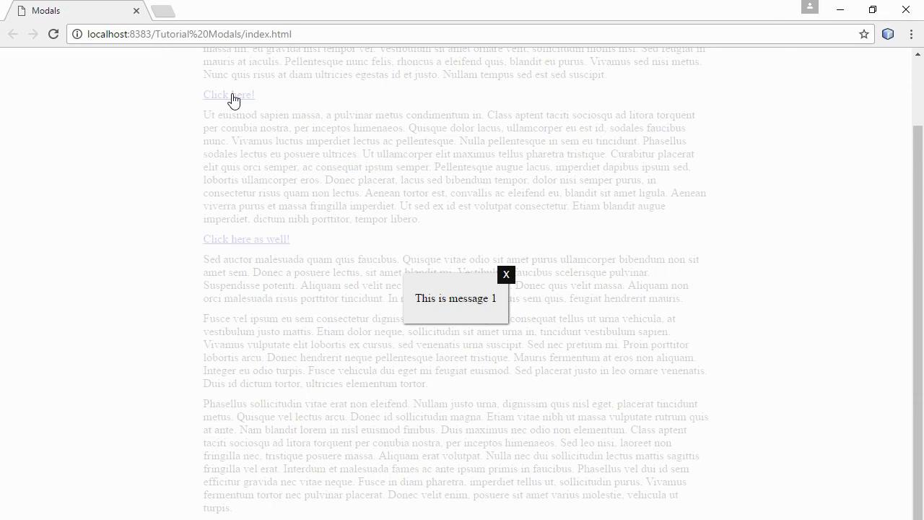
left_click(506, 275)
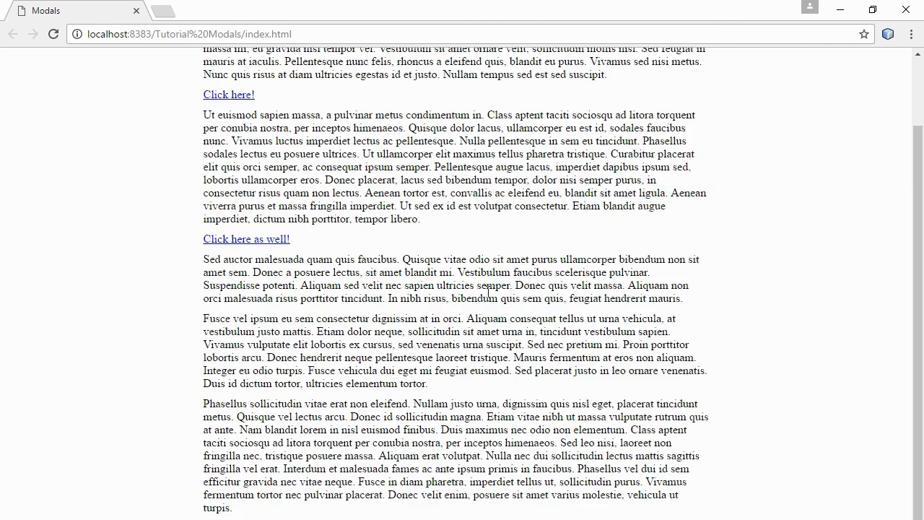
left_click(229, 94)
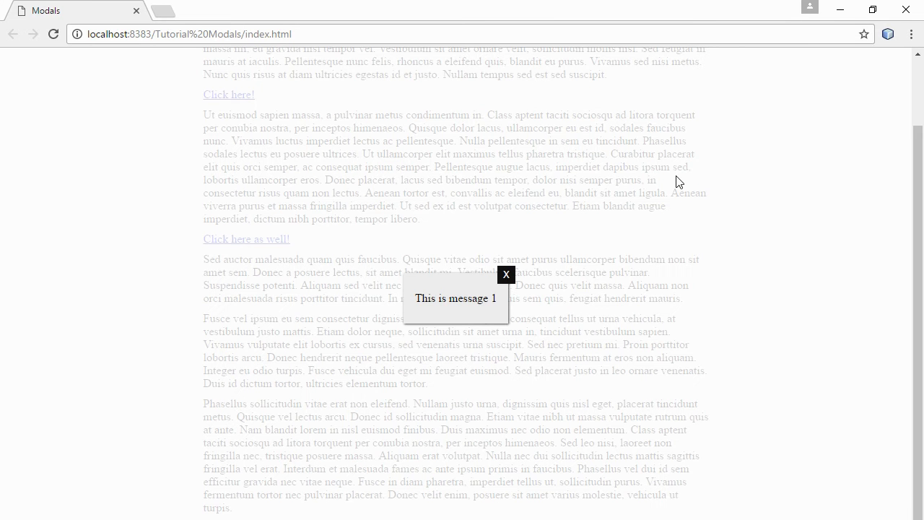
left_click(507, 275)
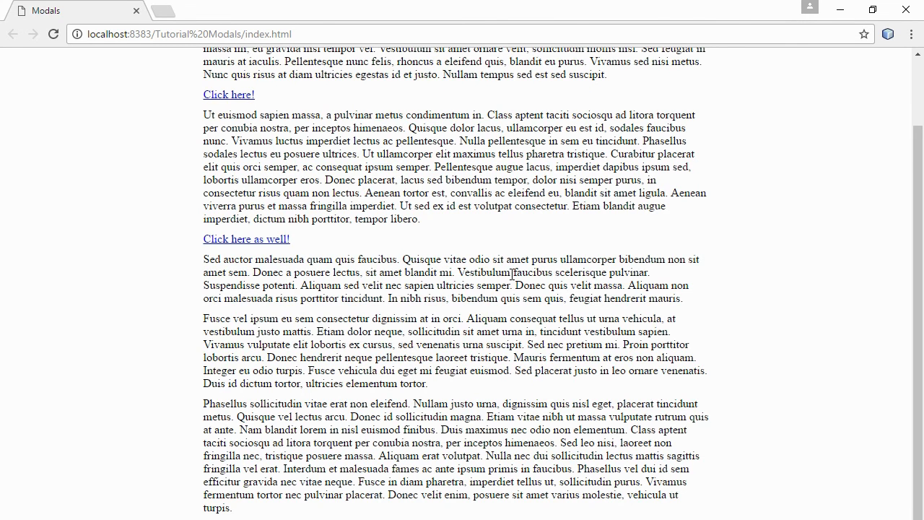
mouse_move(900, 372)
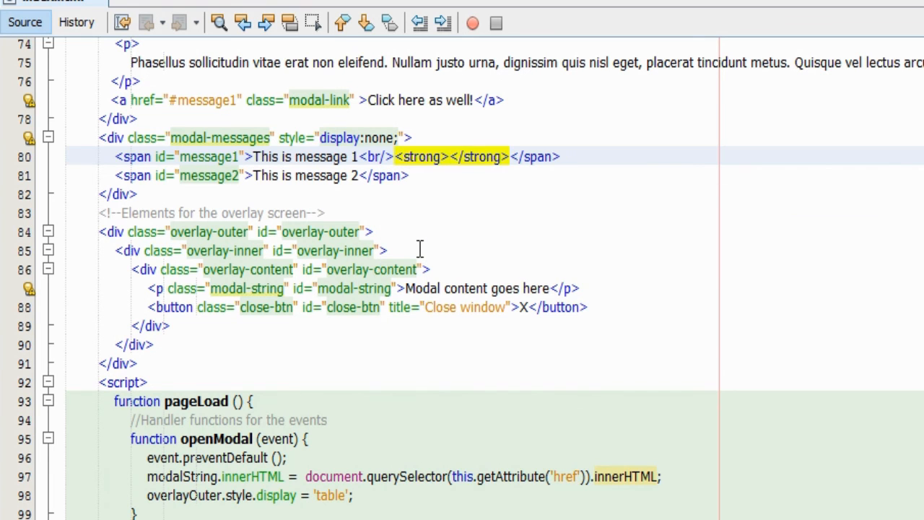
Type 'Some text in bold' inside the strong tags after the line break in span#message1.
type("Some")
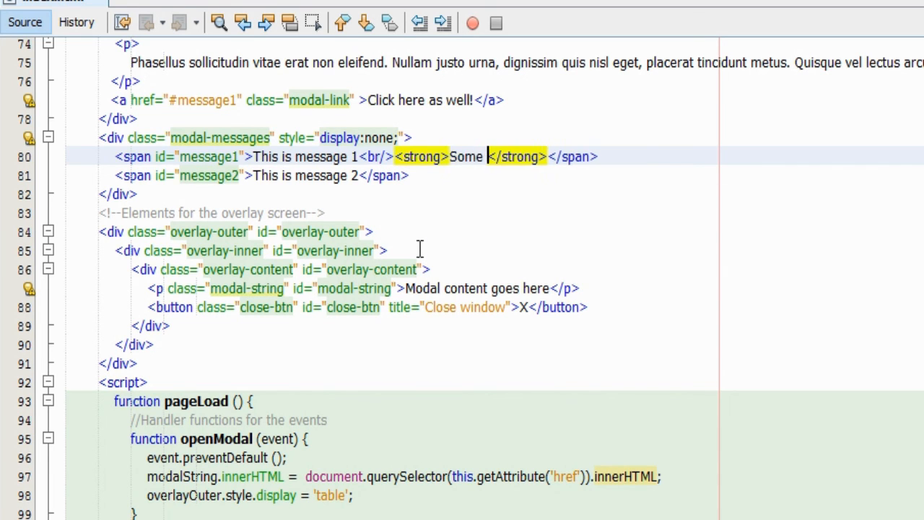
type("text in")
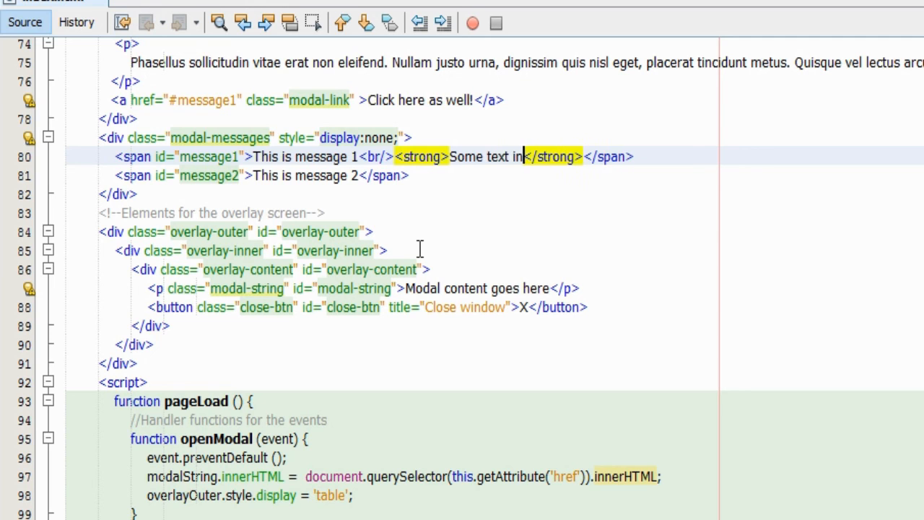
type("bold")
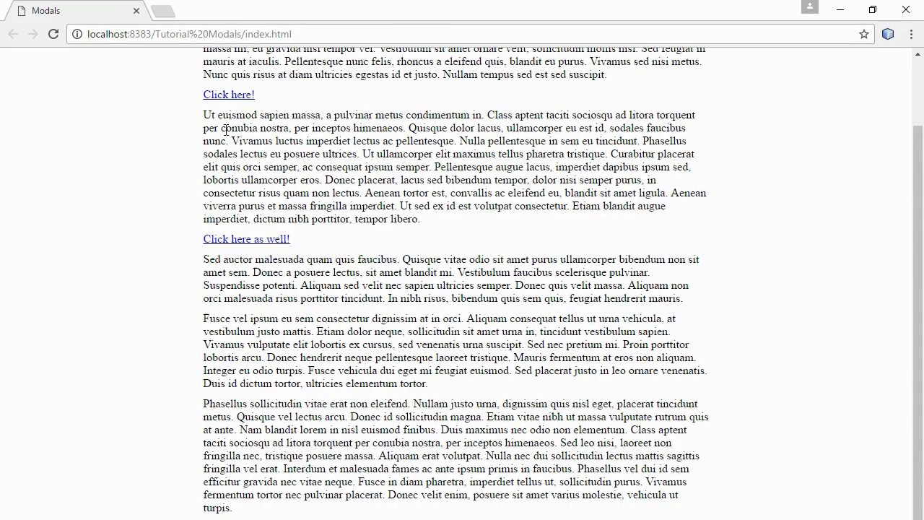
left_click(229, 95)
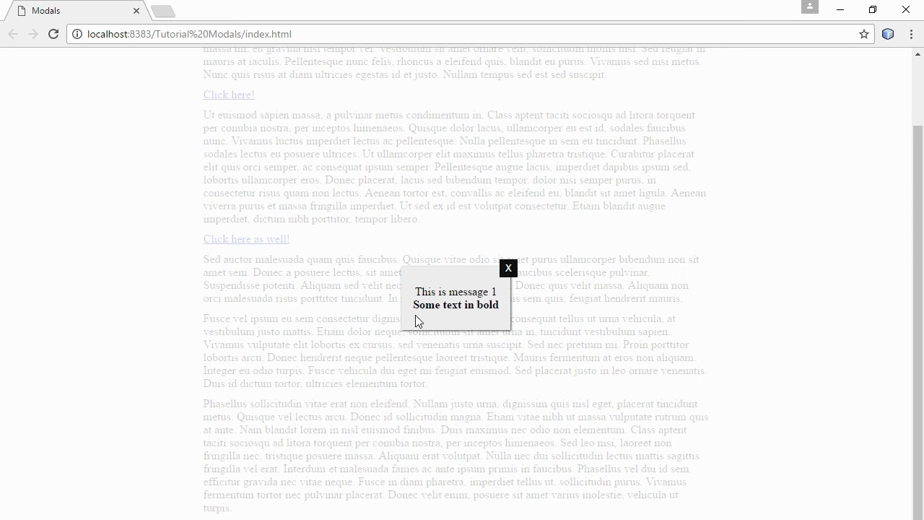
mouse_move(508, 269)
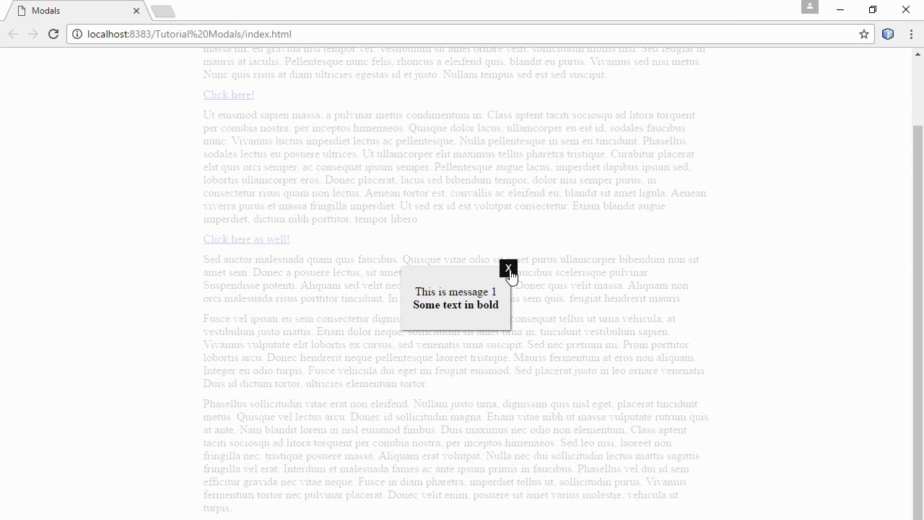
left_click(507, 267)
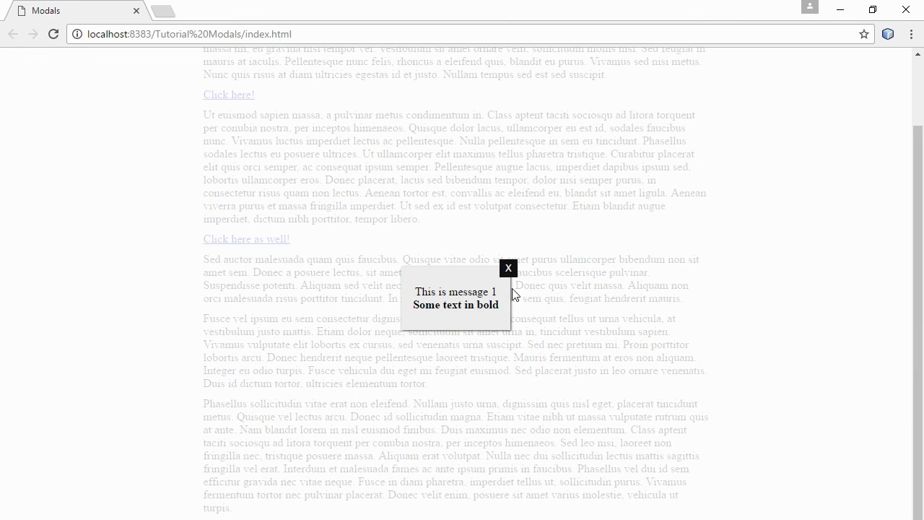
left_click(509, 268)
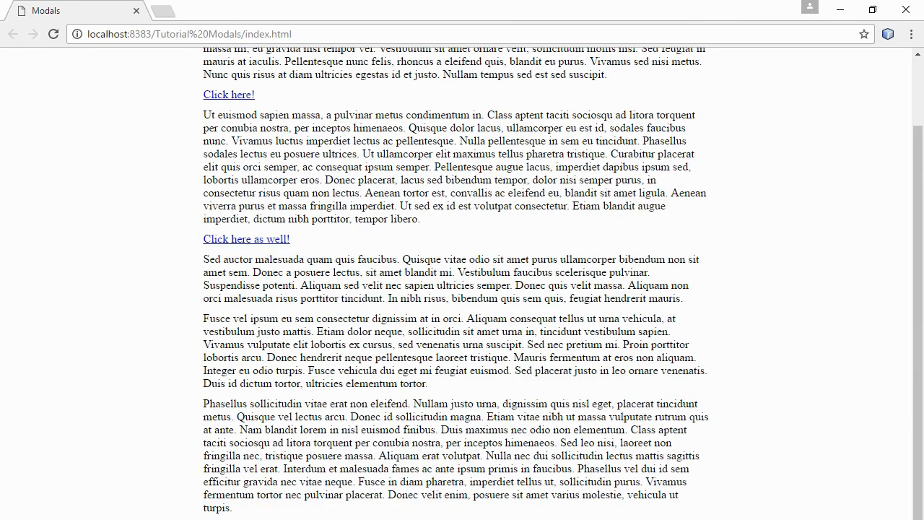